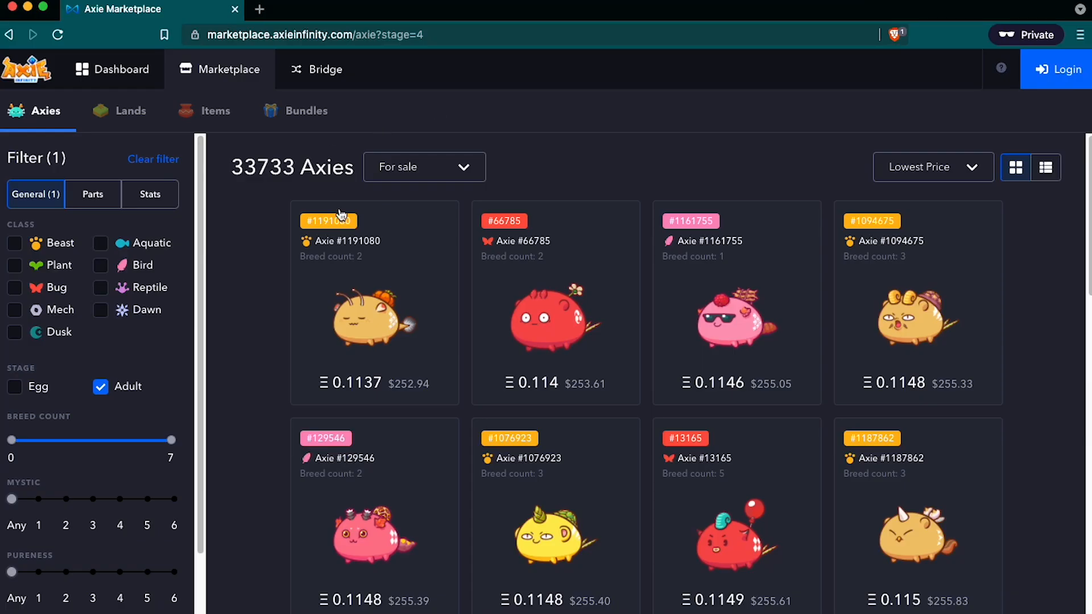
mouse_move(595, 119)
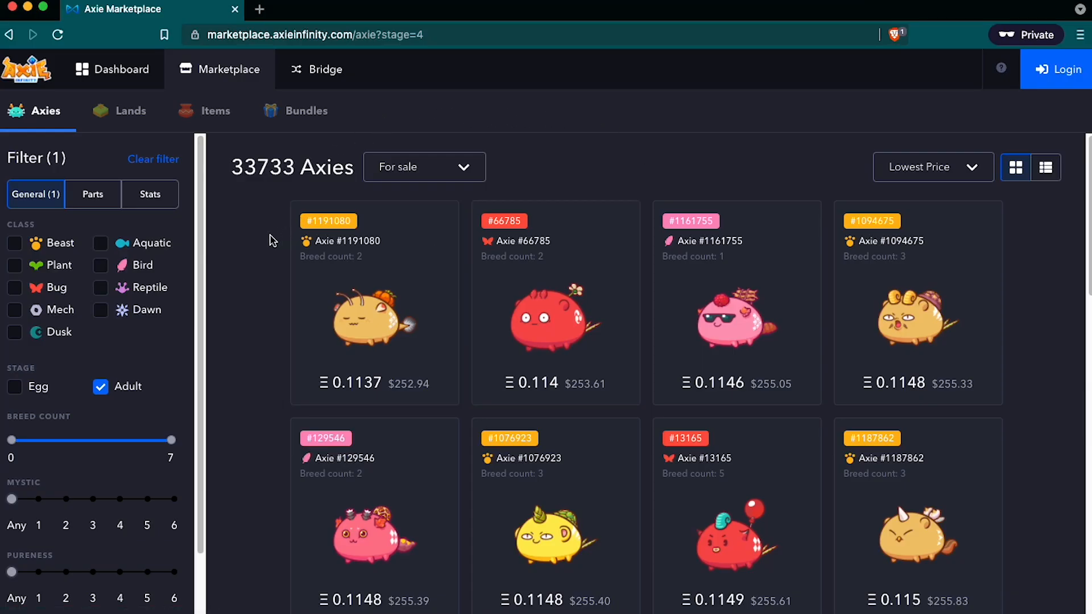
mouse_move(287, 249)
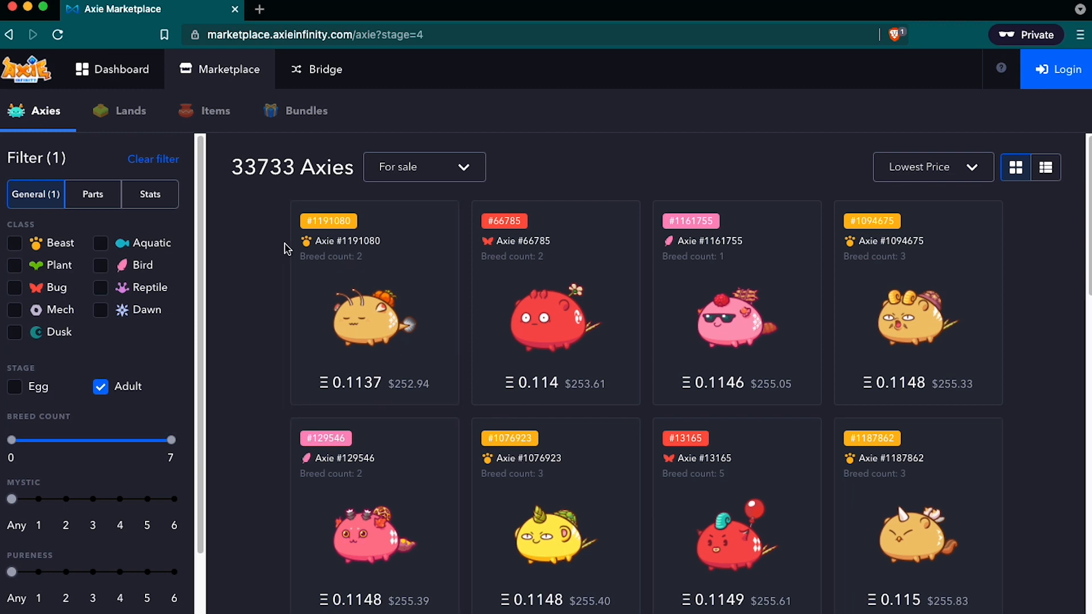
mouse_move(395, 361)
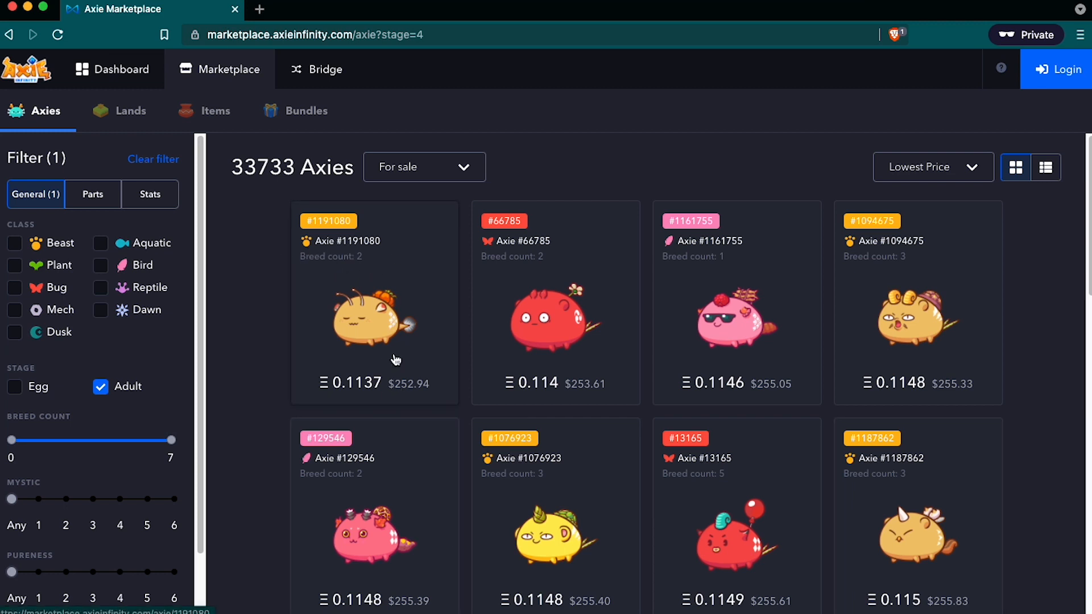
mouse_move(374, 397)
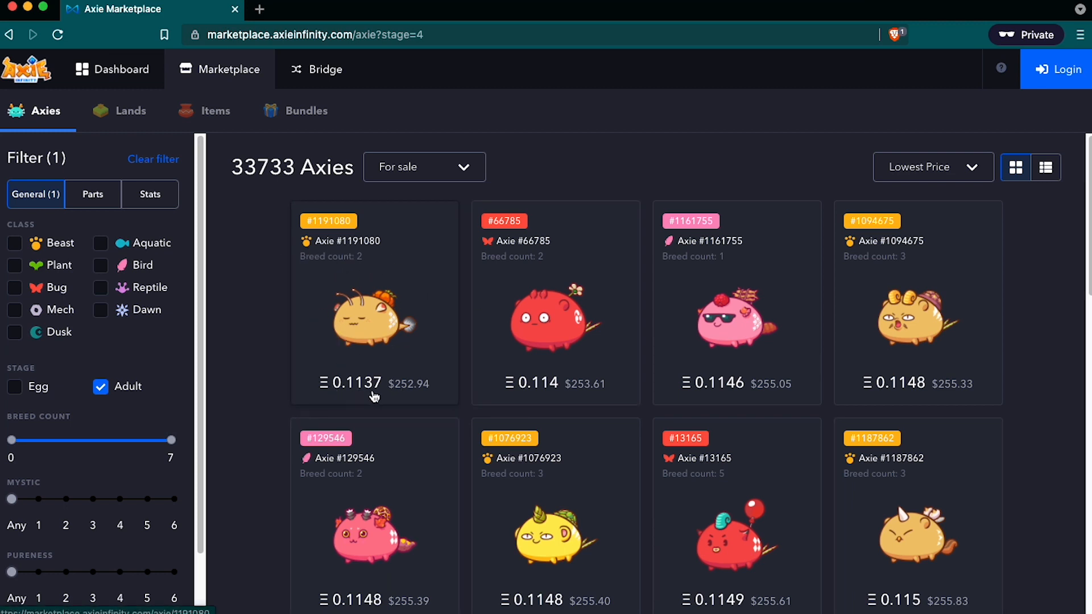
mouse_move(349, 394)
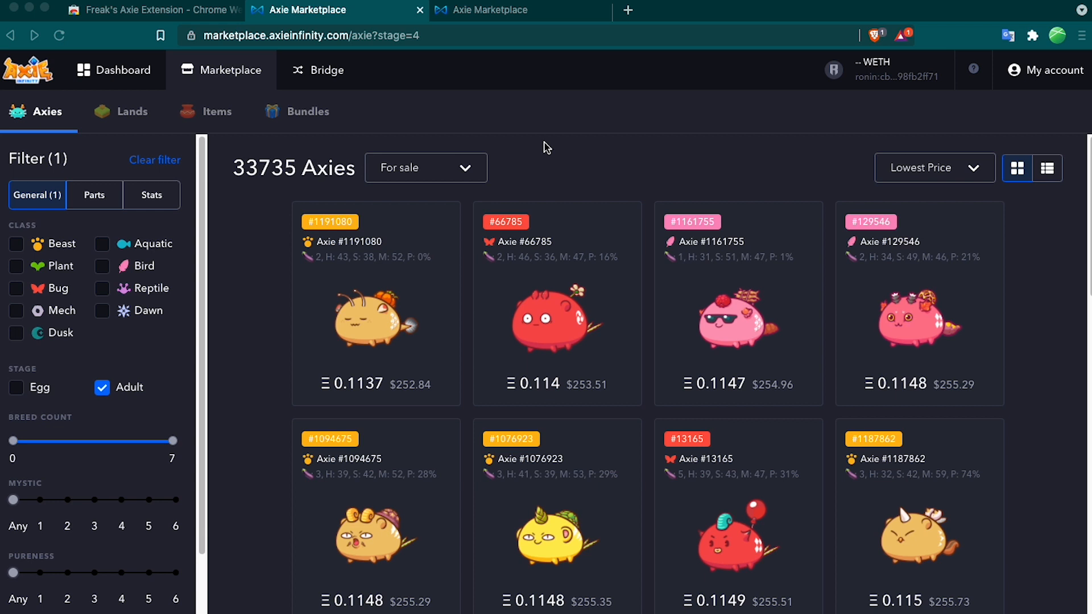
mouse_move(260, 266)
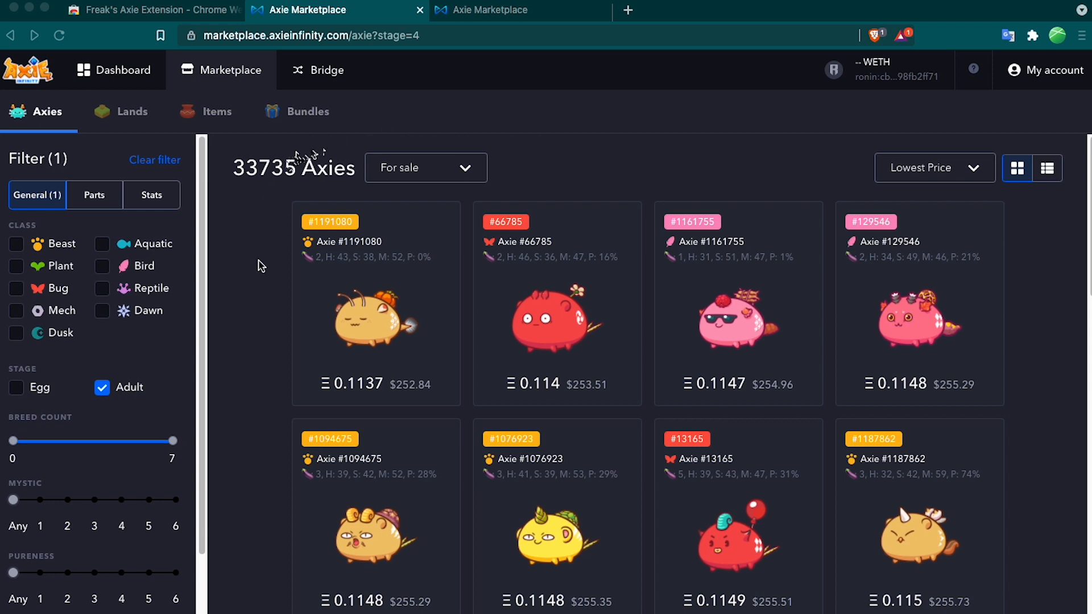
mouse_move(365, 281)
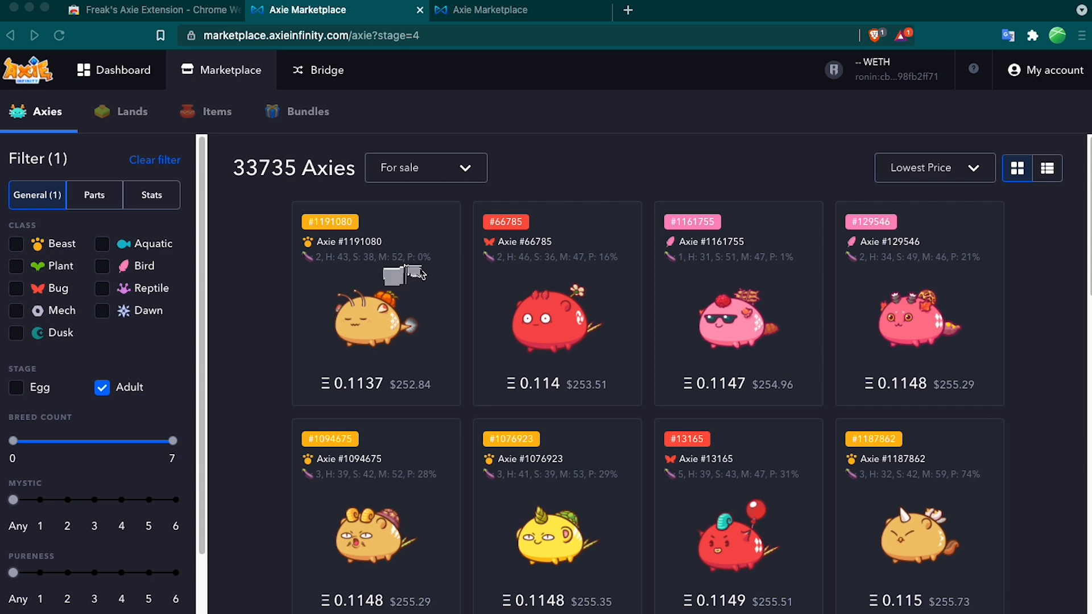
mouse_move(312, 271)
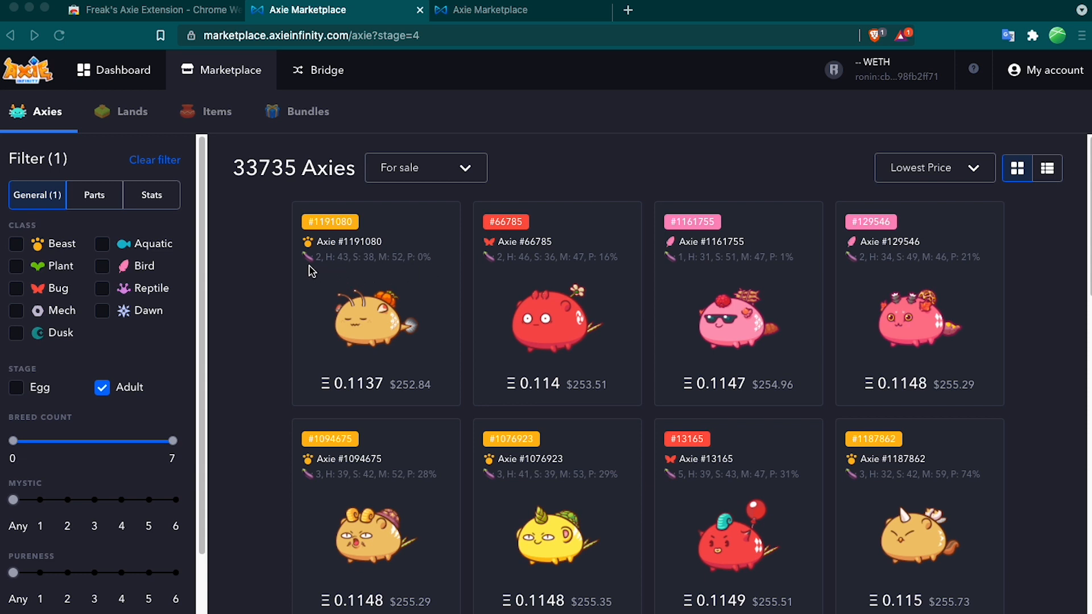
mouse_move(334, 270)
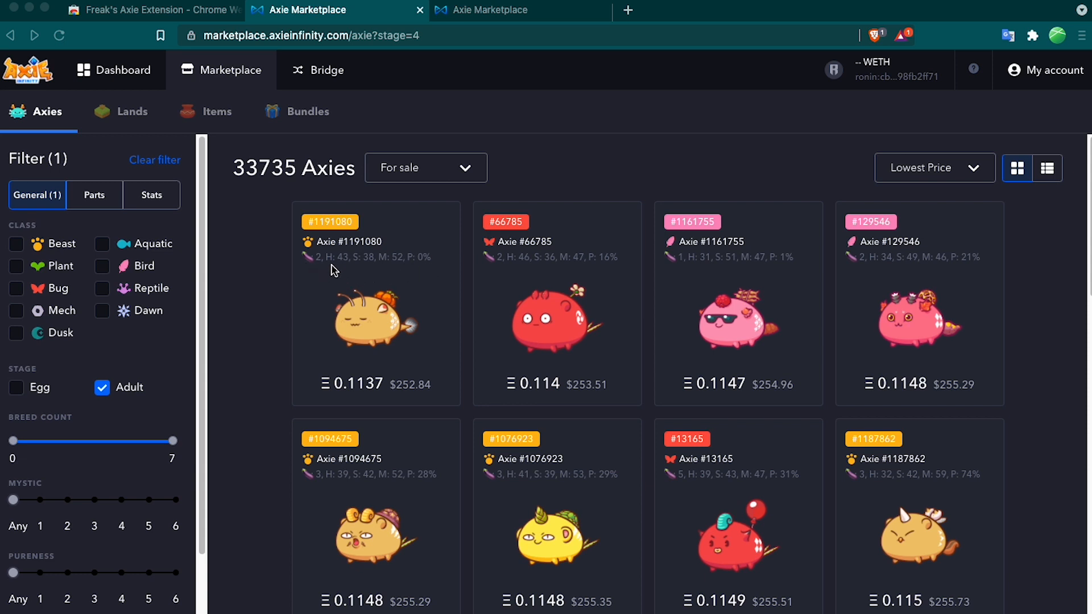
mouse_move(362, 274)
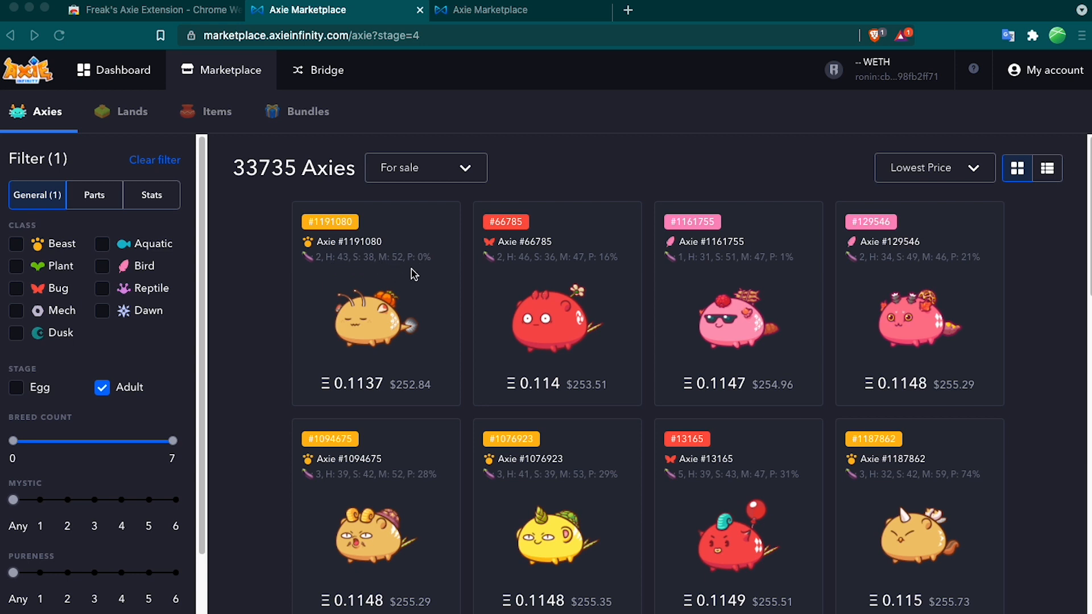
mouse_move(310, 354)
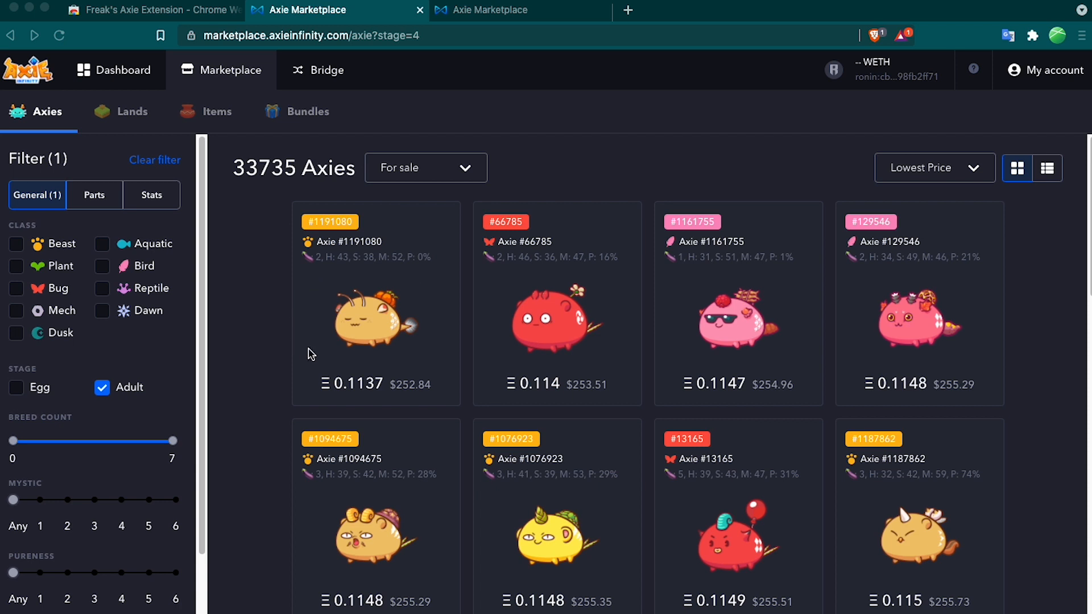
mouse_move(428, 280)
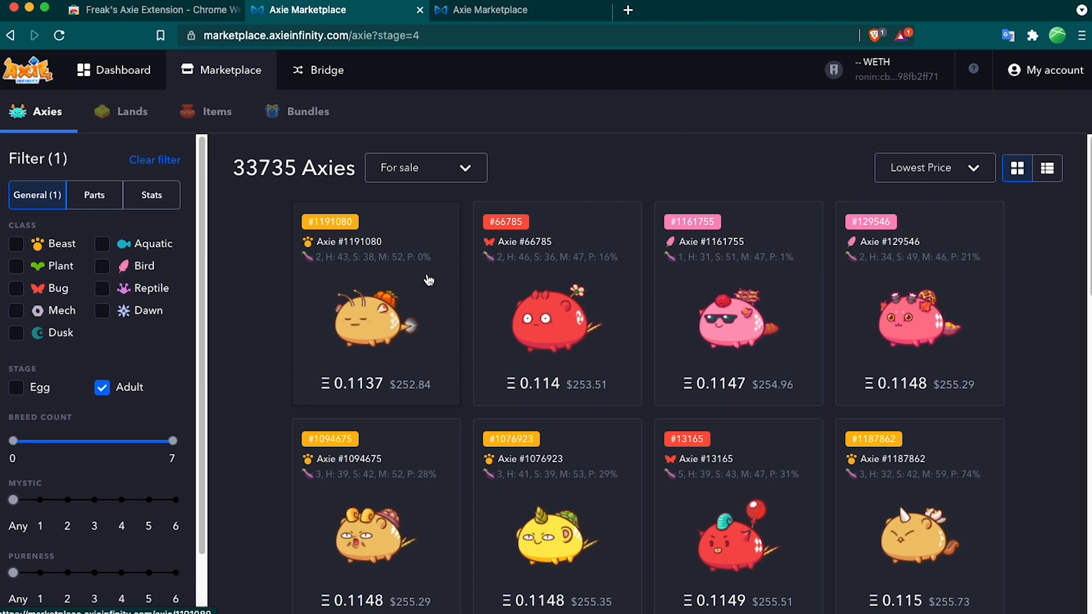
mouse_move(428, 280)
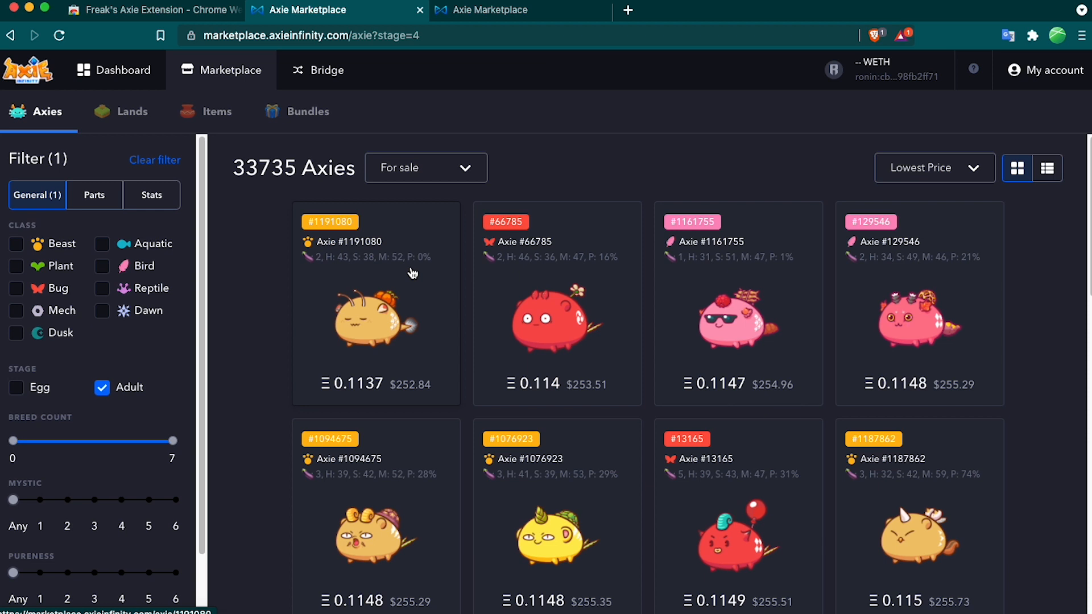
mouse_move(333, 362)
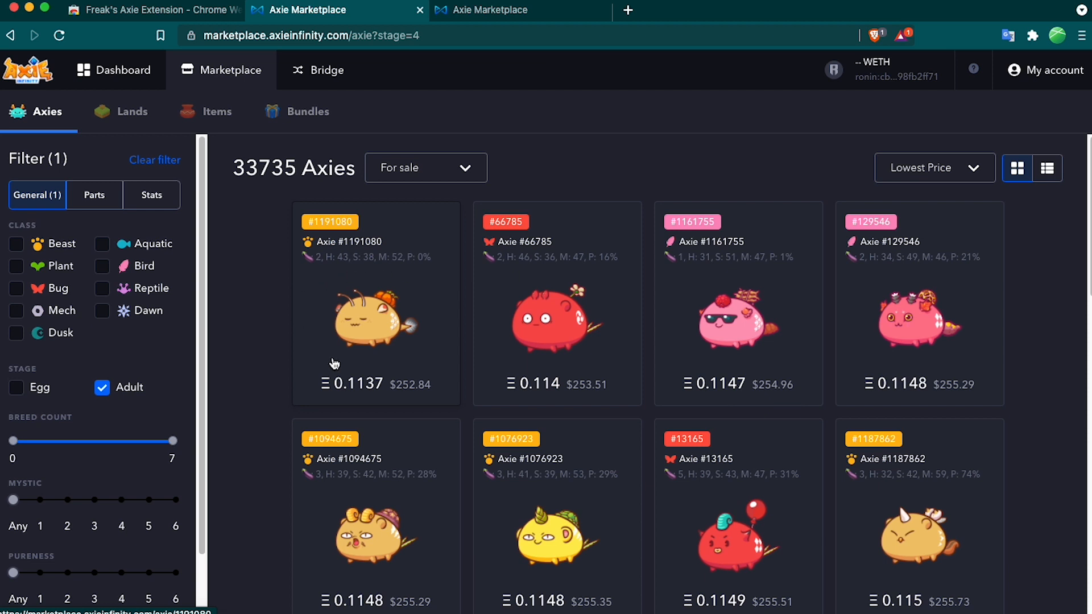
View Axie #1191080's detail page with class, breed count, stats, owner and price.
click(376, 317)
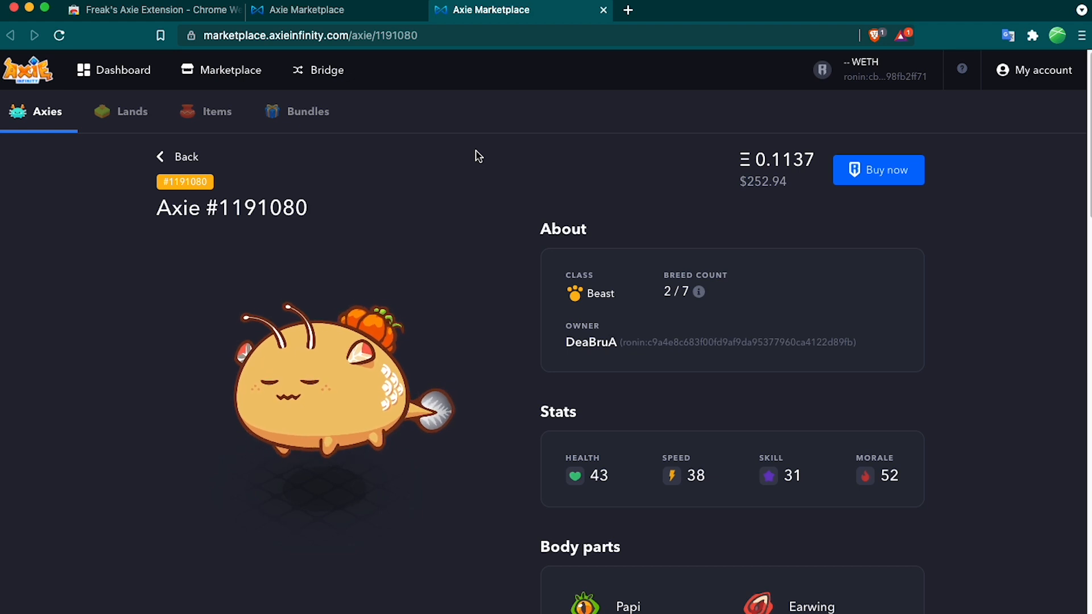
mouse_move(279, 464)
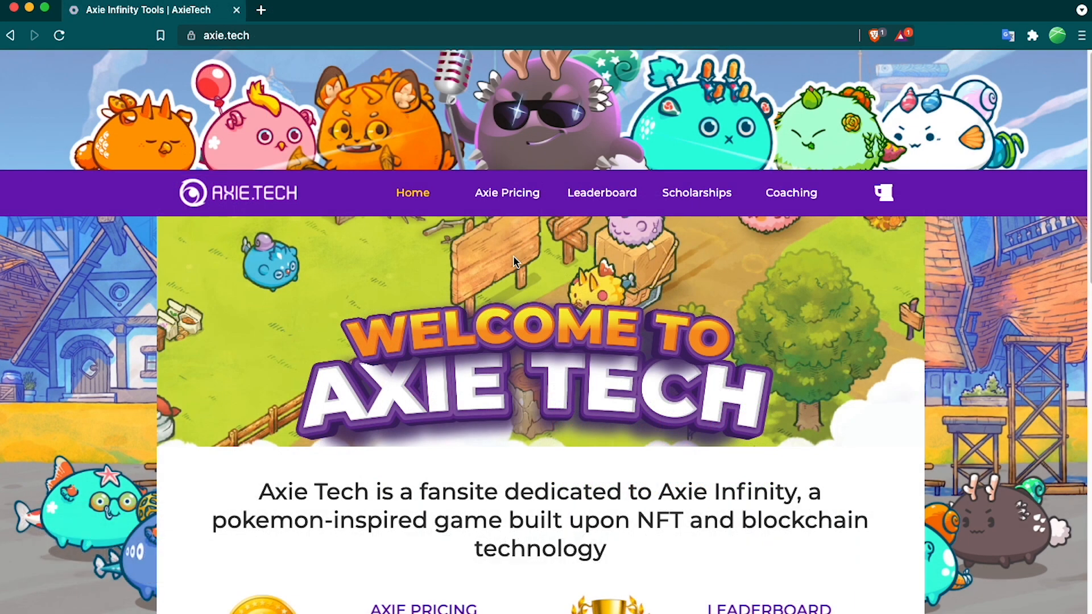
mouse_move(497, 252)
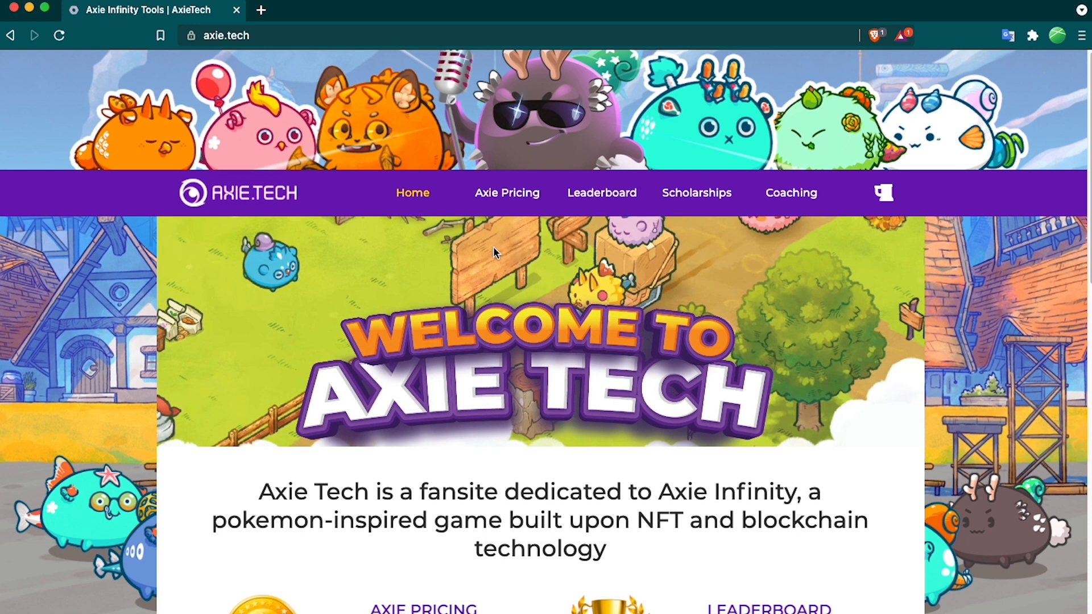
Reach the Axie Pricing Calculator with the axie ID field ready for input.
scroll(down, 3)
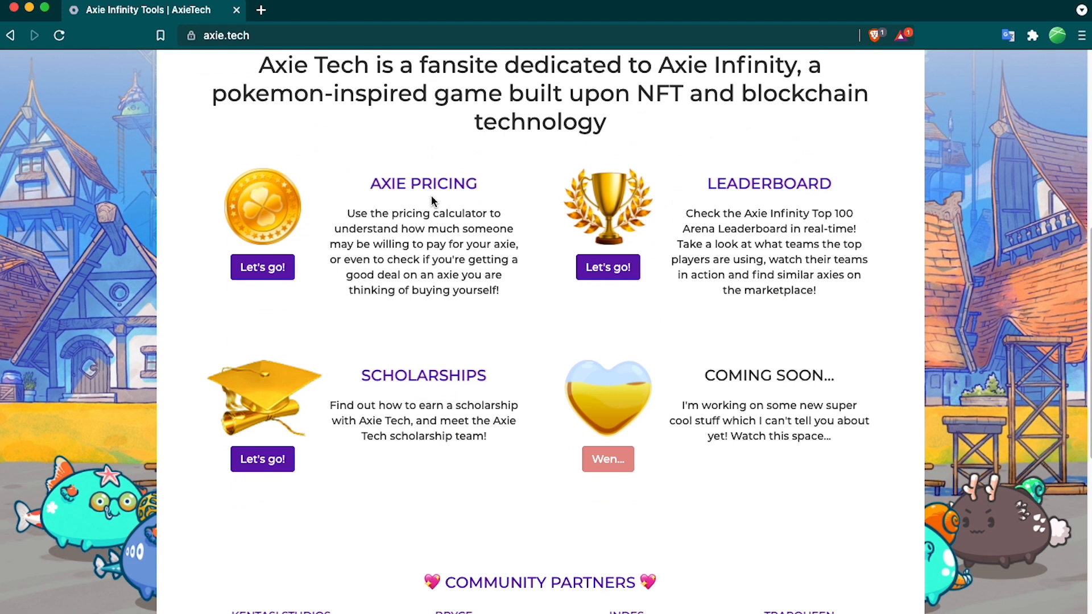
click(263, 266)
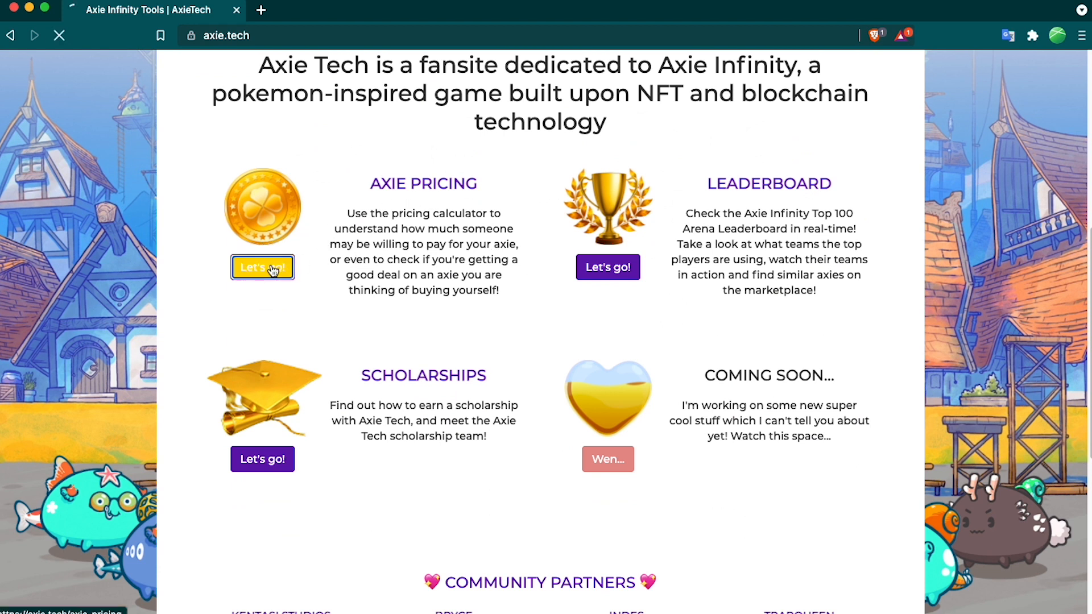
click(263, 267)
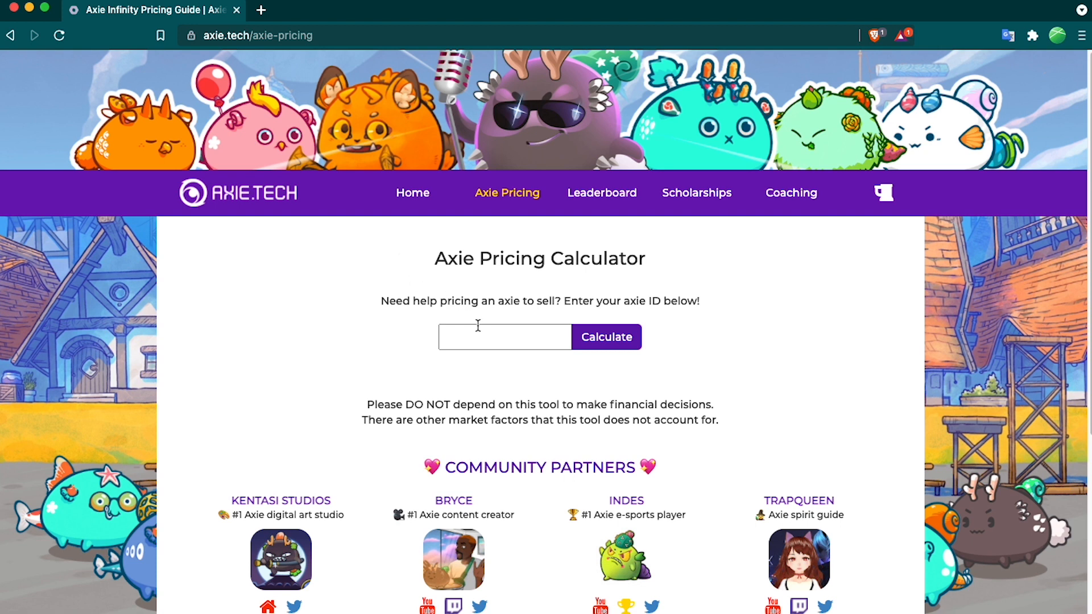
Calculate pricing for axie 1177811: Rare rating, 351 matching Beasts, listings from 0.1536.
text(1177811)
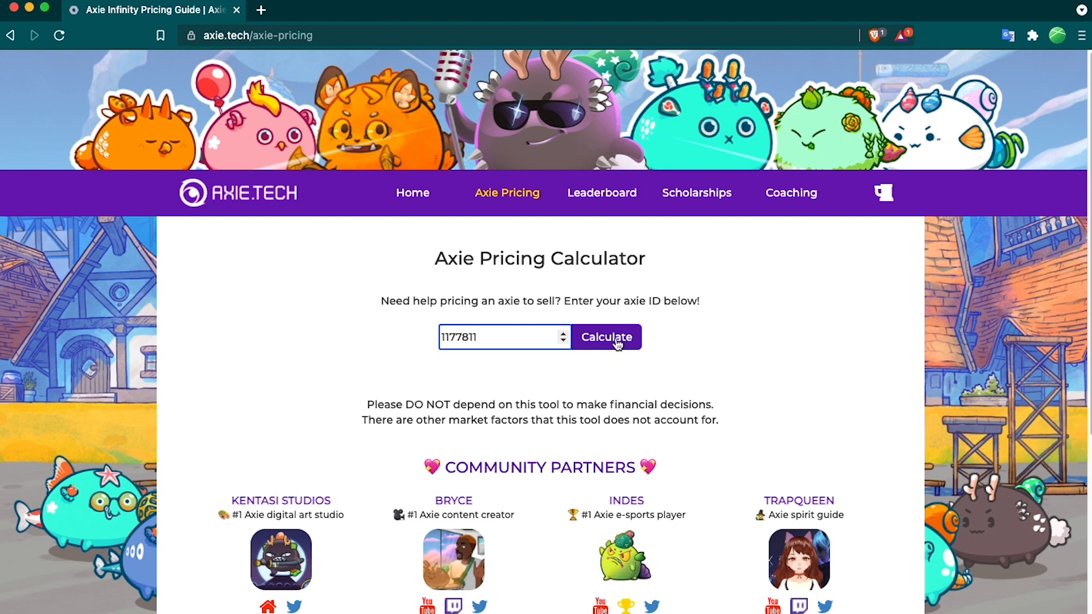
click(606, 337)
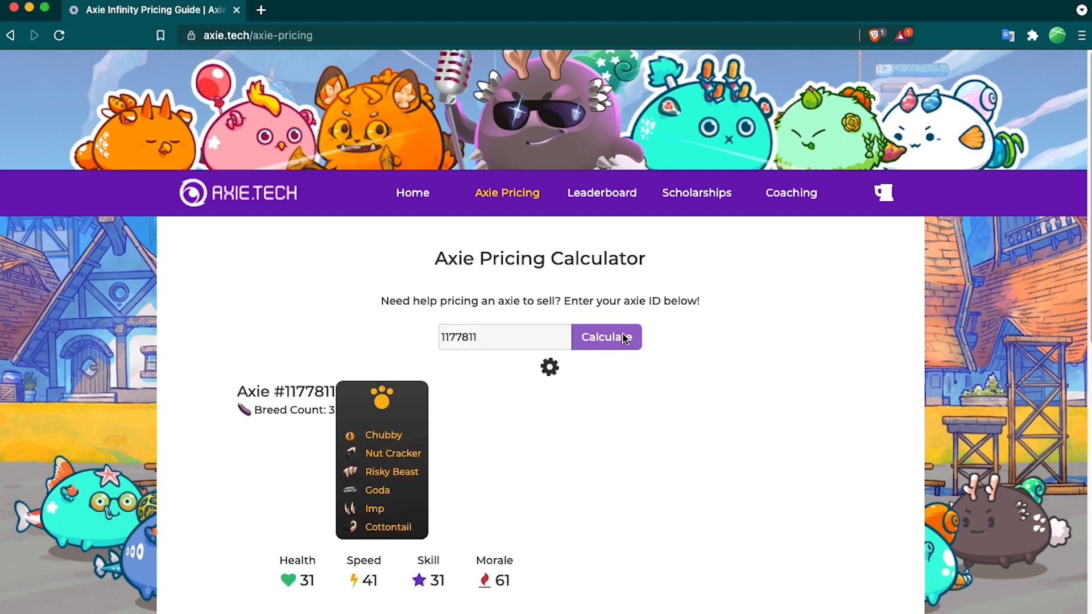
click(606, 337)
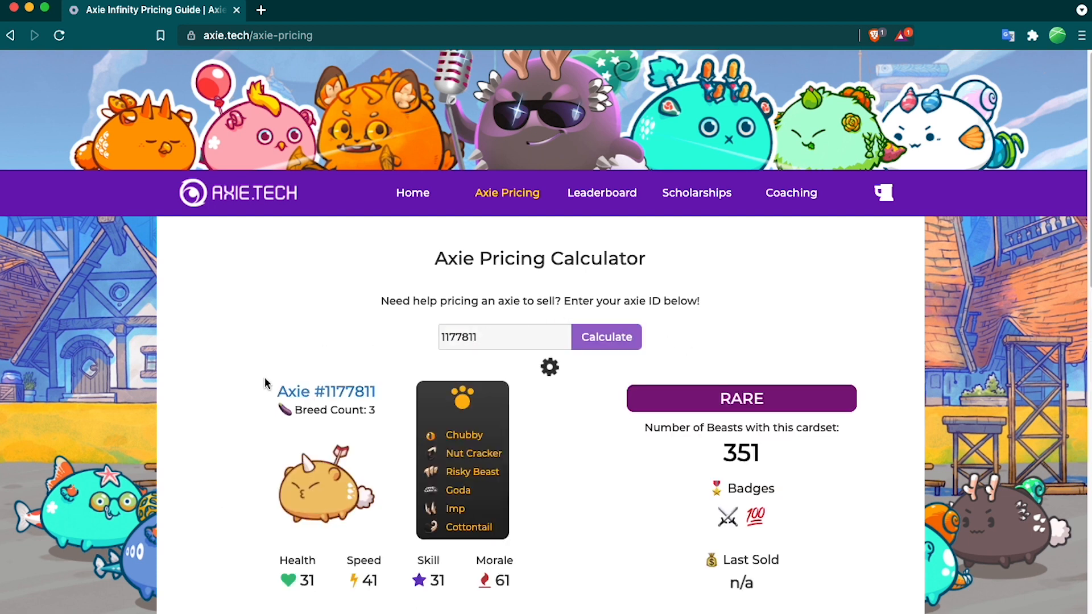
mouse_move(512, 396)
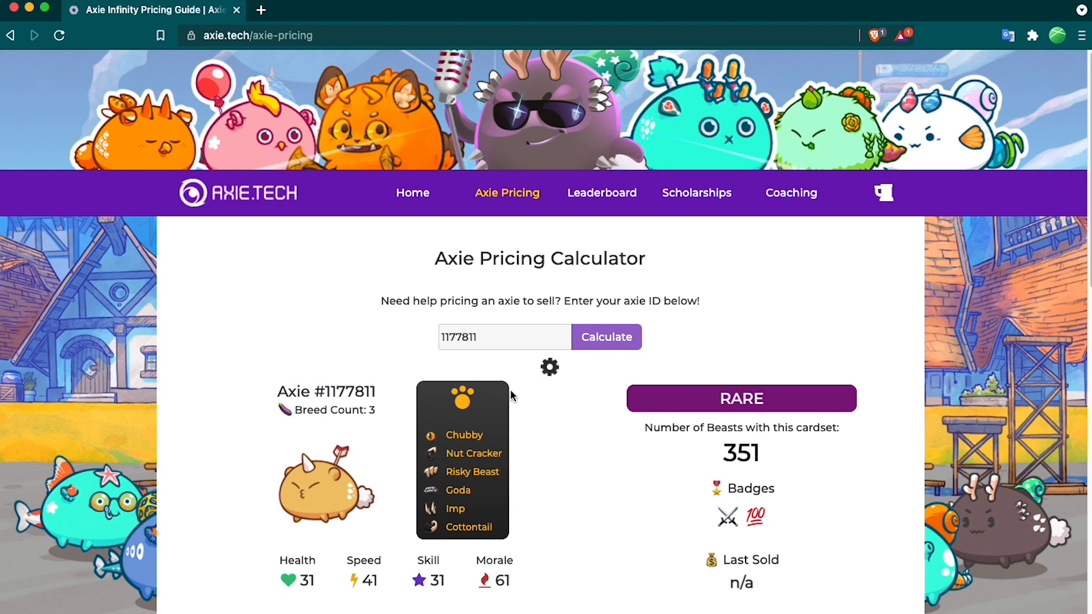
scroll(down, 3)
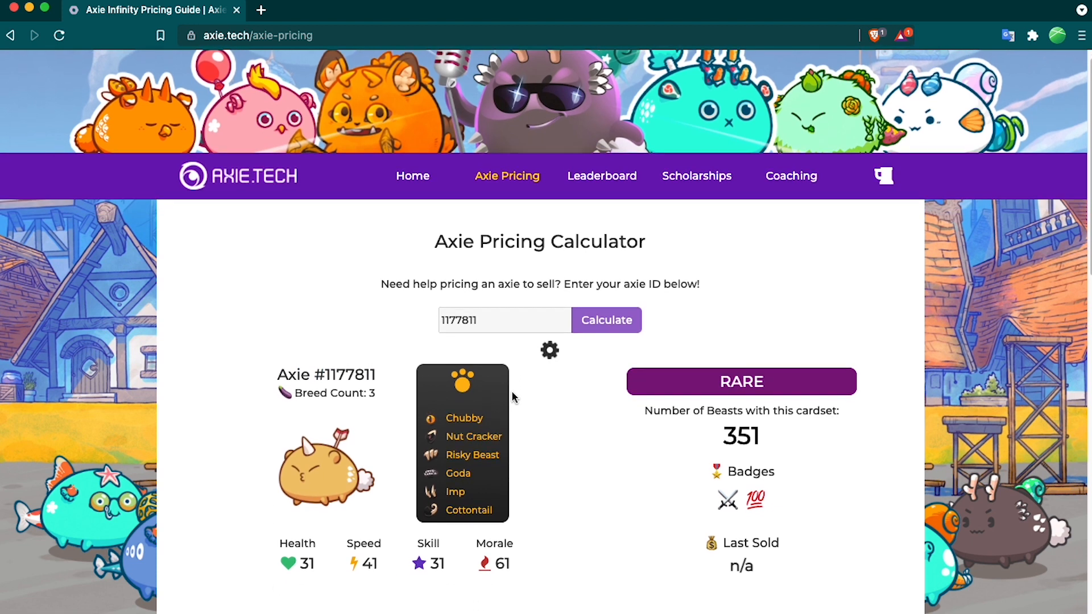
scroll(down, 3)
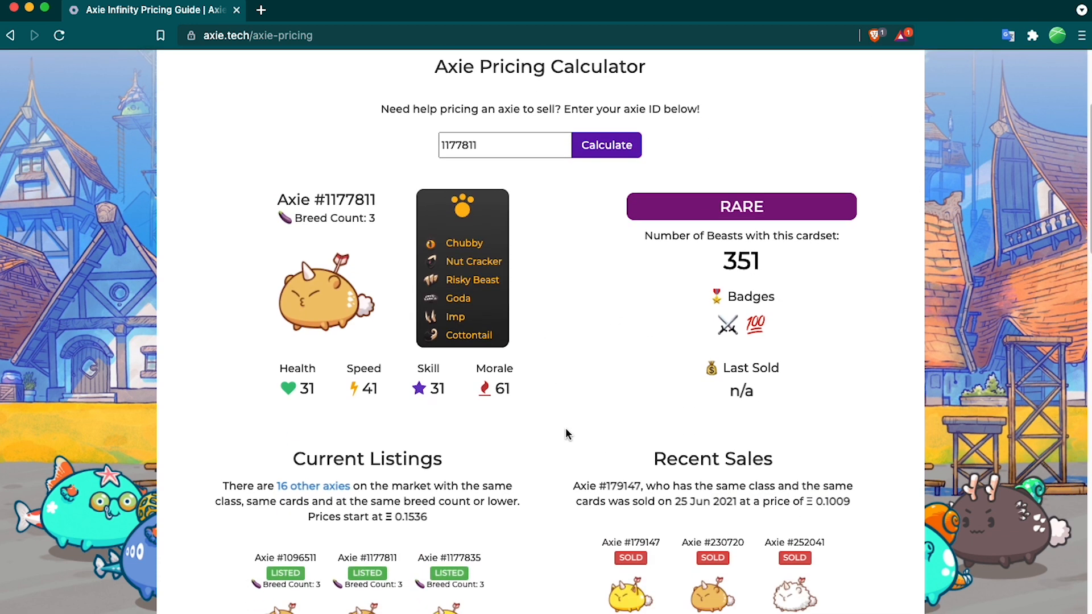
Review the results and load the marketplace listing of the 16 similar axies for sale.
scroll(down, 3)
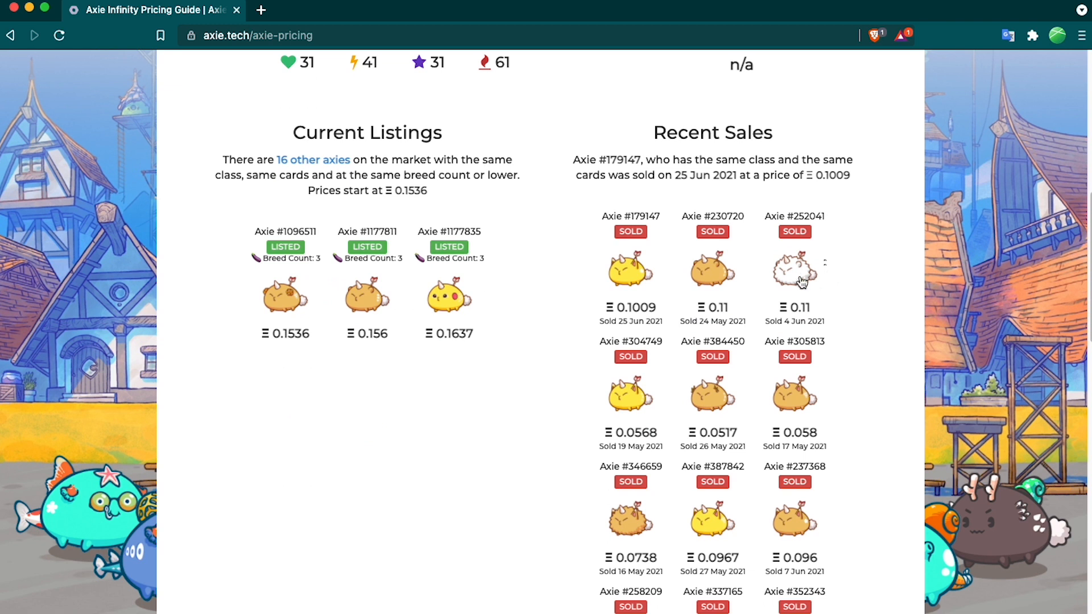
mouse_move(595, 498)
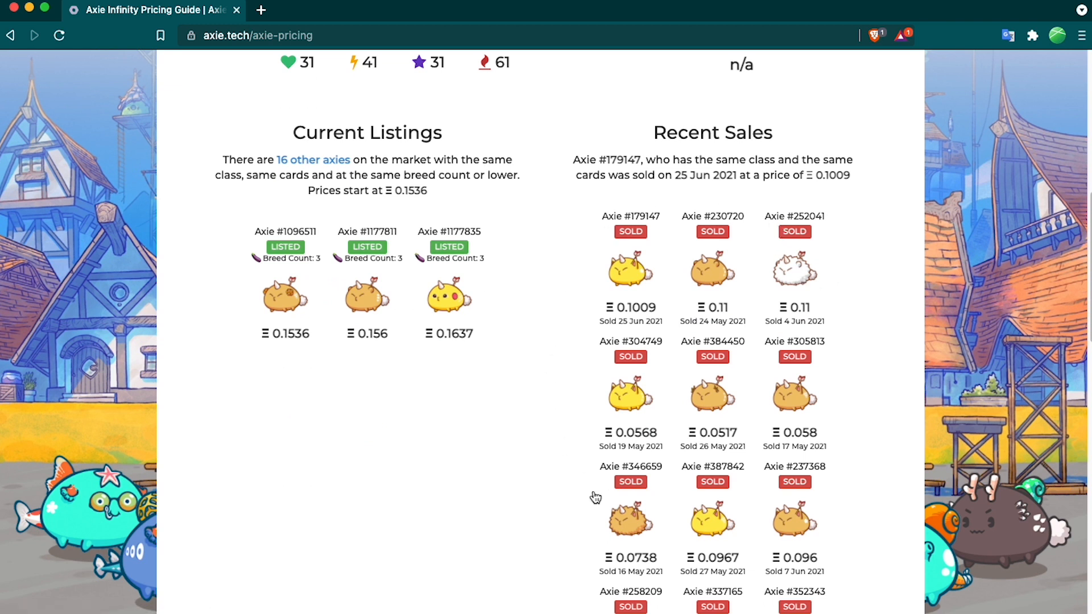
scroll(down, 3)
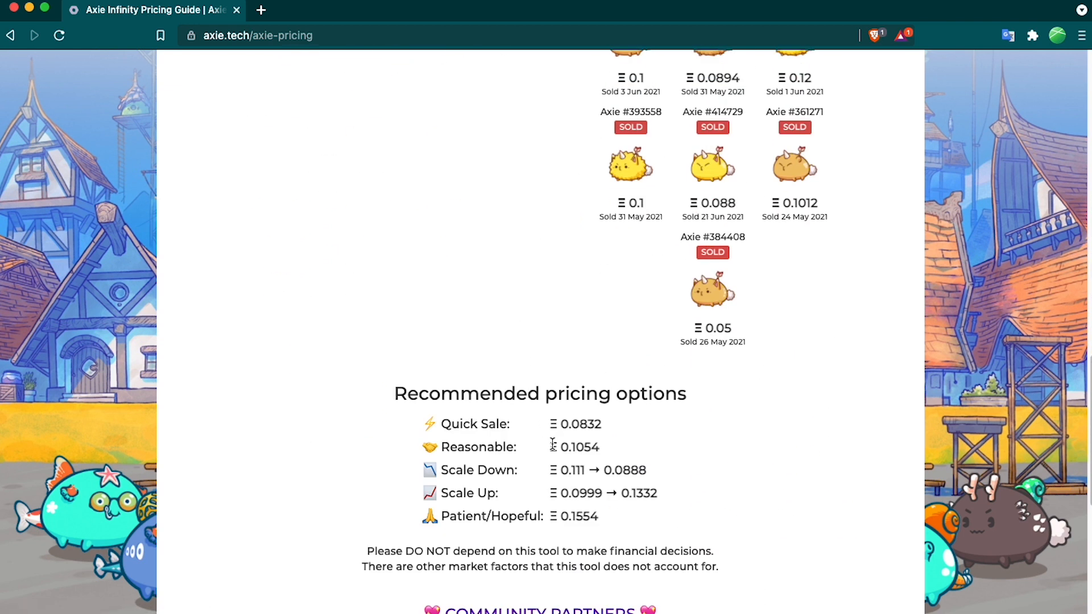
scroll(down, 3)
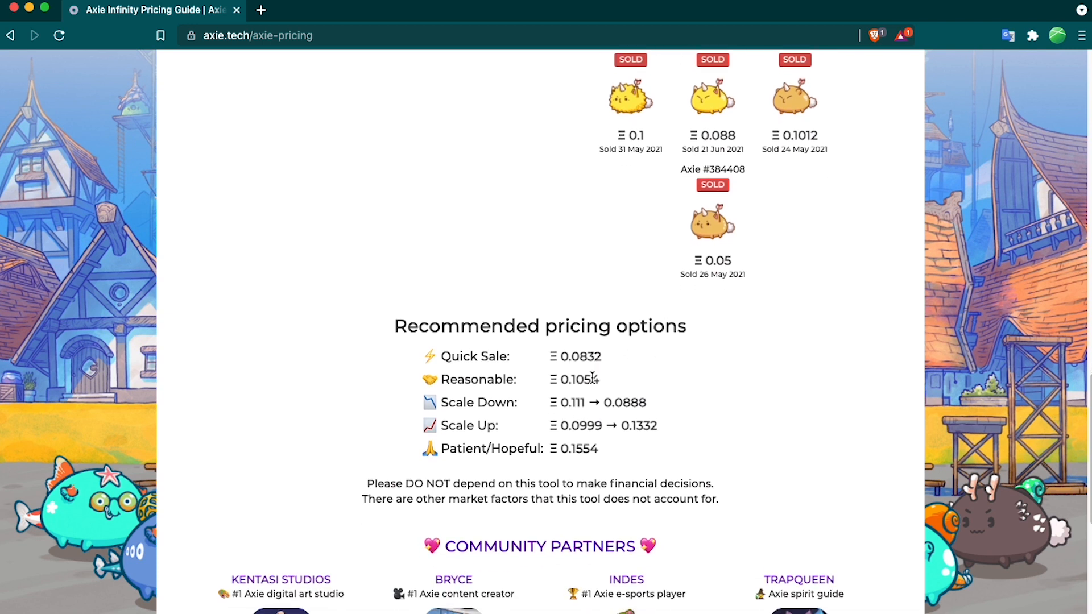
scroll(up, 3)
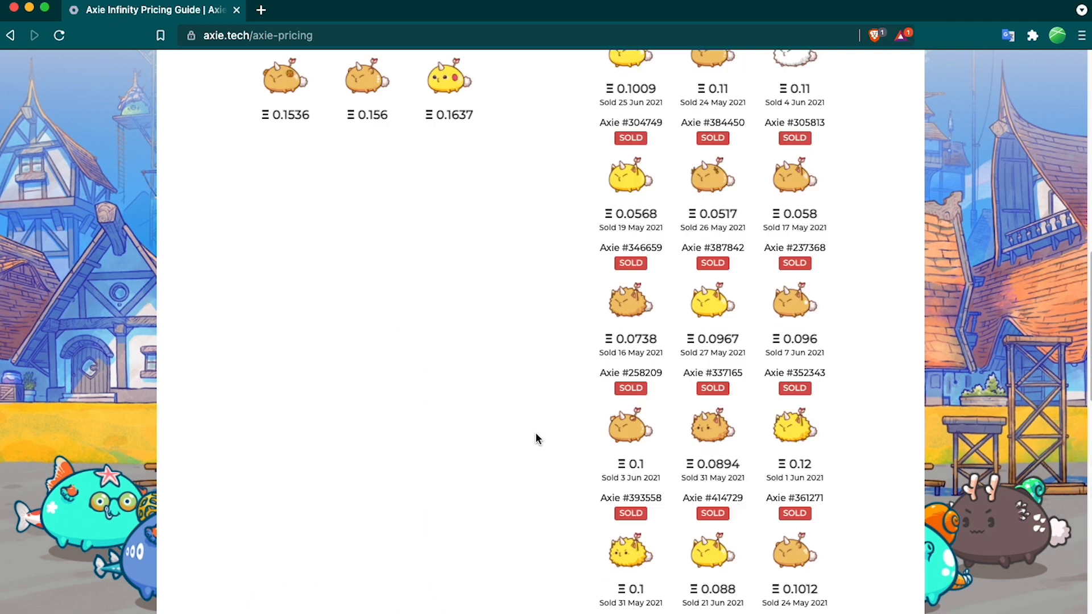
scroll(up, 3)
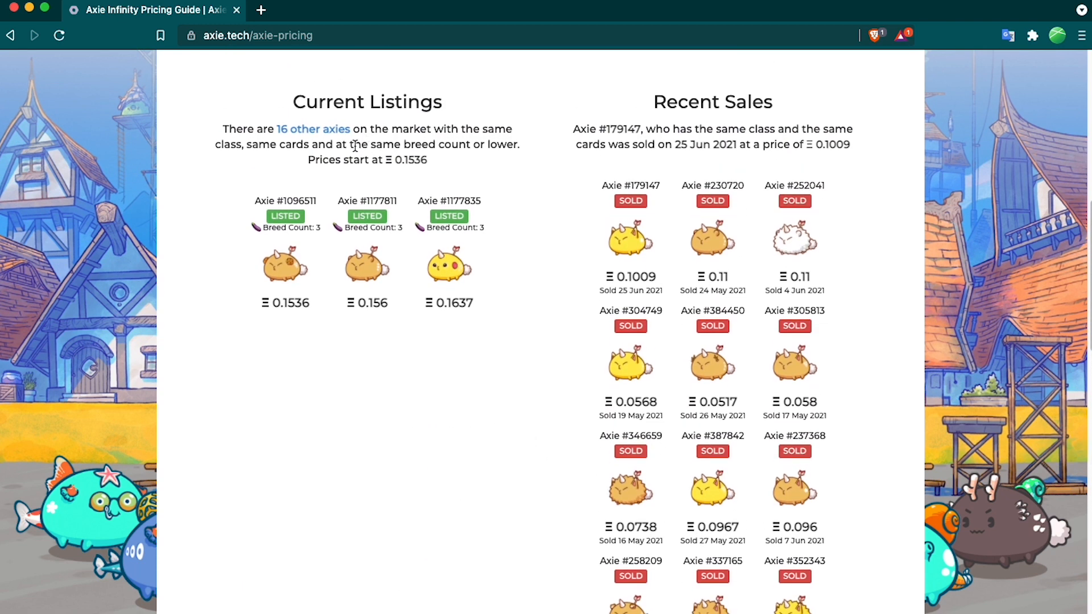
mouse_move(319, 133)
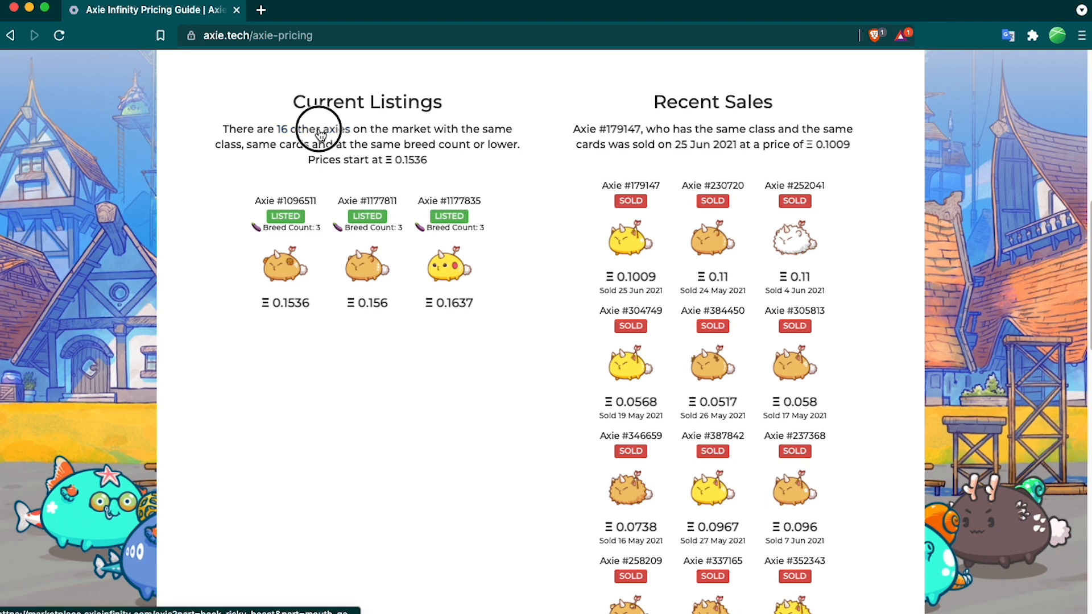
click(315, 128)
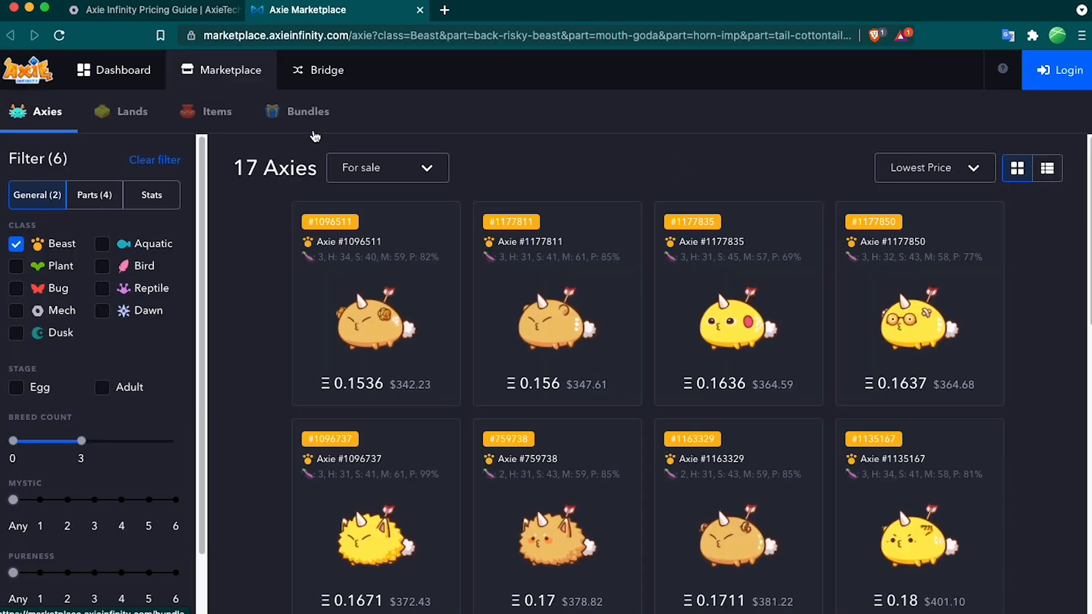
click(1057, 70)
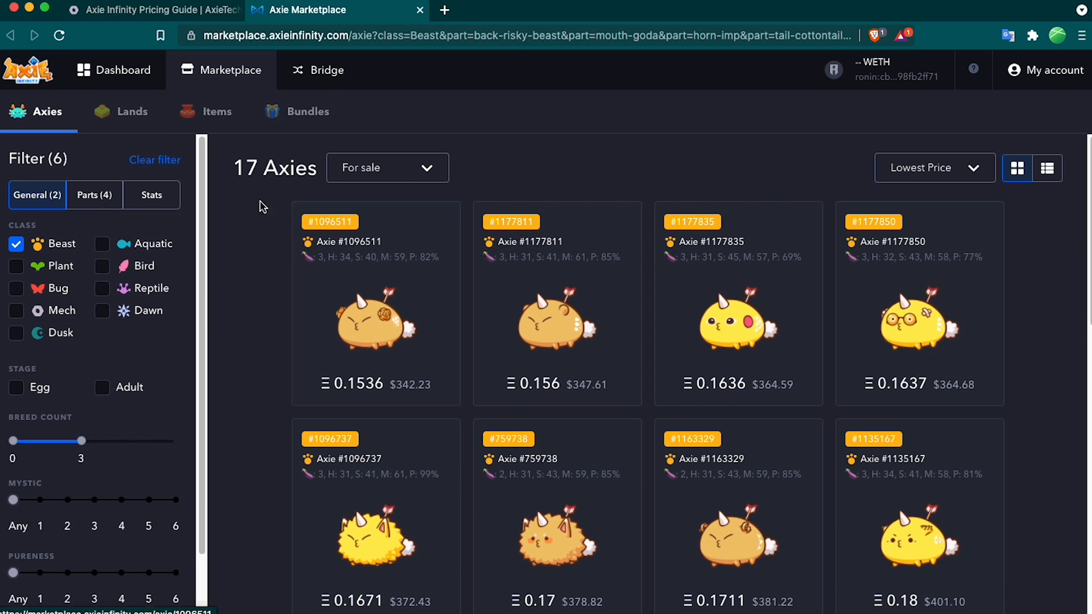
mouse_move(249, 212)
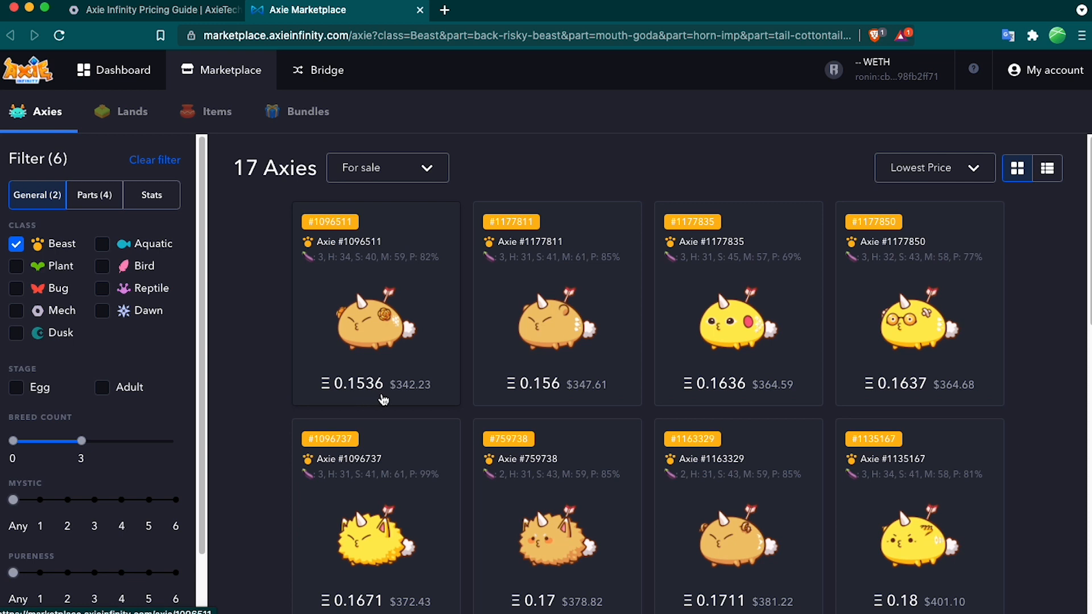
scroll(down, 3)
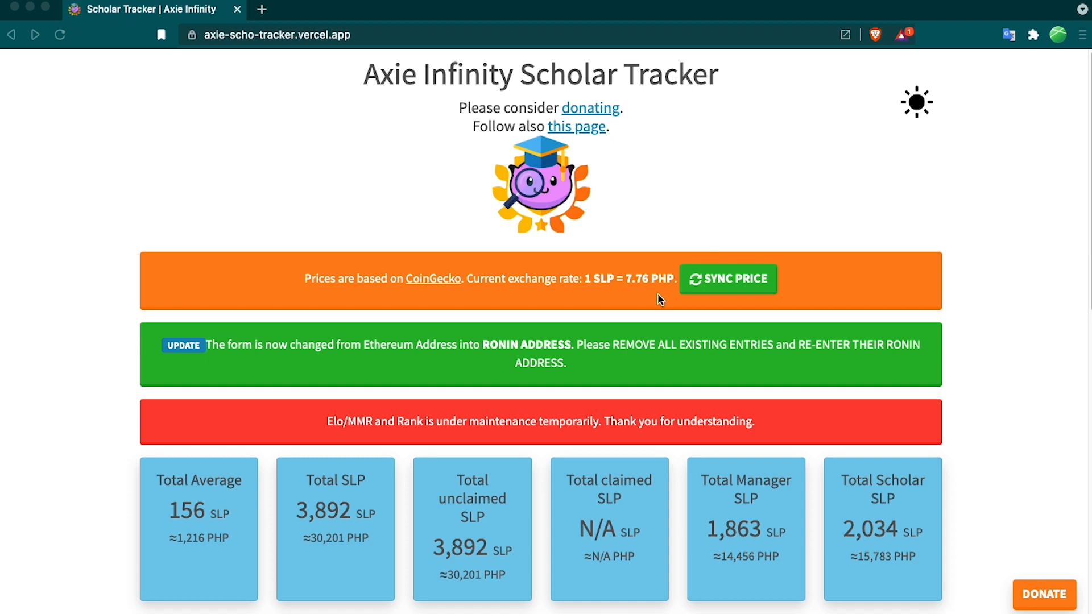
mouse_move(629, 224)
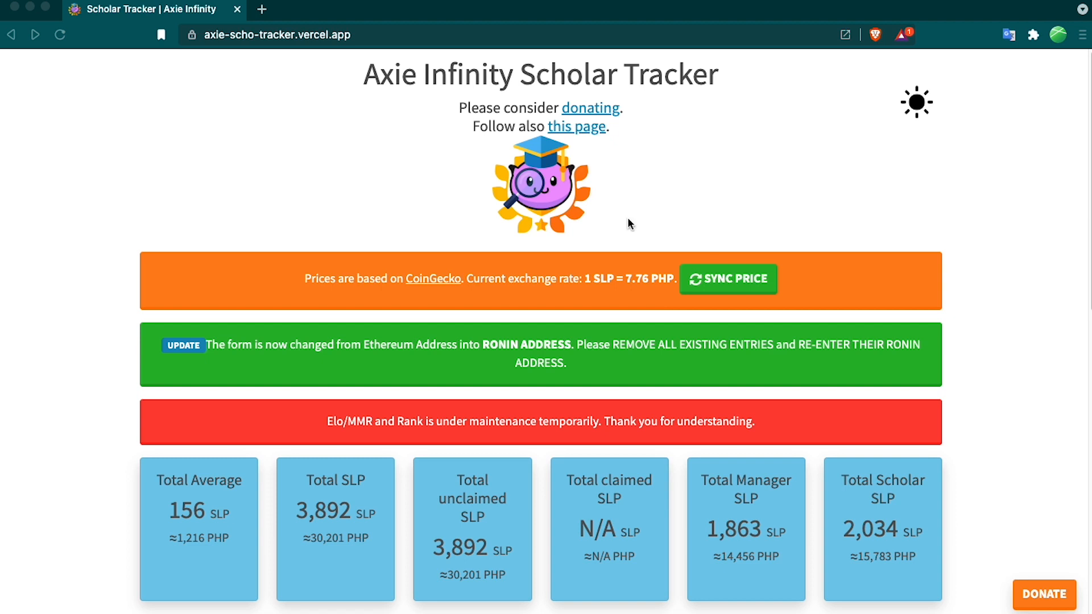
scroll(down, 3)
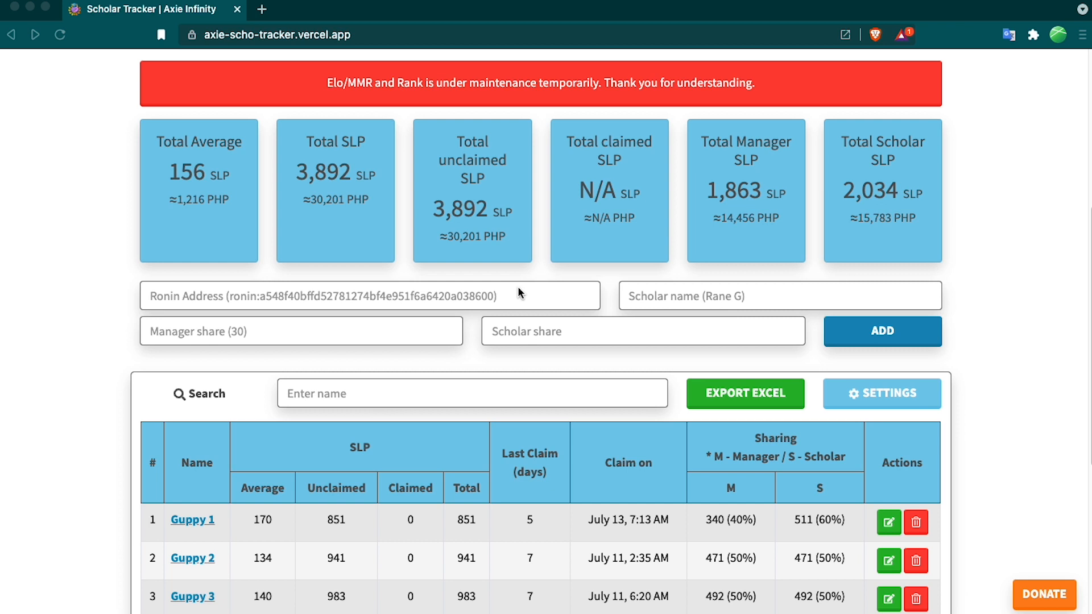
mouse_move(425, 337)
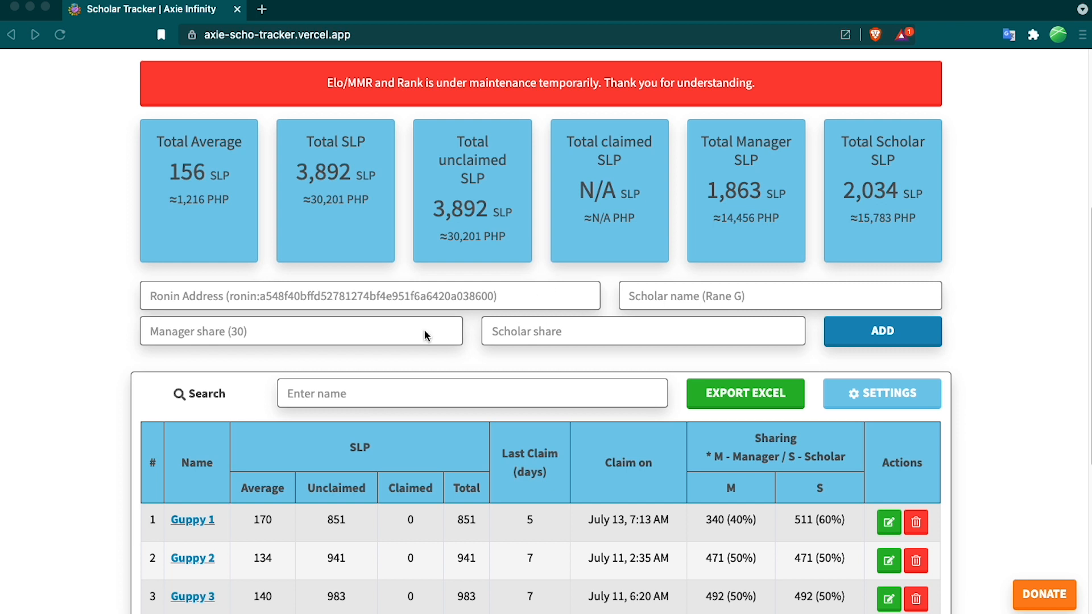
mouse_move(582, 341)
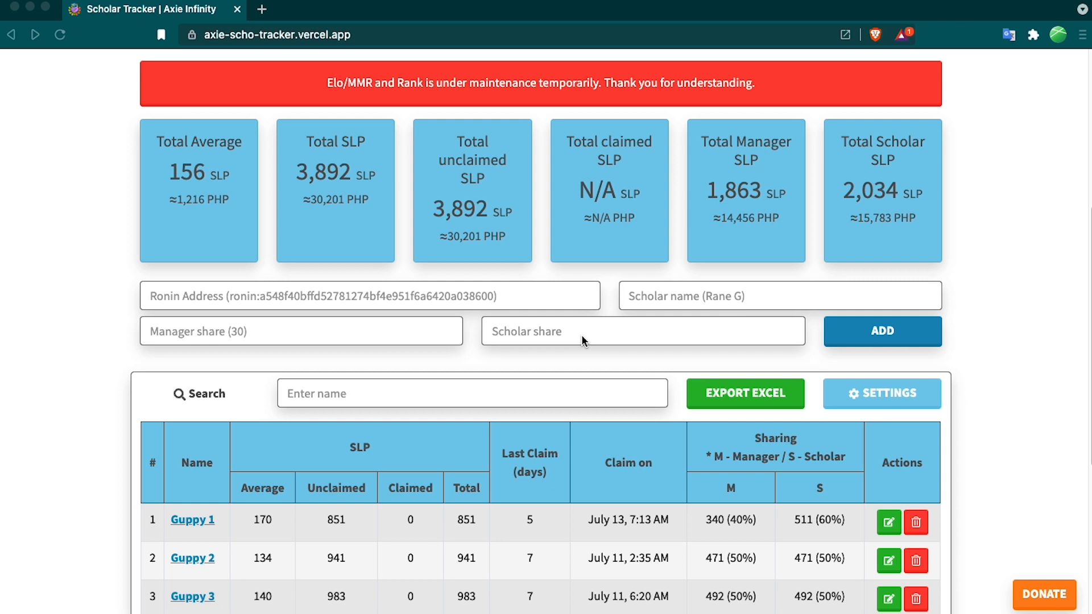
scroll(down, 3)
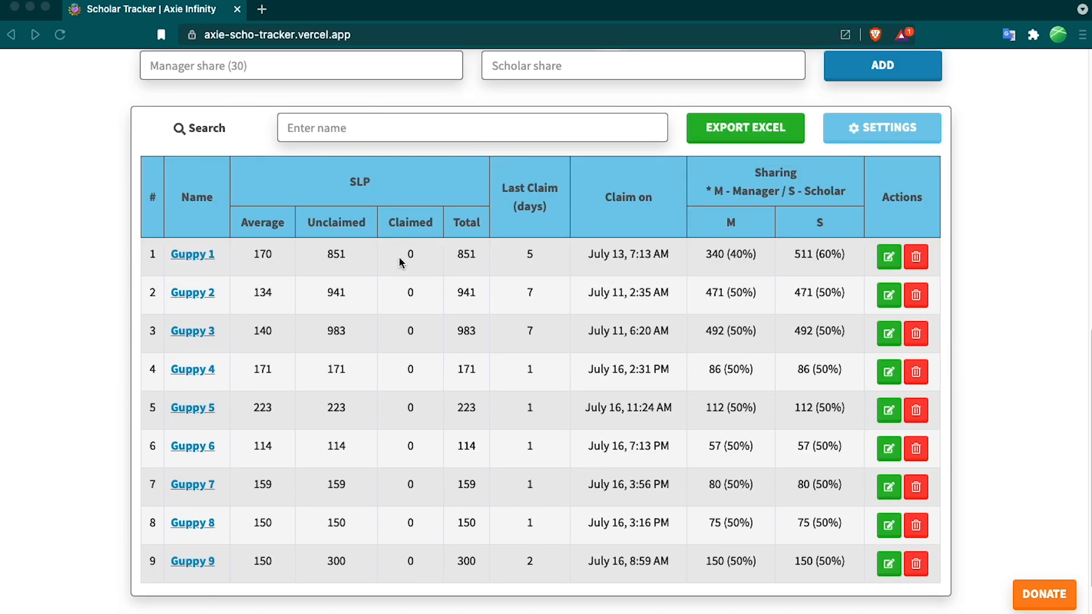
mouse_move(239, 469)
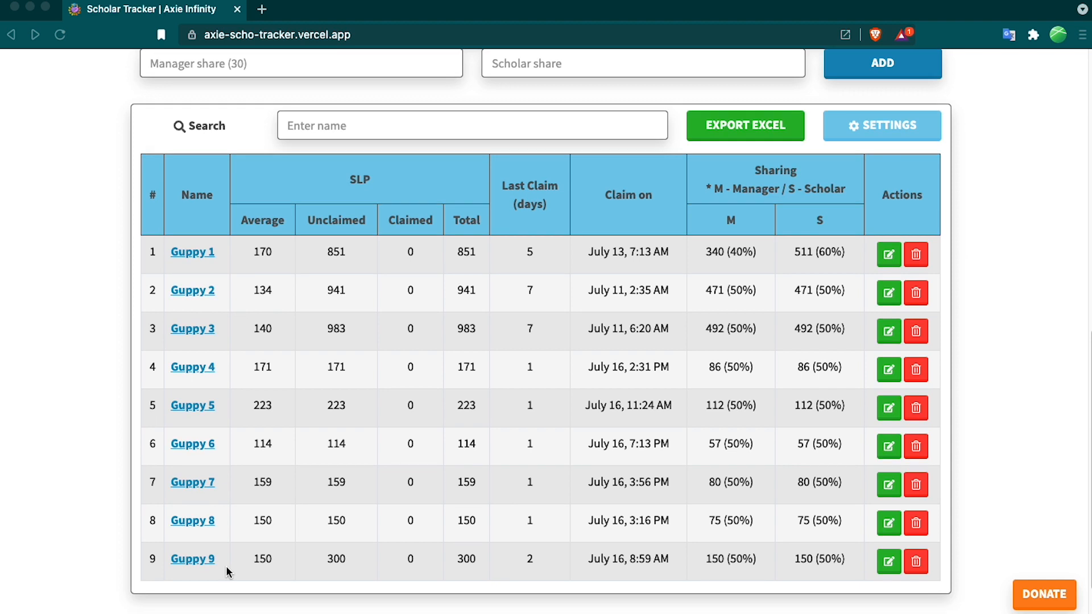
mouse_move(315, 171)
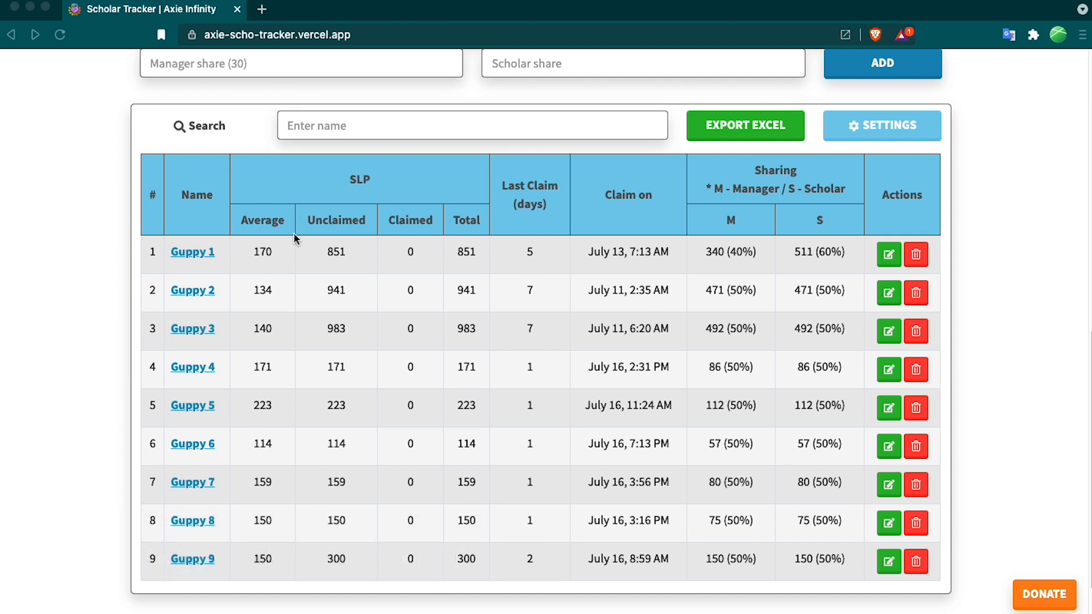
mouse_move(270, 484)
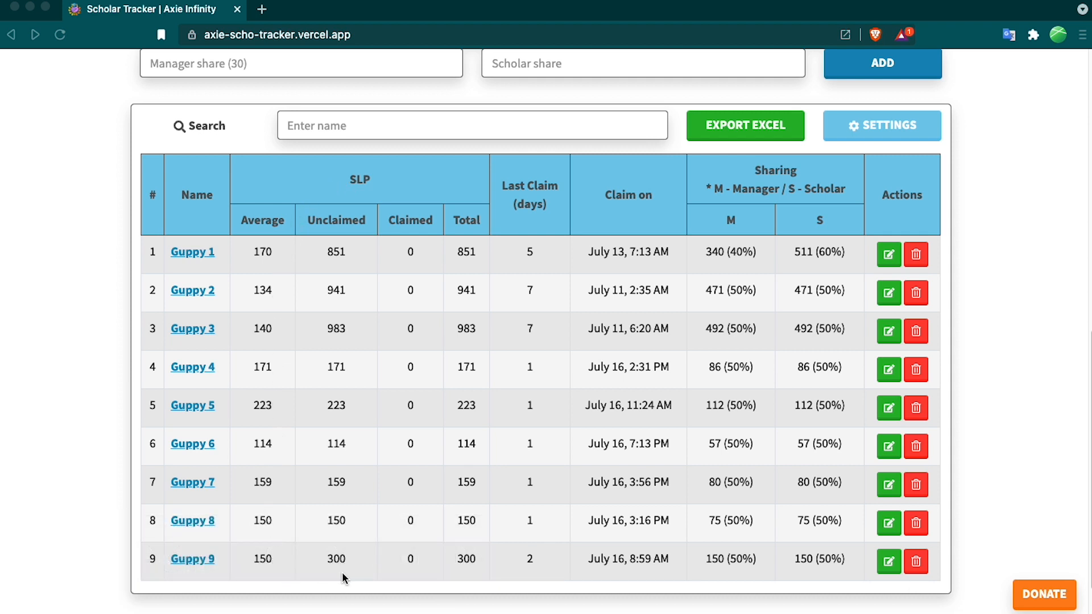
mouse_move(340, 564)
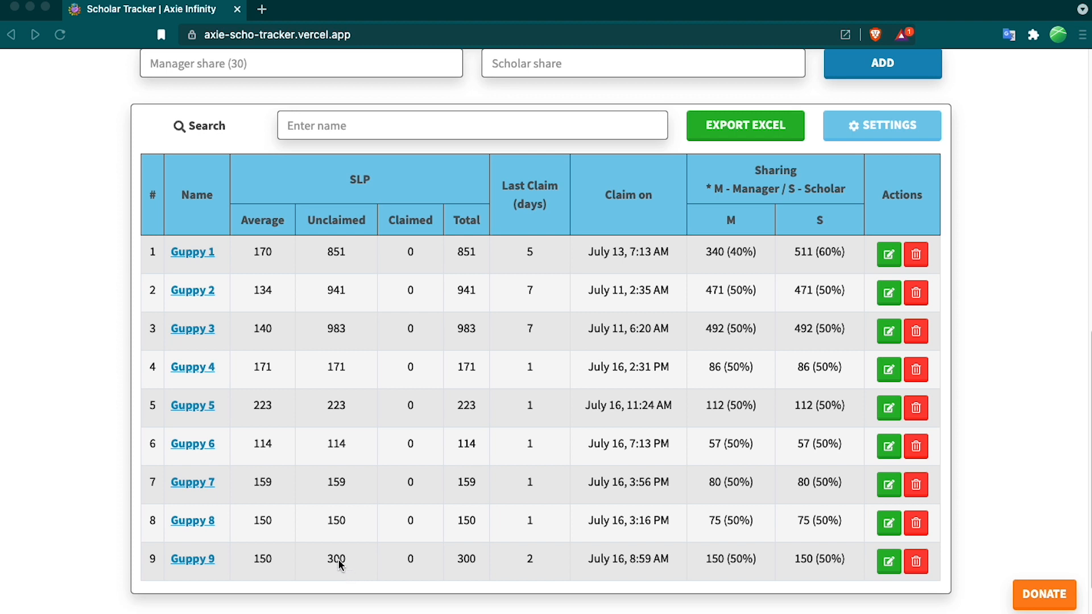
mouse_move(545, 181)
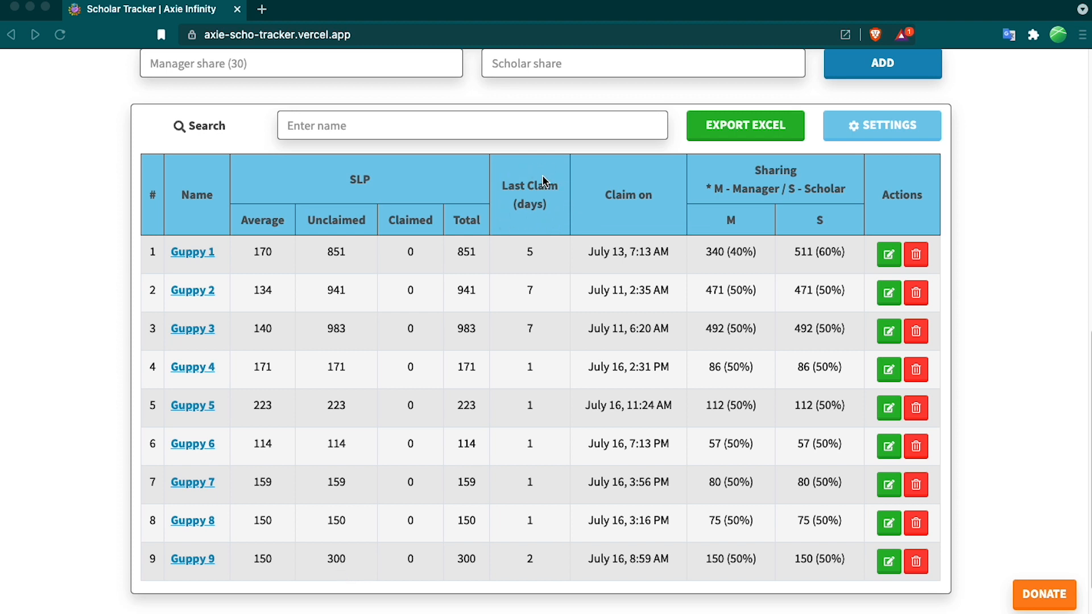
mouse_move(640, 314)
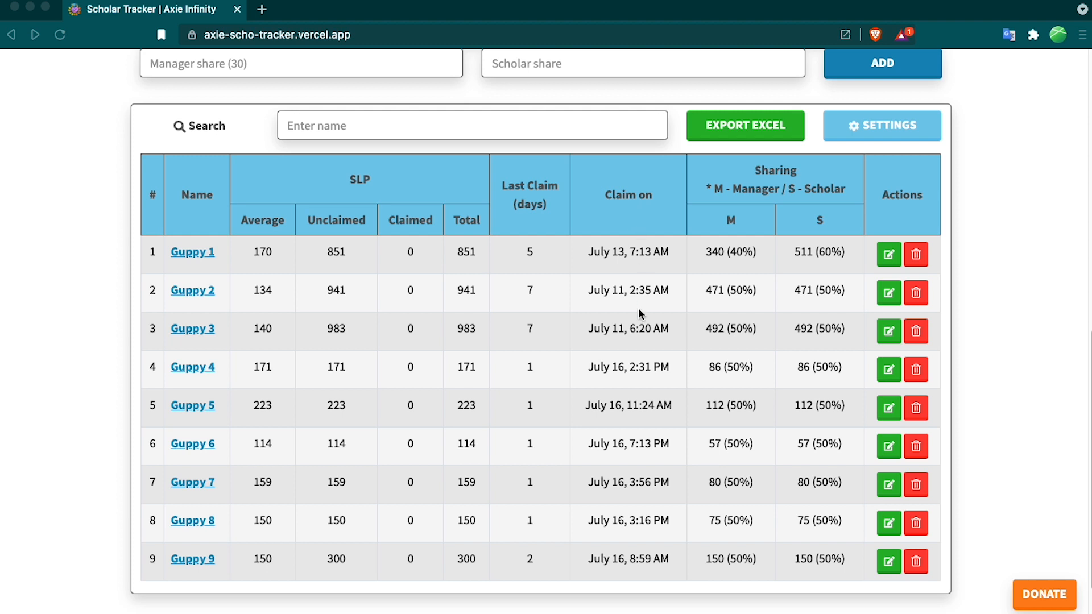
mouse_move(727, 214)
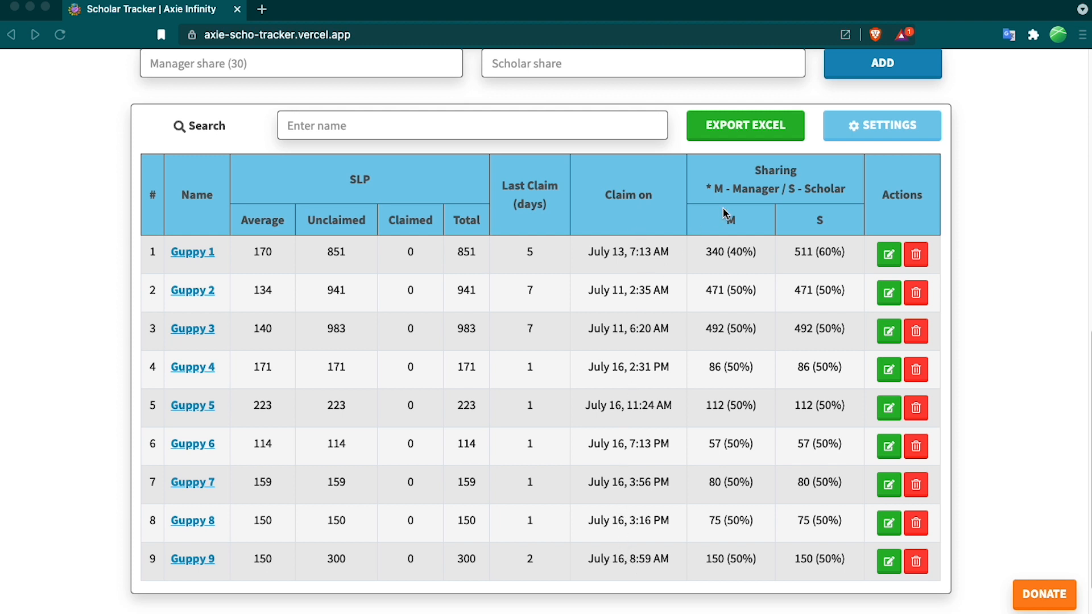
mouse_move(732, 202)
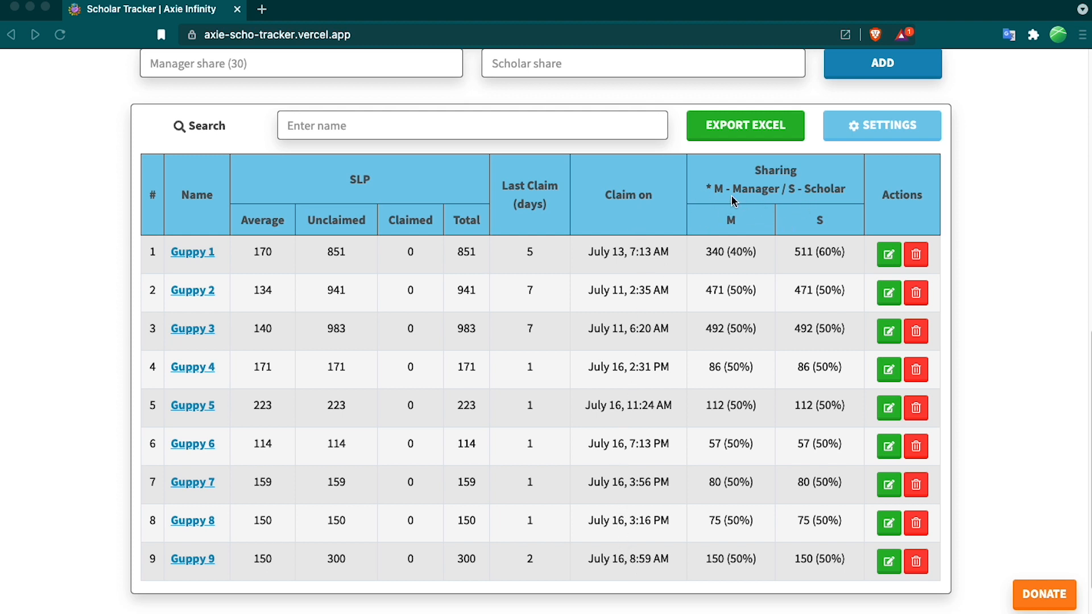
mouse_move(805, 234)
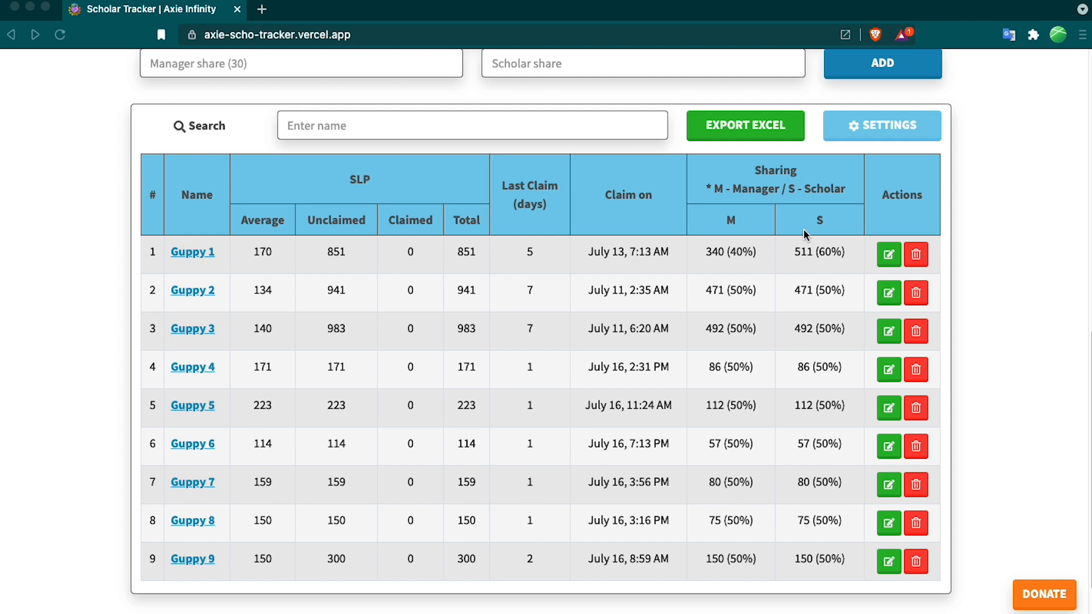
mouse_move(748, 255)
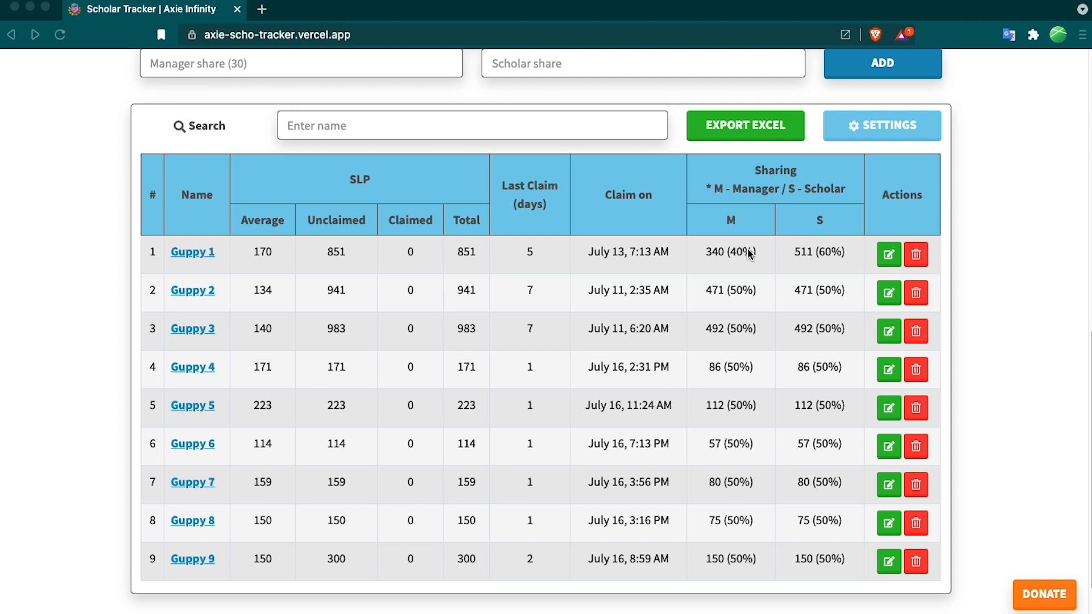
mouse_move(840, 259)
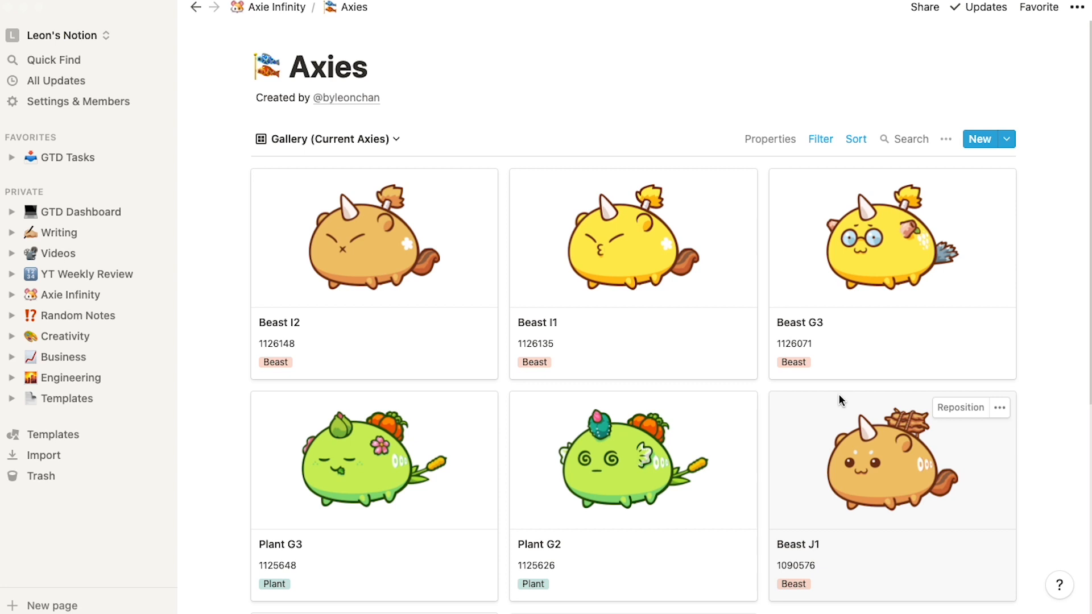
mouse_move(437, 209)
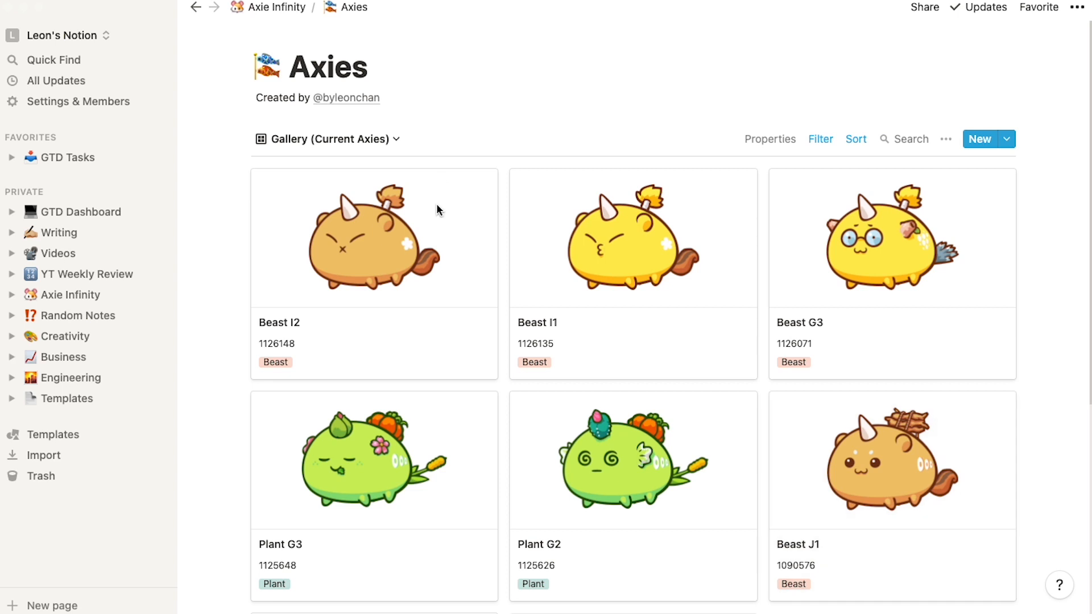
mouse_move(789, 333)
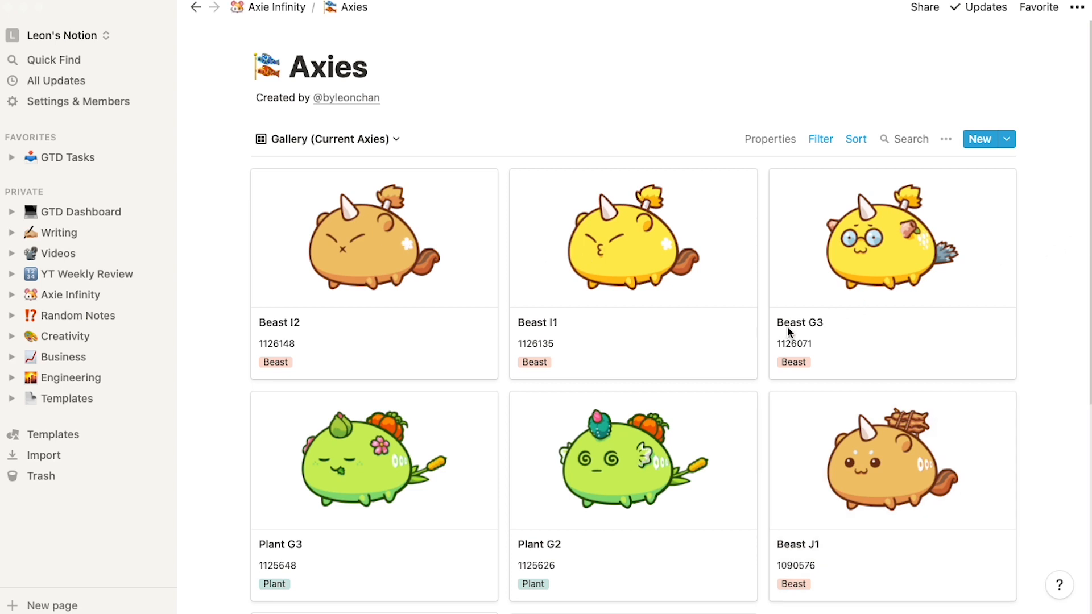
mouse_move(350, 299)
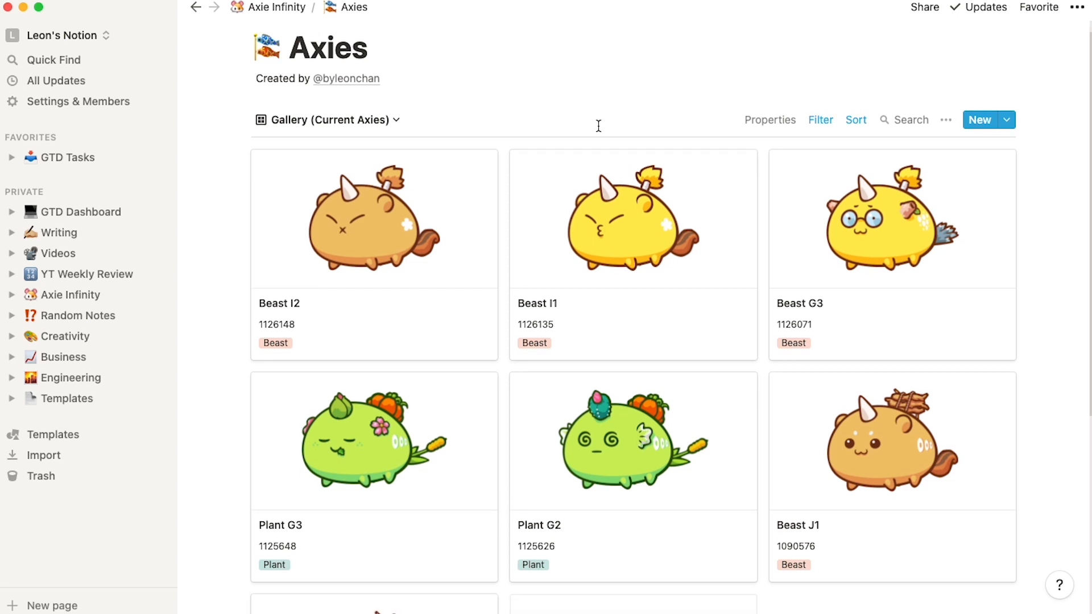
Browse down the Axies gallery cards showing number, type, pureness and breed count.
scroll(down, 3)
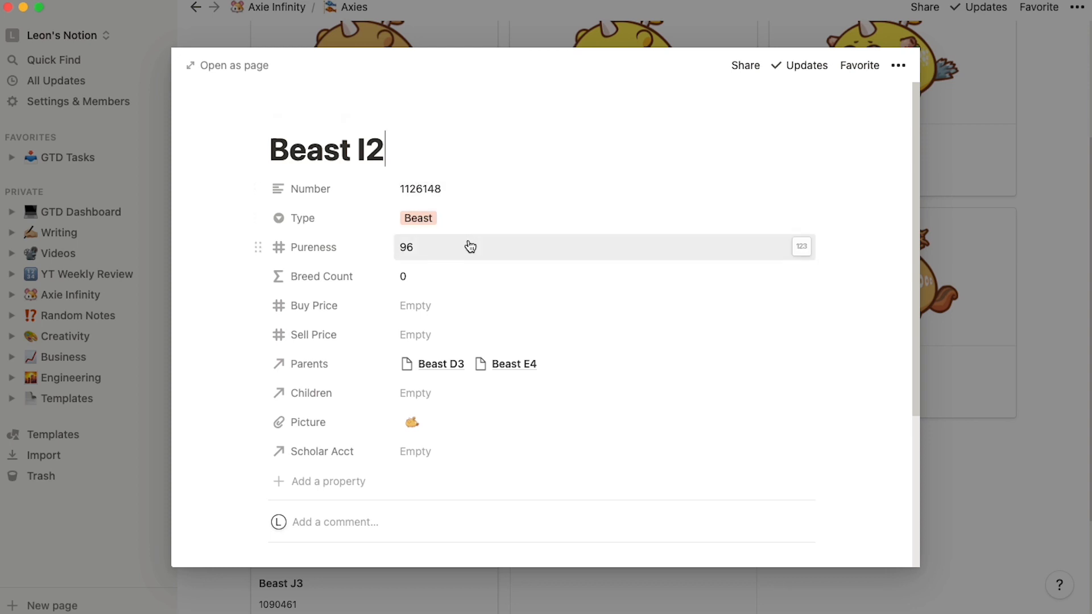
mouse_move(555, 382)
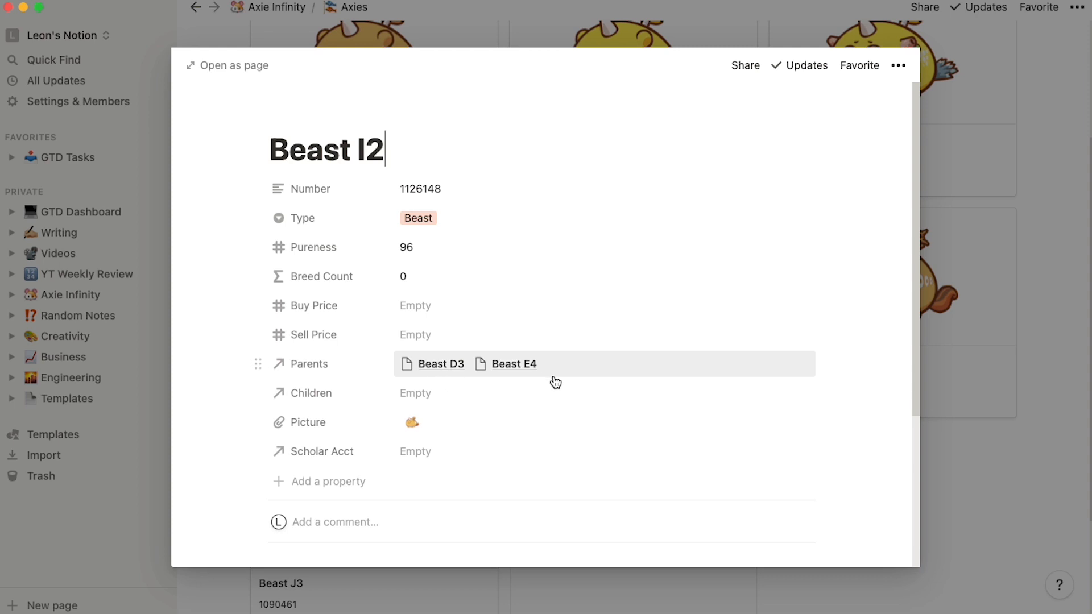
mouse_move(567, 412)
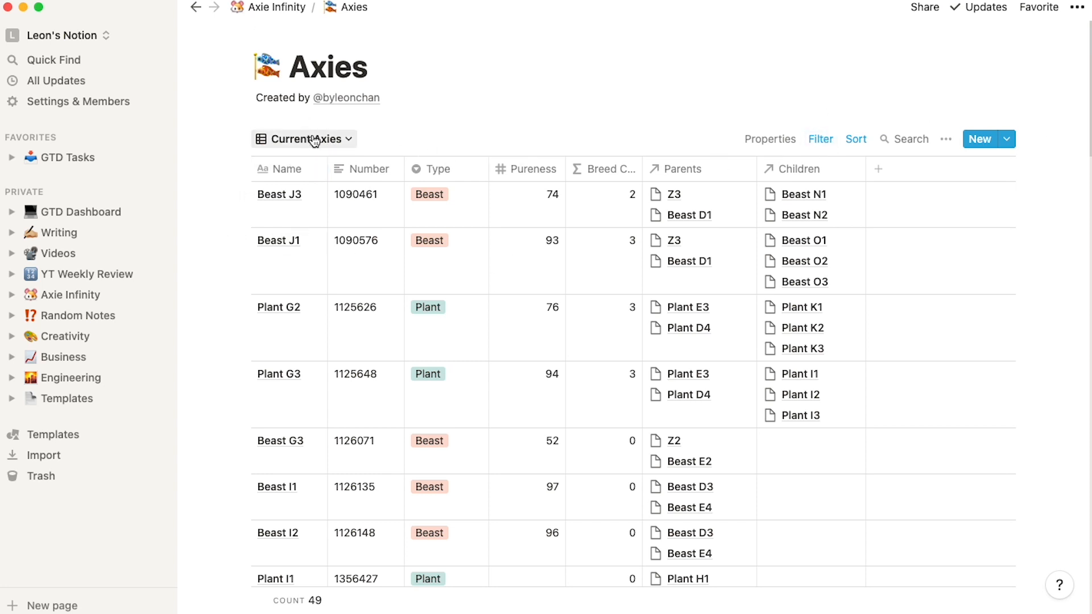
Switch the Axies database to the Scholar Axies view.
click(303, 139)
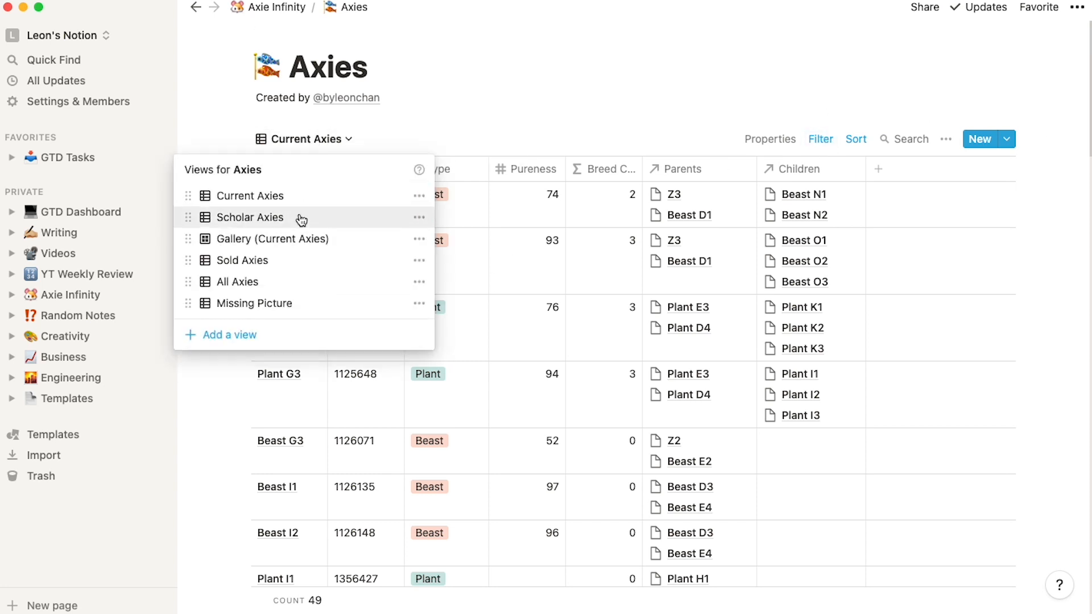
click(248, 216)
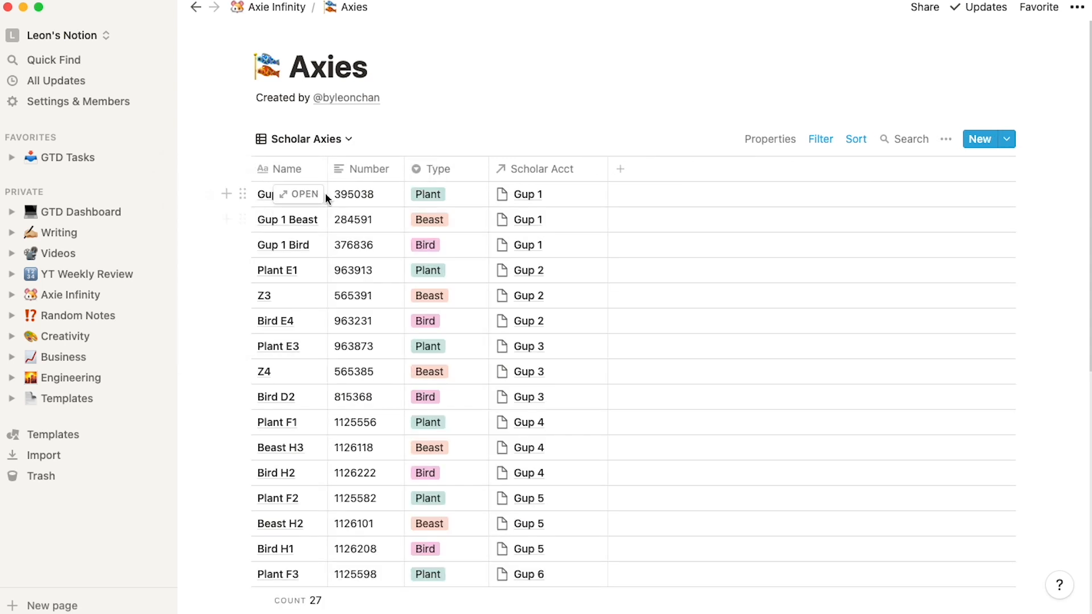
scroll(down, 3)
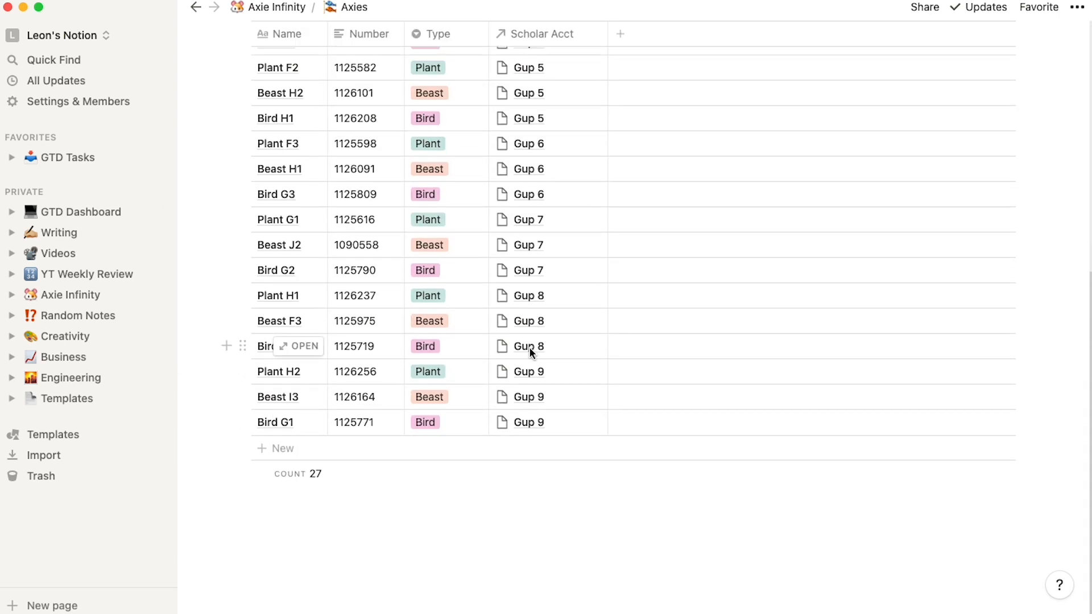
Switch to the Sold Axies view listing 39 sold axies with pureness and sell price.
click(309, 139)
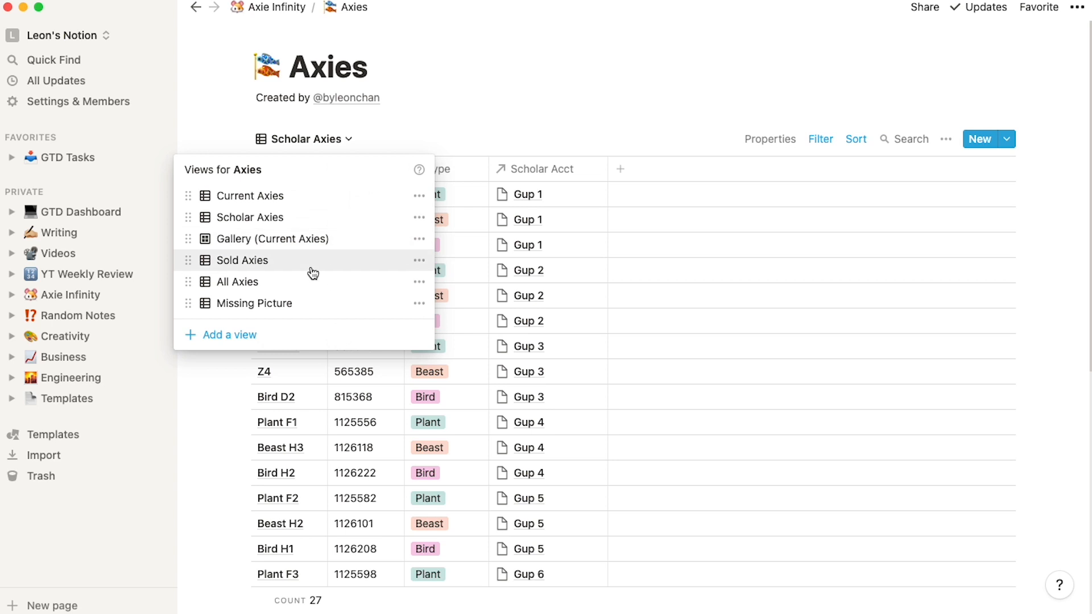
mouse_move(305, 265)
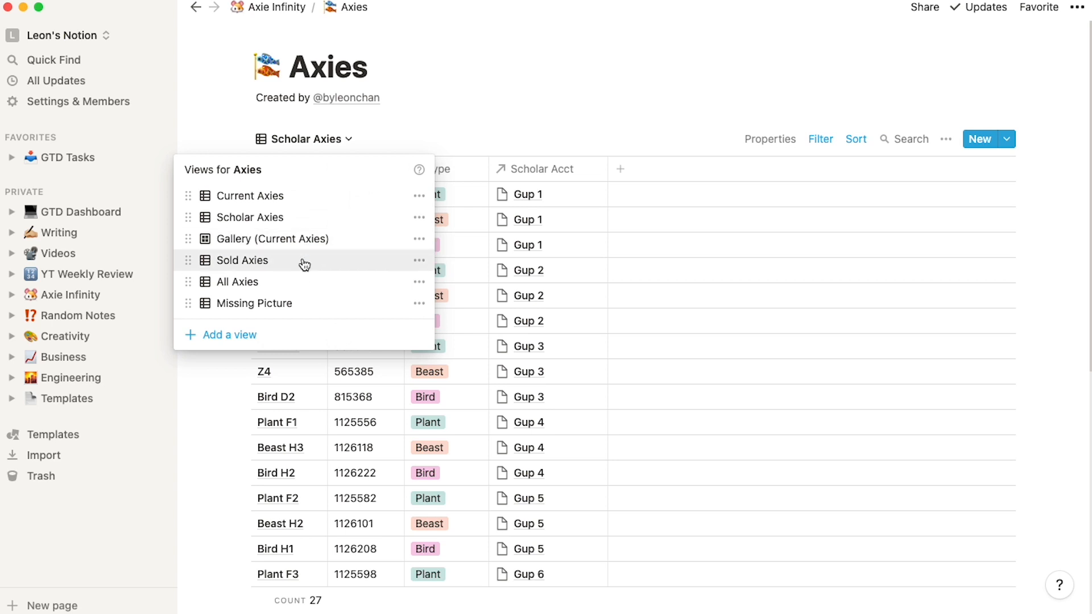
click(242, 260)
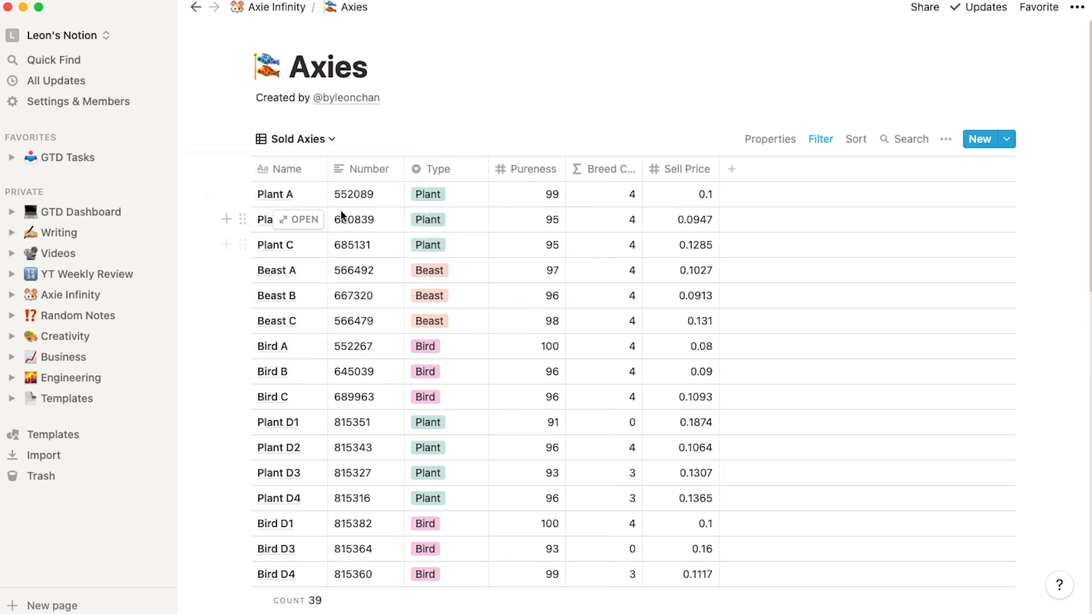
click(295, 138)
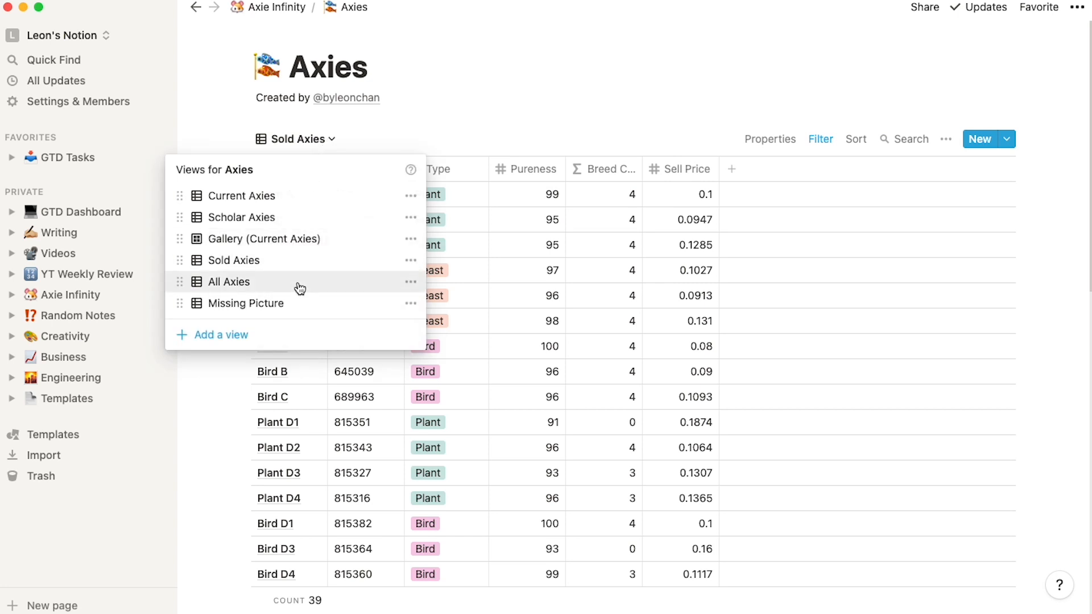
mouse_move(322, 313)
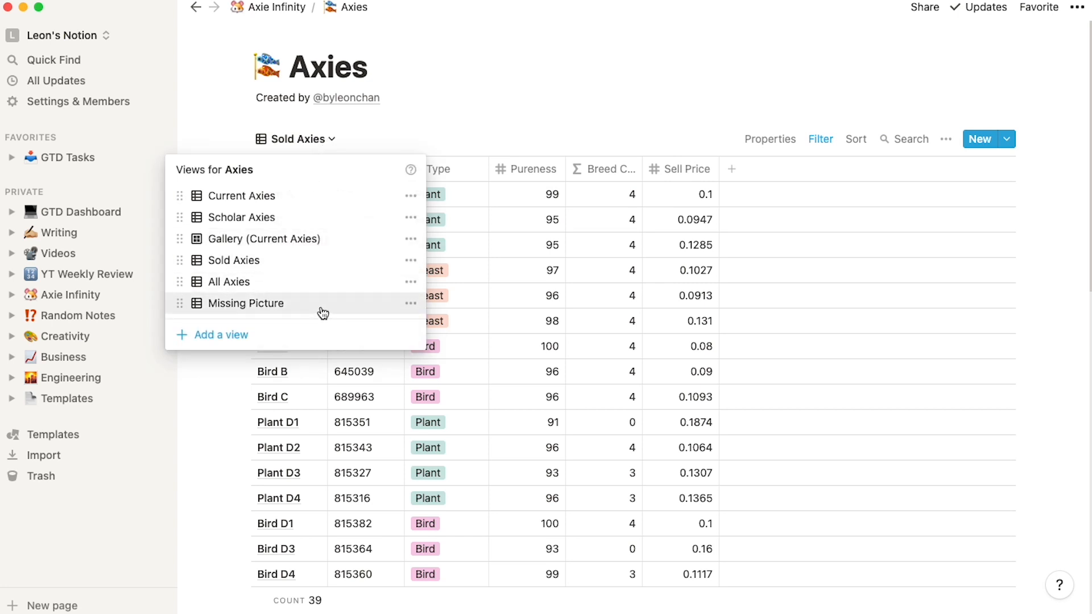
mouse_move(563, 99)
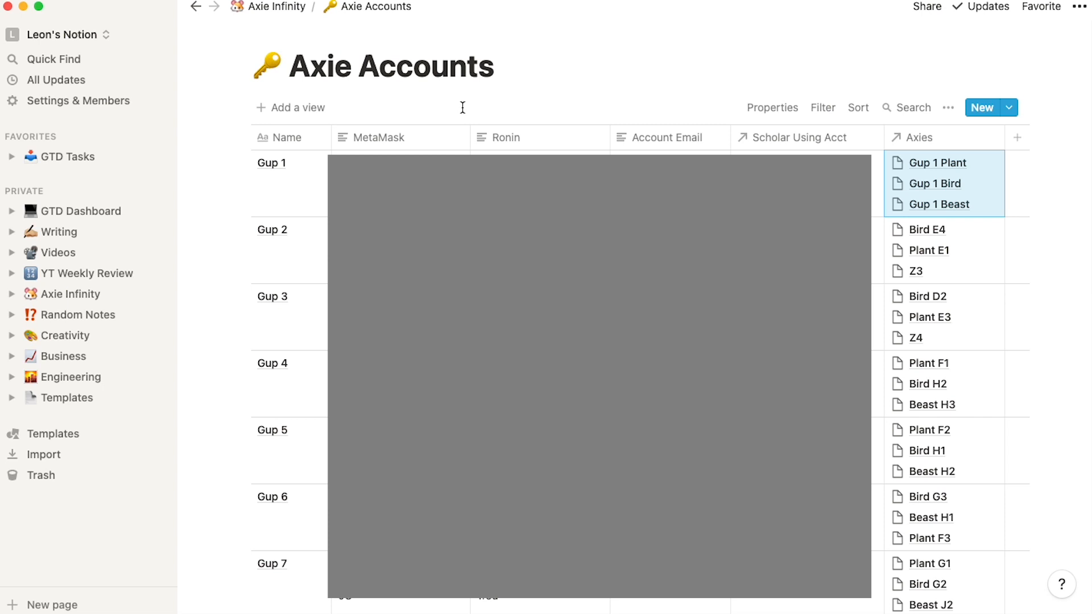
mouse_move(463, 108)
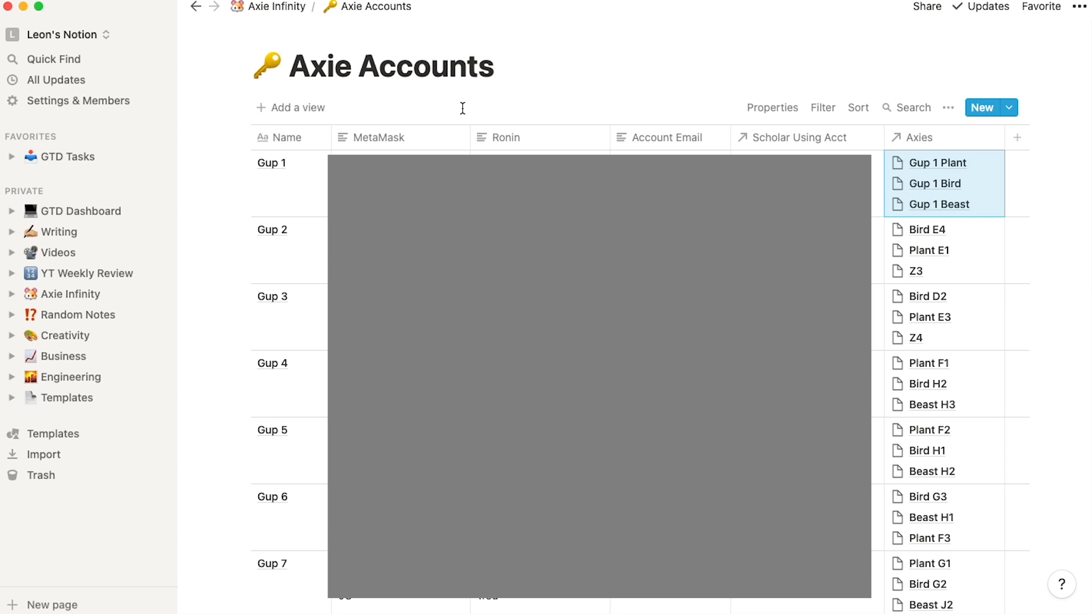
mouse_move(400, 137)
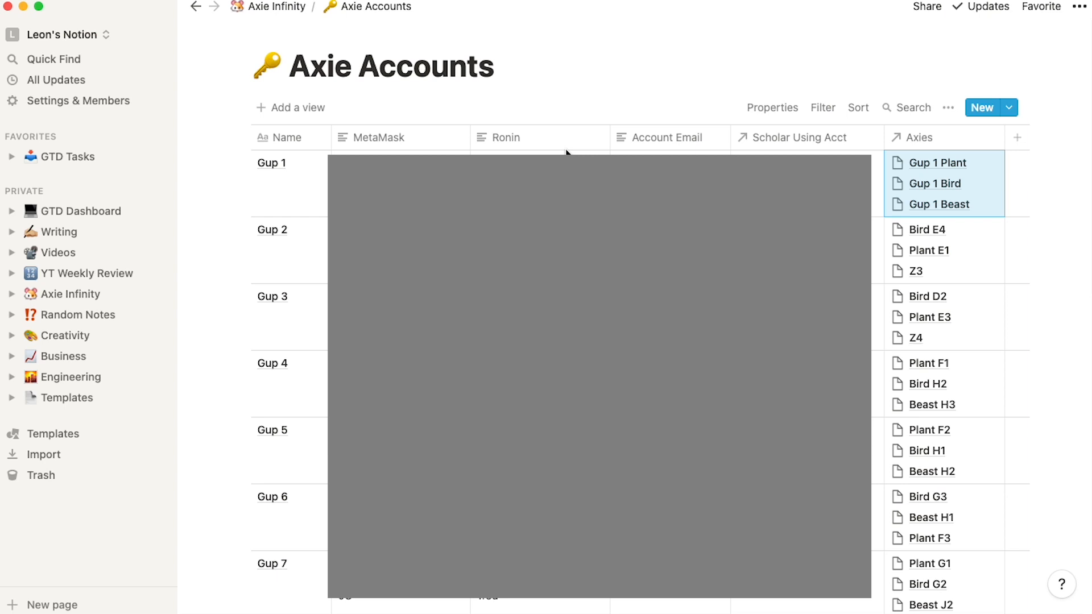
mouse_move(539, 137)
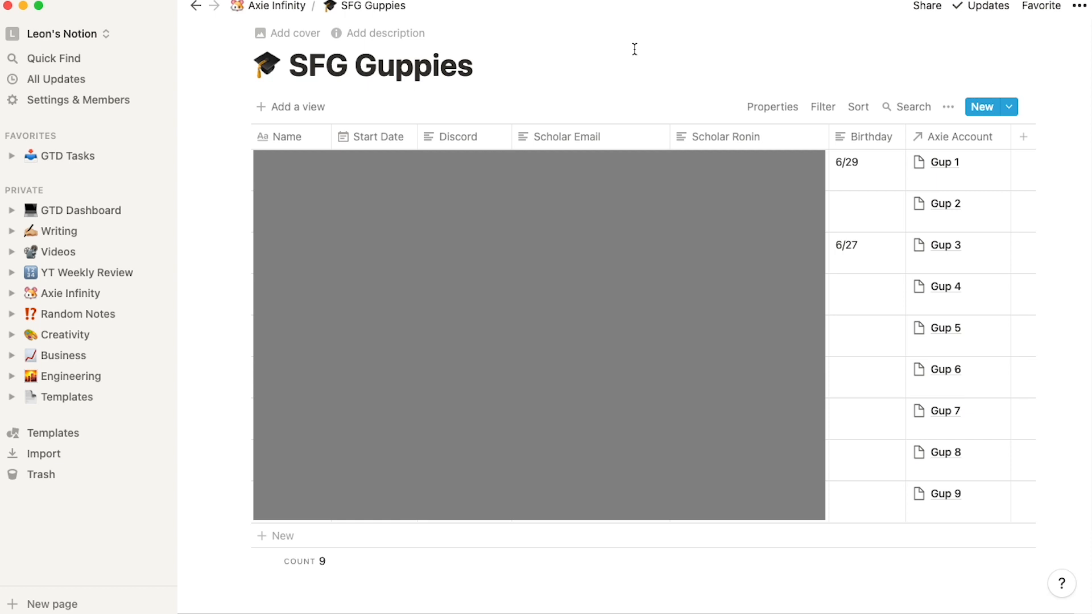
mouse_move(626, 49)
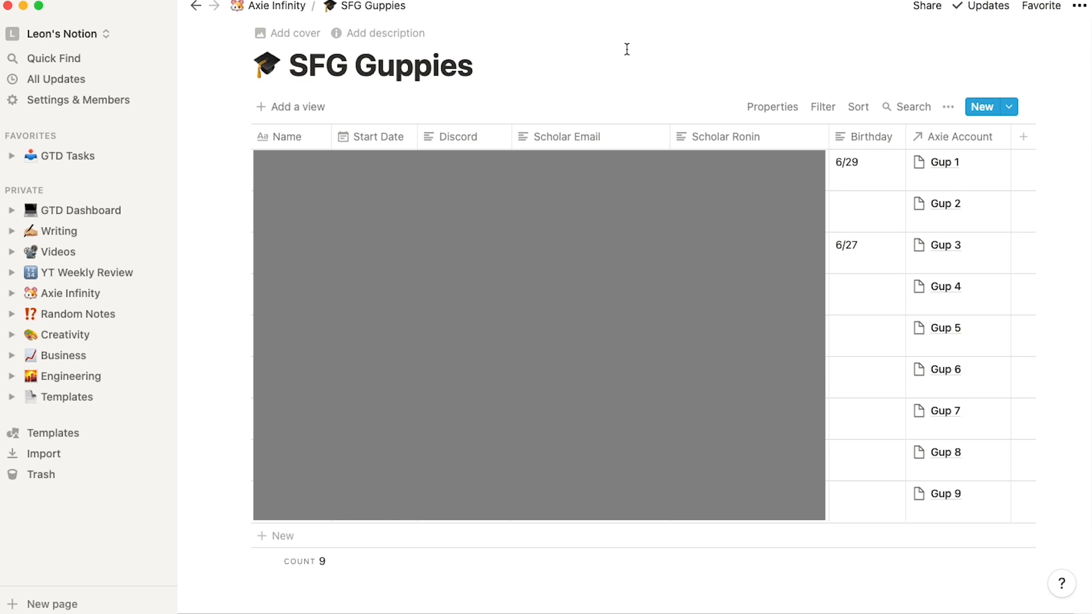
Bring up the Axie Breeding Costs workbook with AXS, SLP and ETH rates.
click(957, 163)
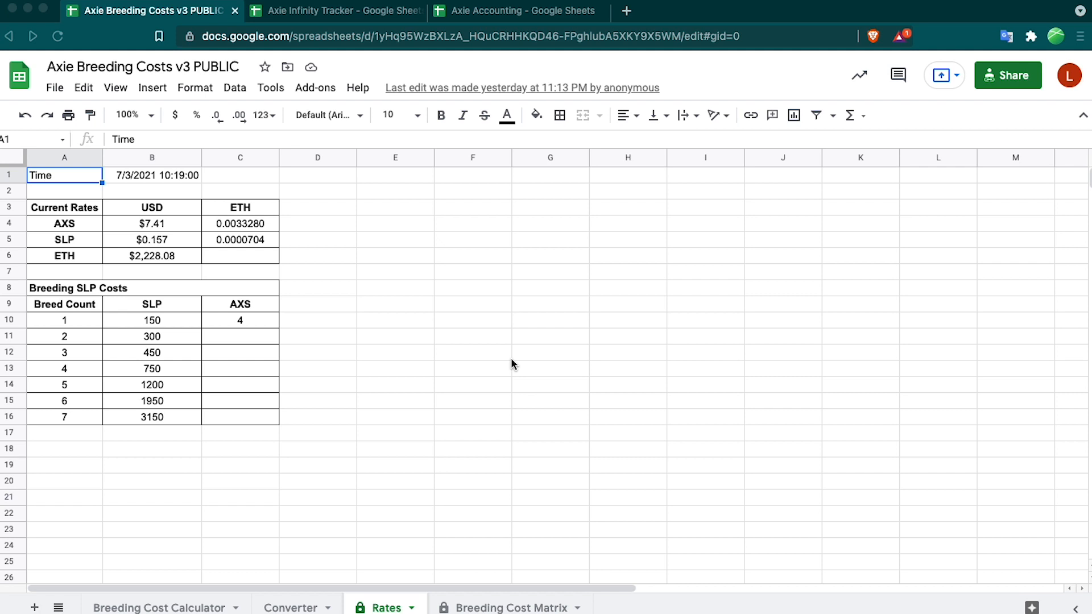
Show the Breeding Cost Matrix tables, then the Breeding Cost Calculator sheet.
click(507, 607)
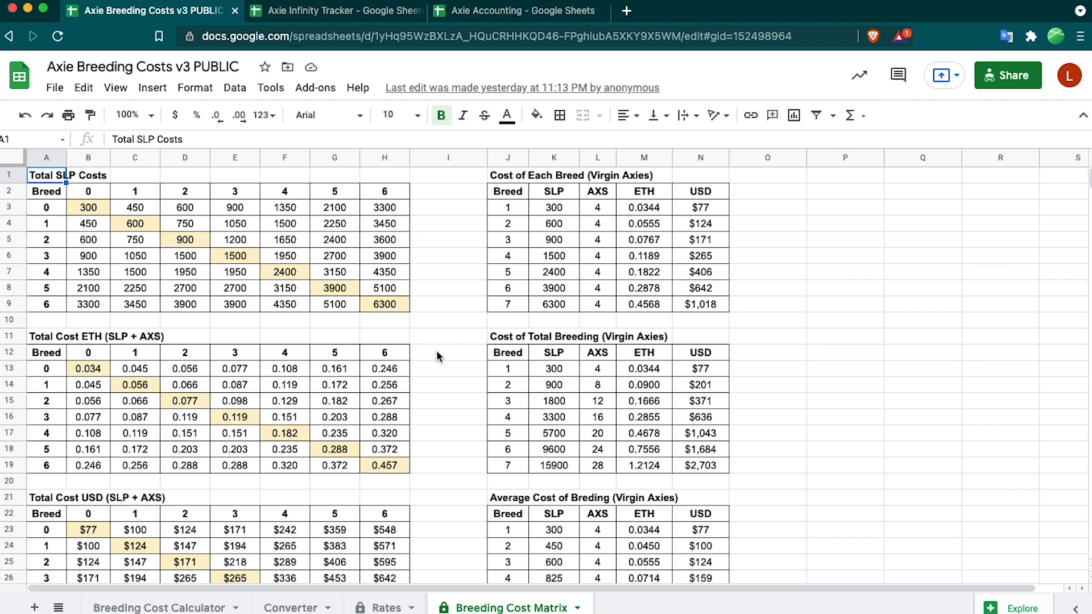
mouse_move(440, 320)
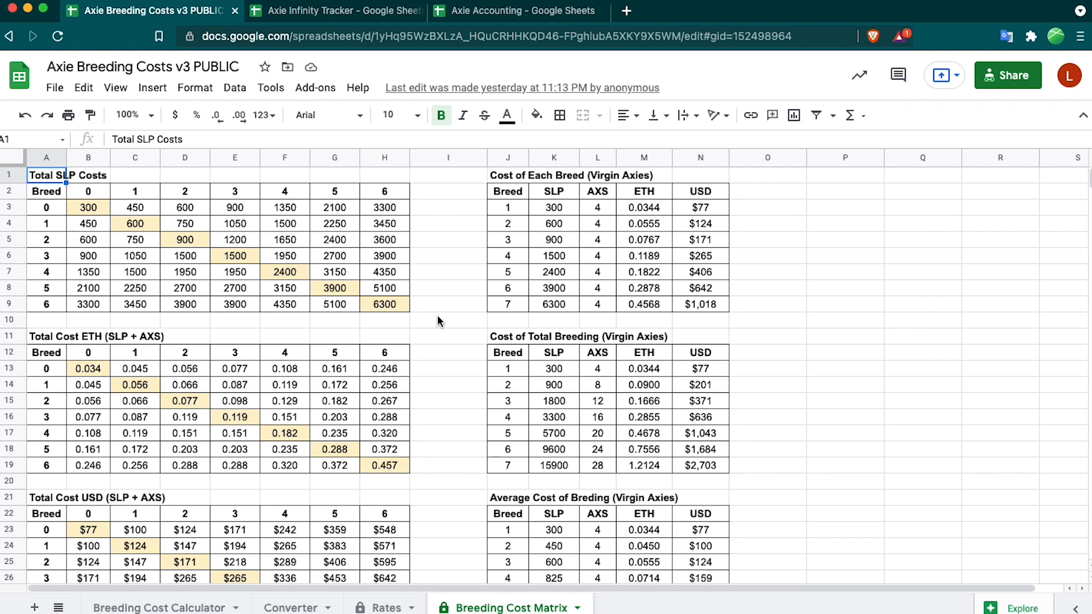
mouse_move(438, 320)
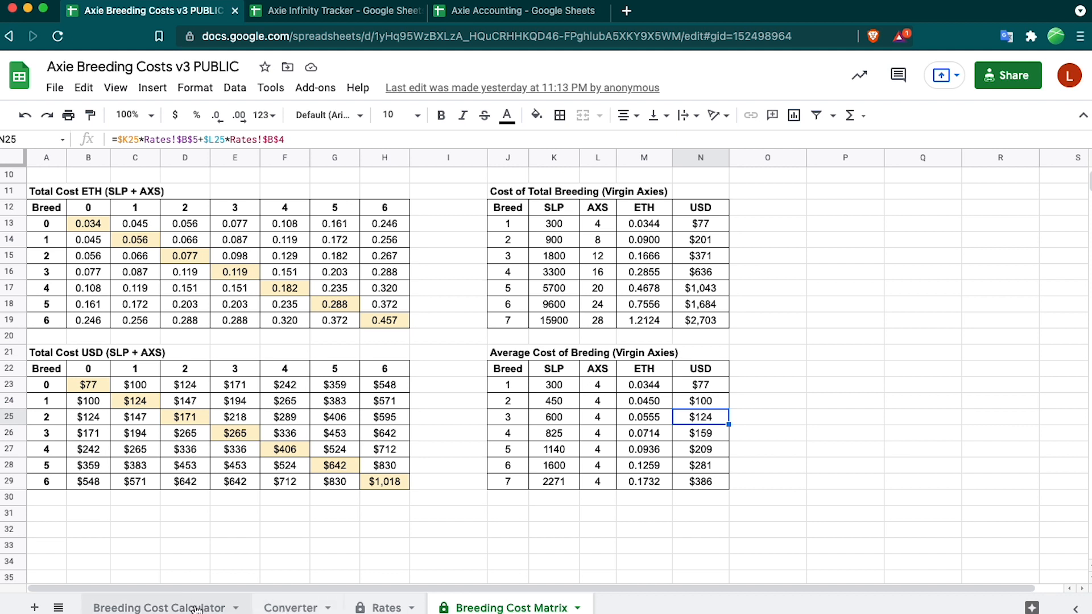
click(160, 608)
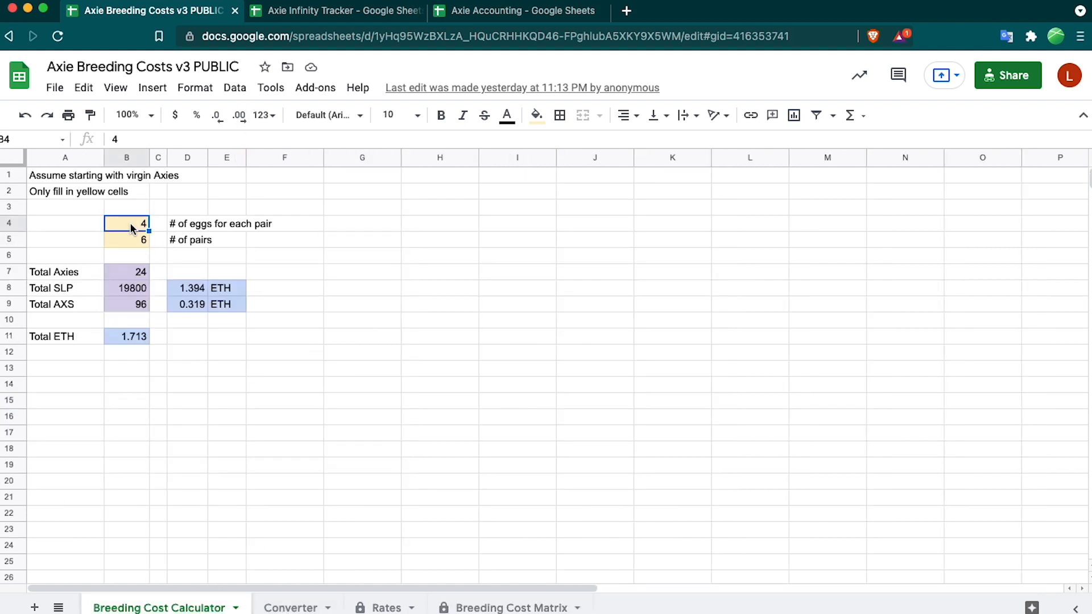
Enter 3 eggs per pair and 4 pairs, giving 12 axies and 0.667 ETH, and inspect the total formulas.
text(3)
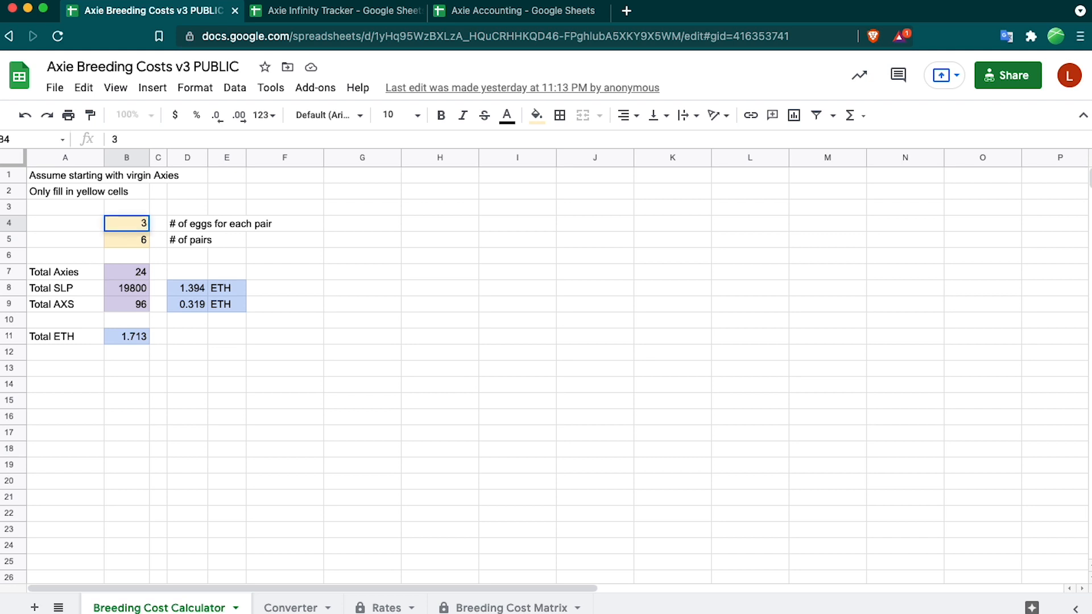
text(4)
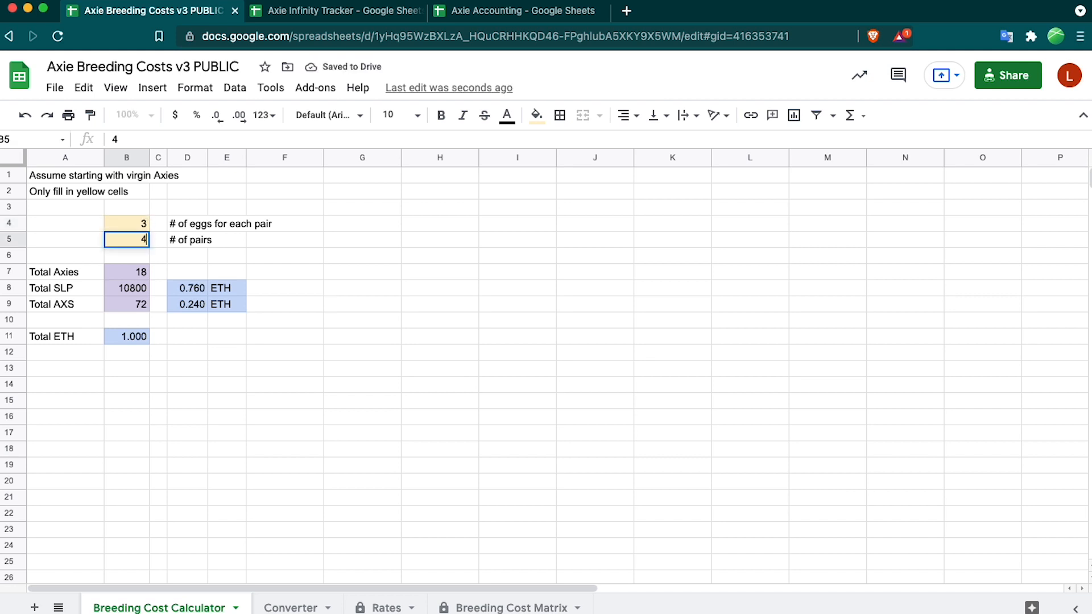
click(126, 223)
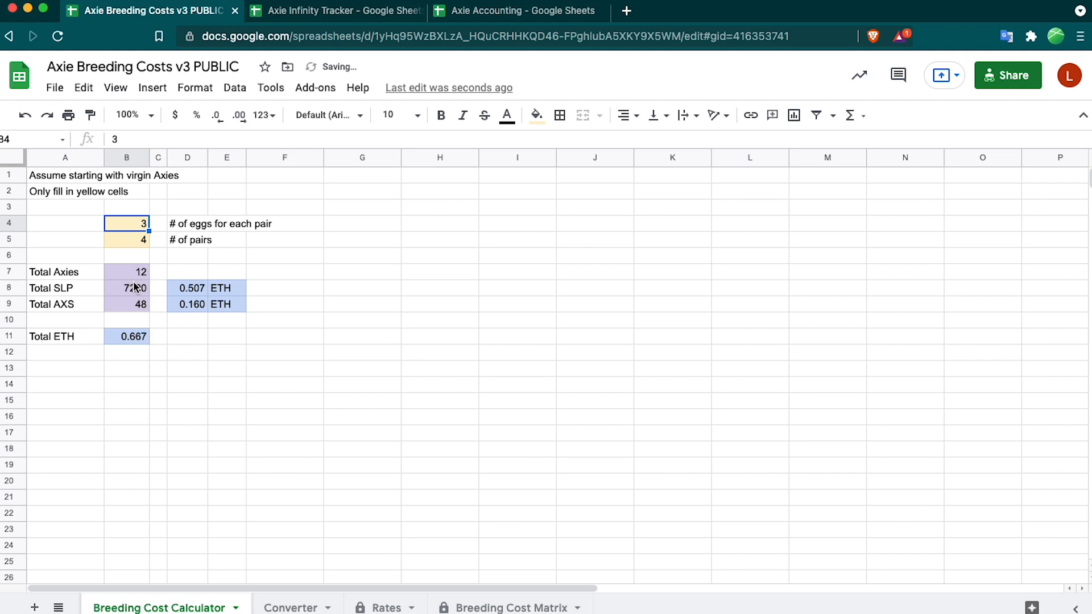
click(126, 272)
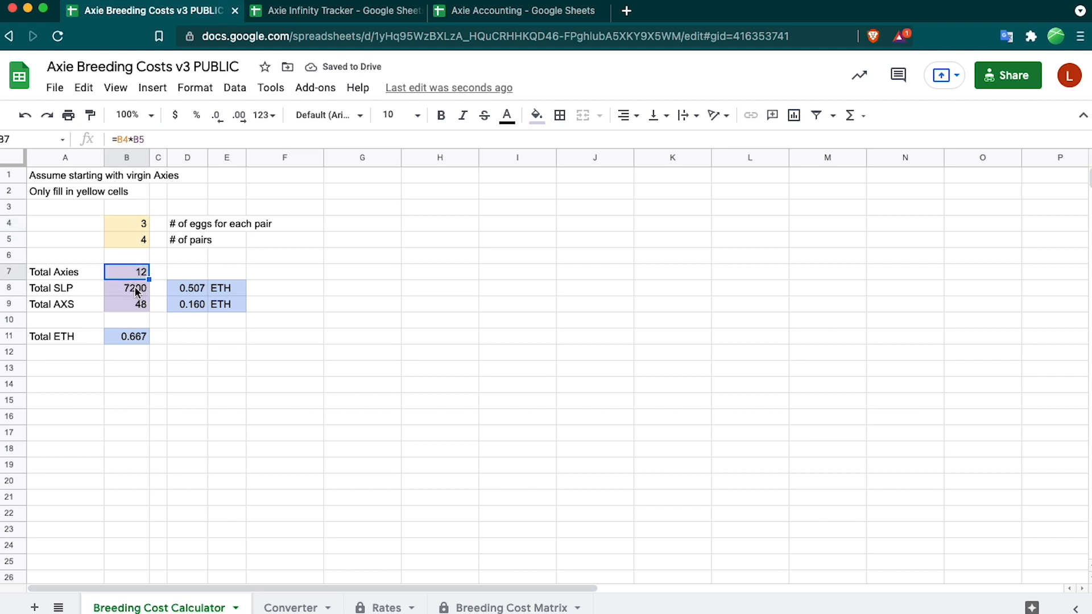
click(126, 288)
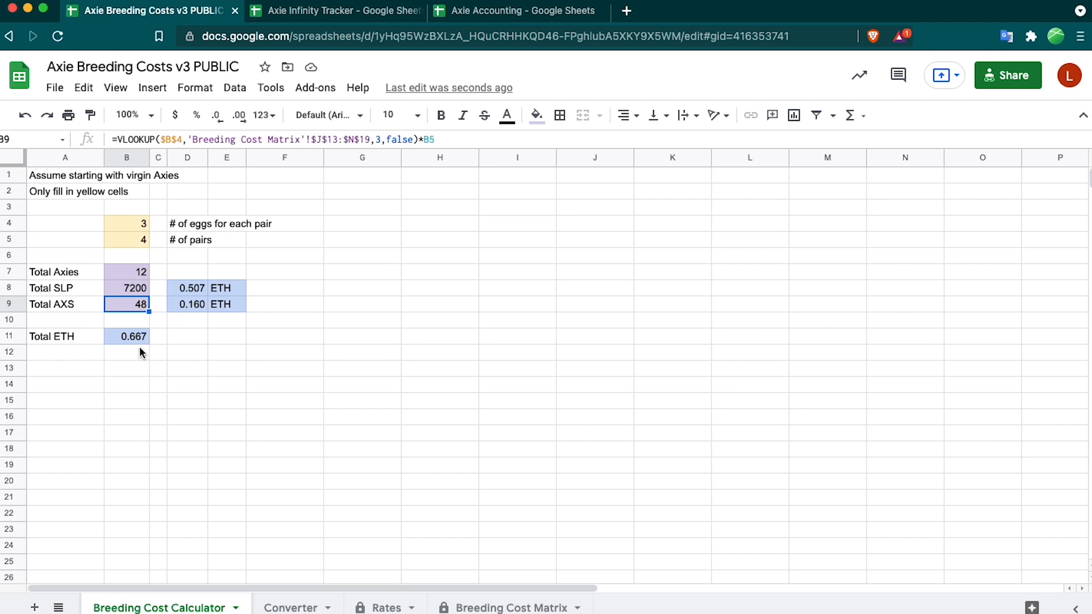
click(126, 351)
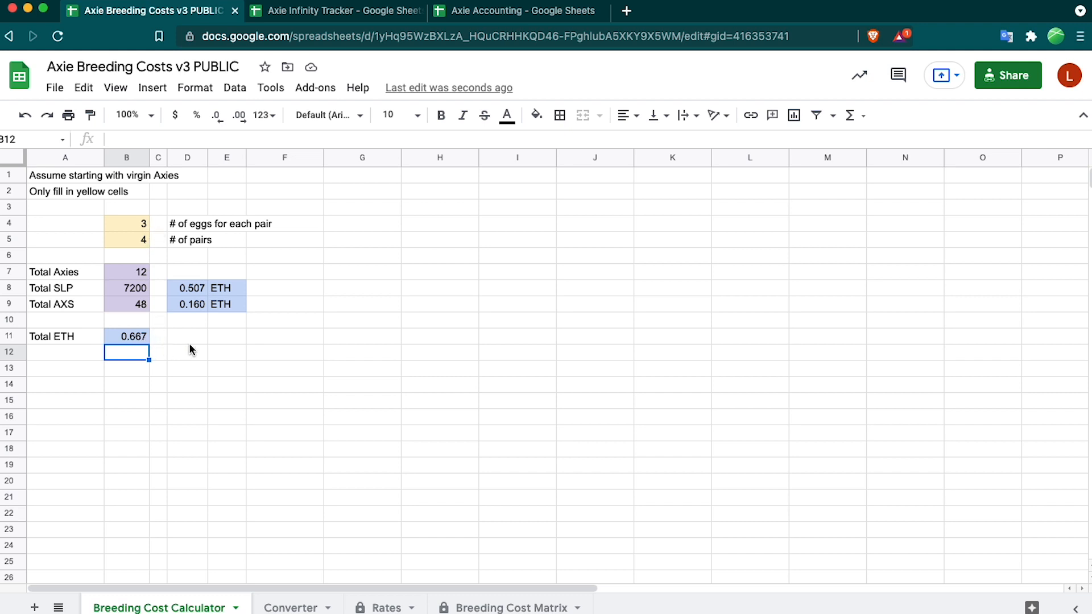
mouse_move(152, 369)
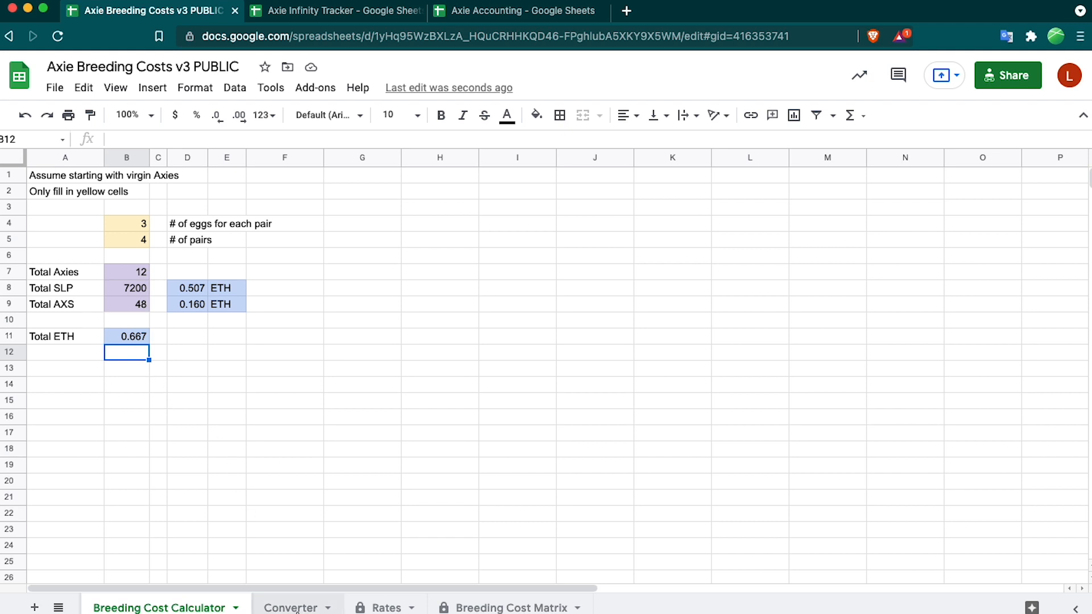
click(291, 608)
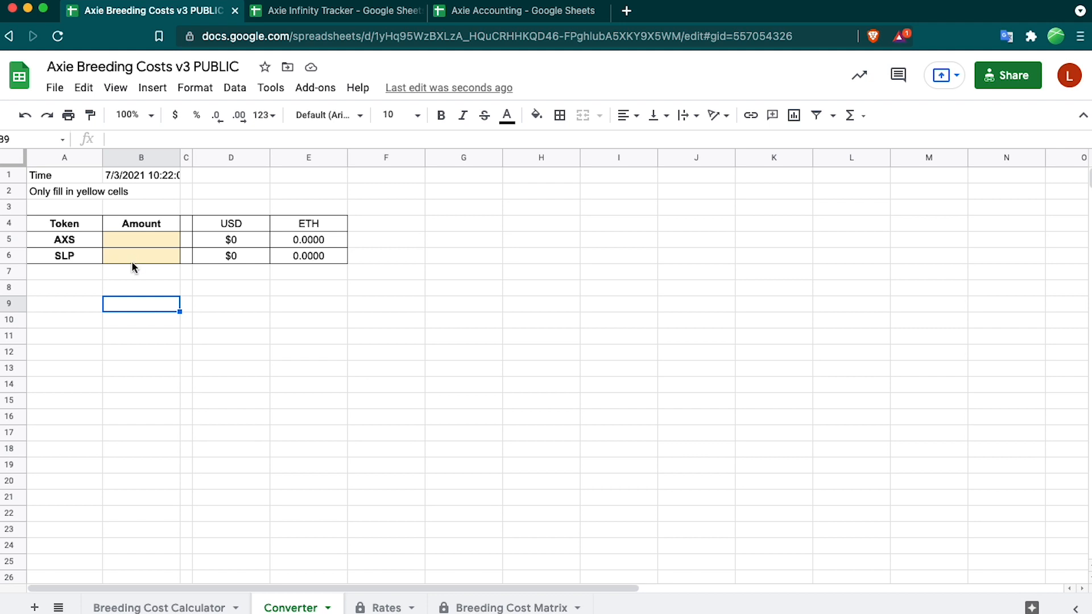
Convert 5000 SLP to $785 and 0.3520 ETH and inspect the USD and ETH formulas.
click(141, 256)
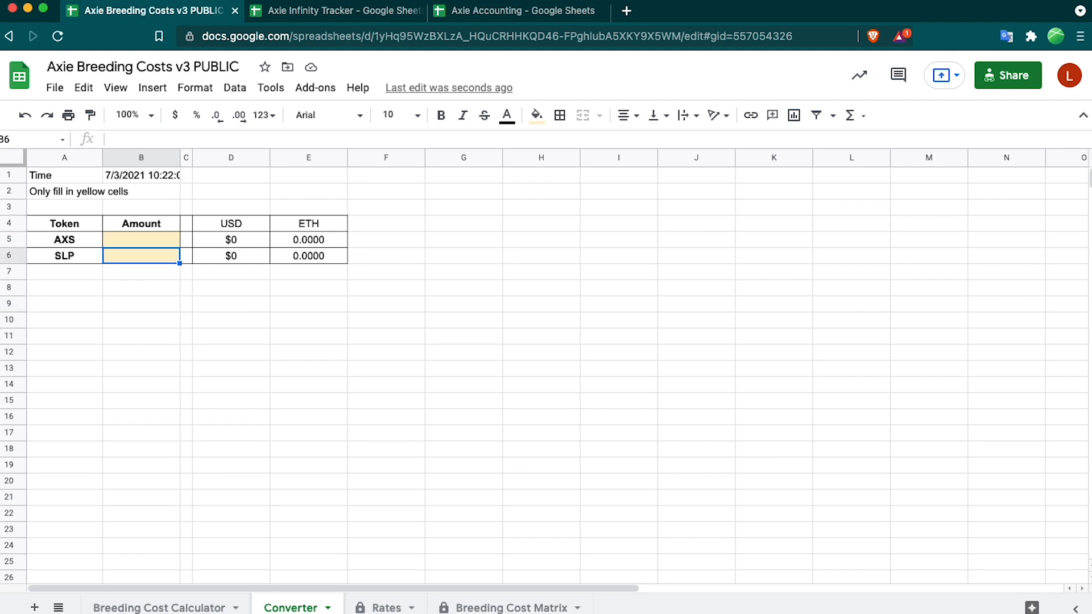
text(5000)
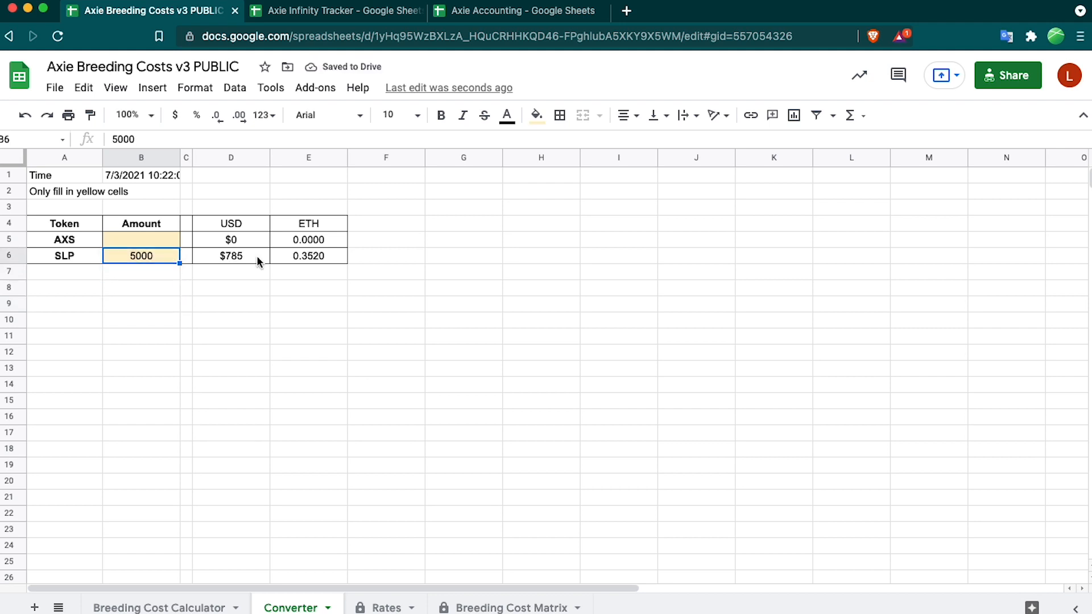
click(230, 256)
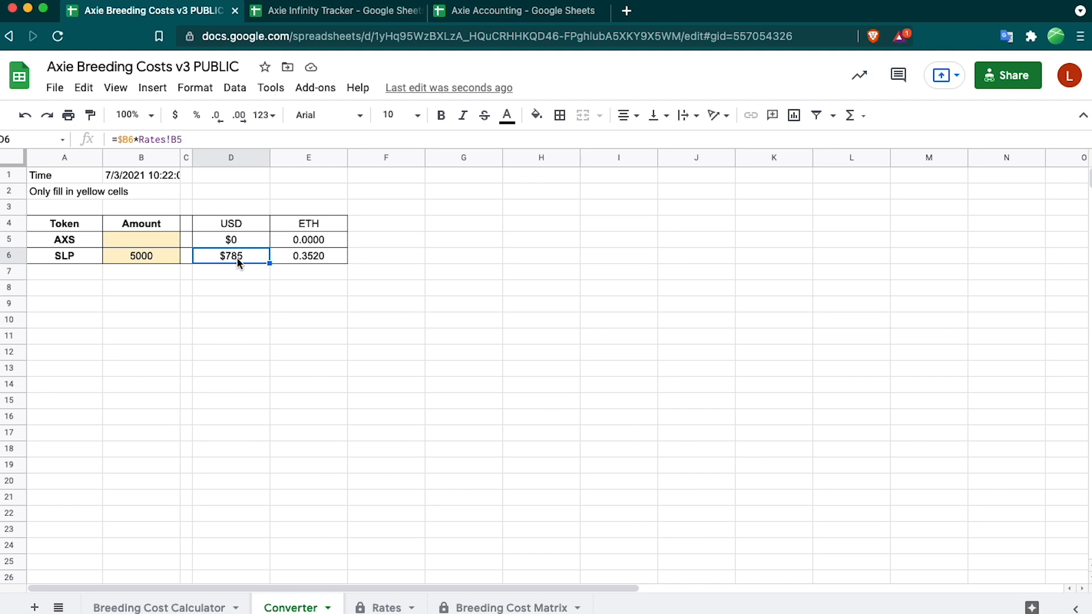
click(308, 256)
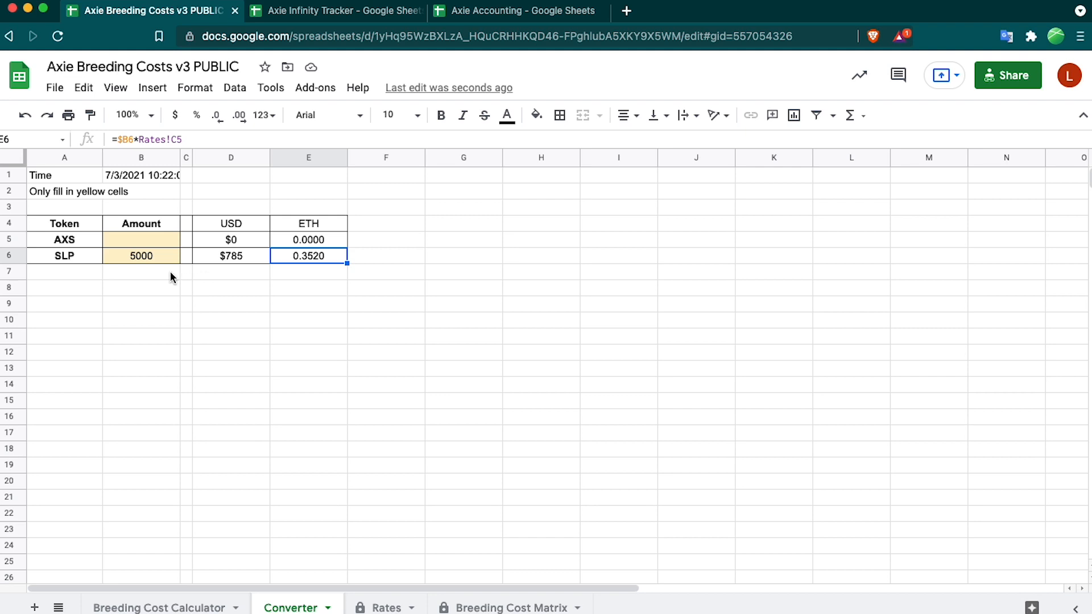
mouse_move(295, 240)
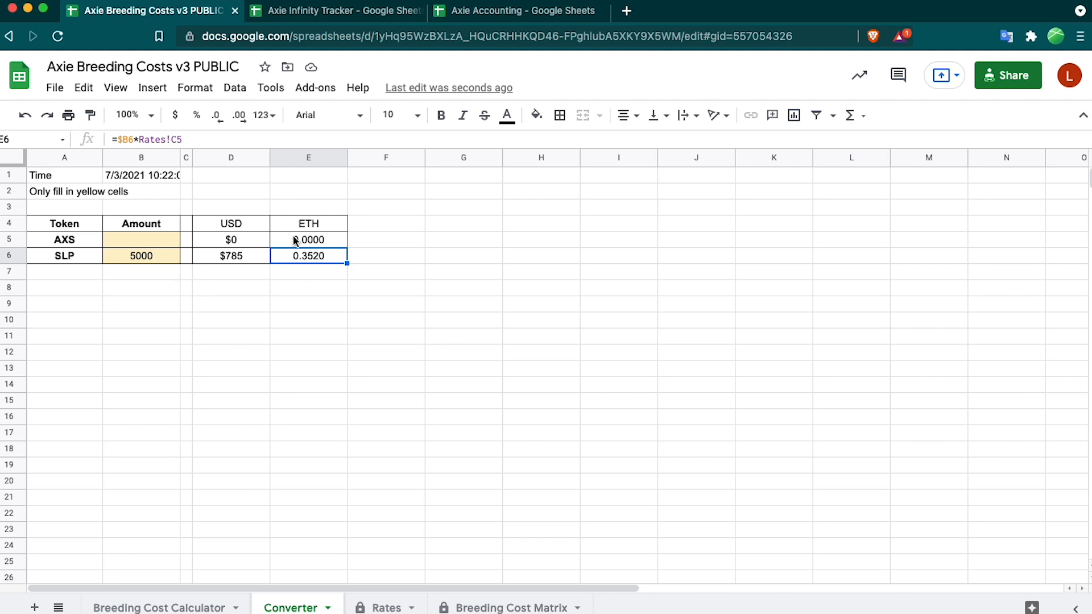
mouse_move(200, 275)
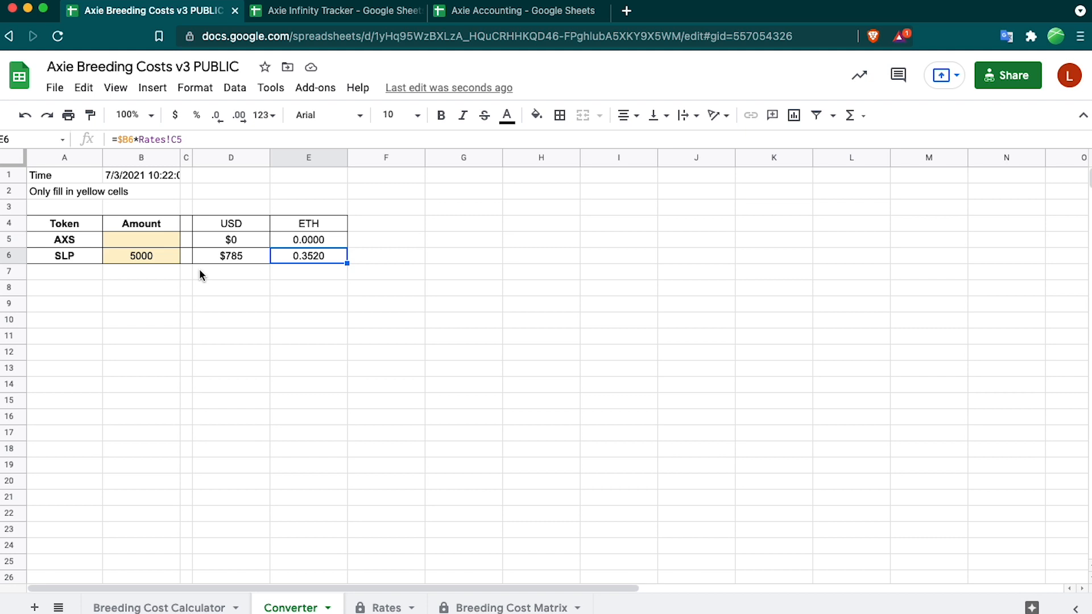
click(336, 11)
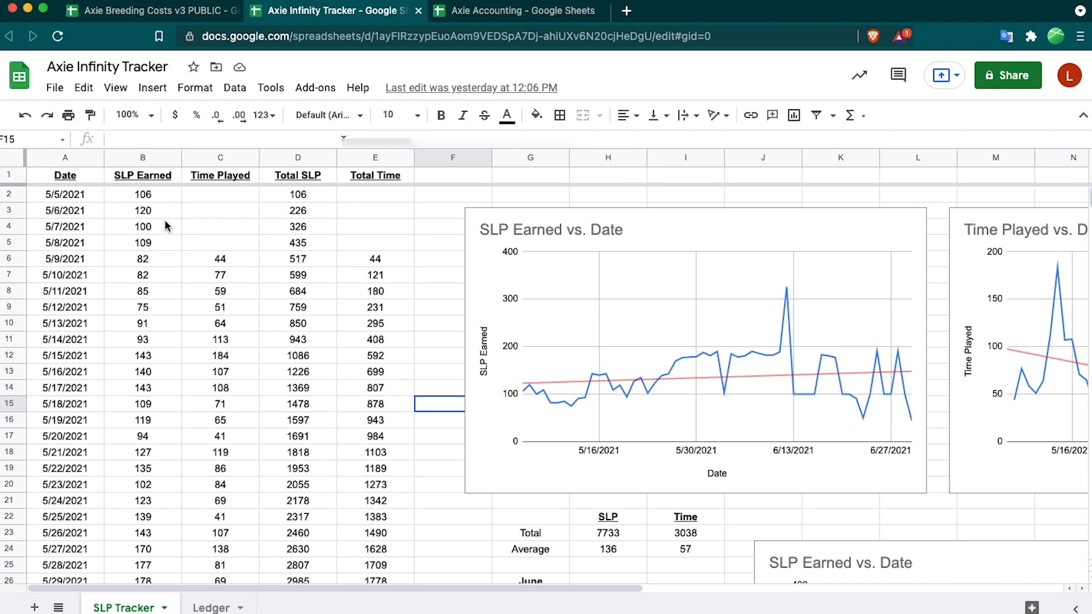
mouse_move(94, 200)
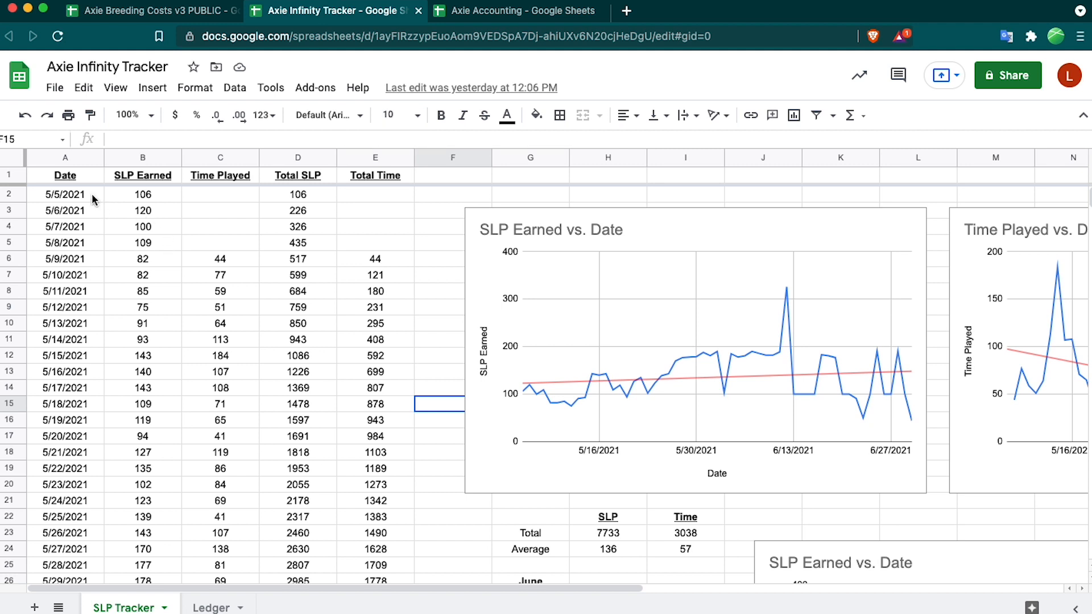
click(143, 193)
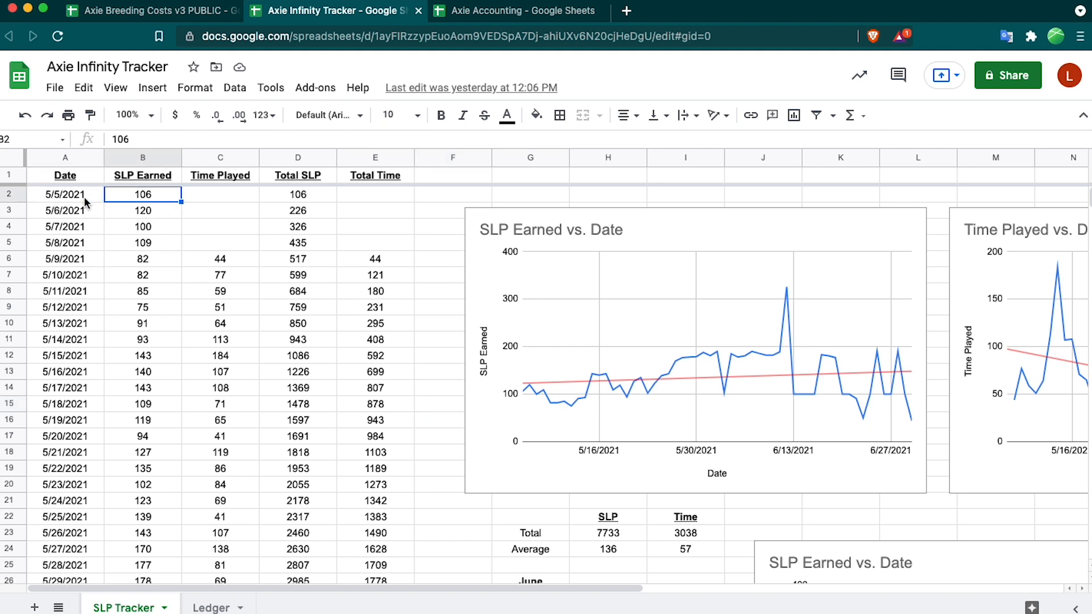
scroll(down, 3)
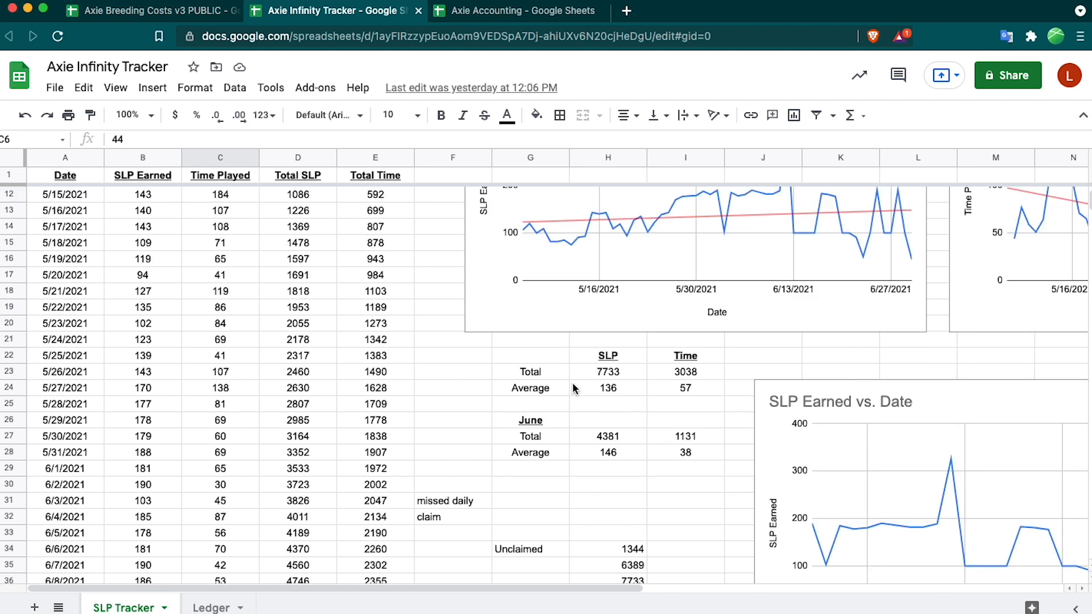
click(608, 370)
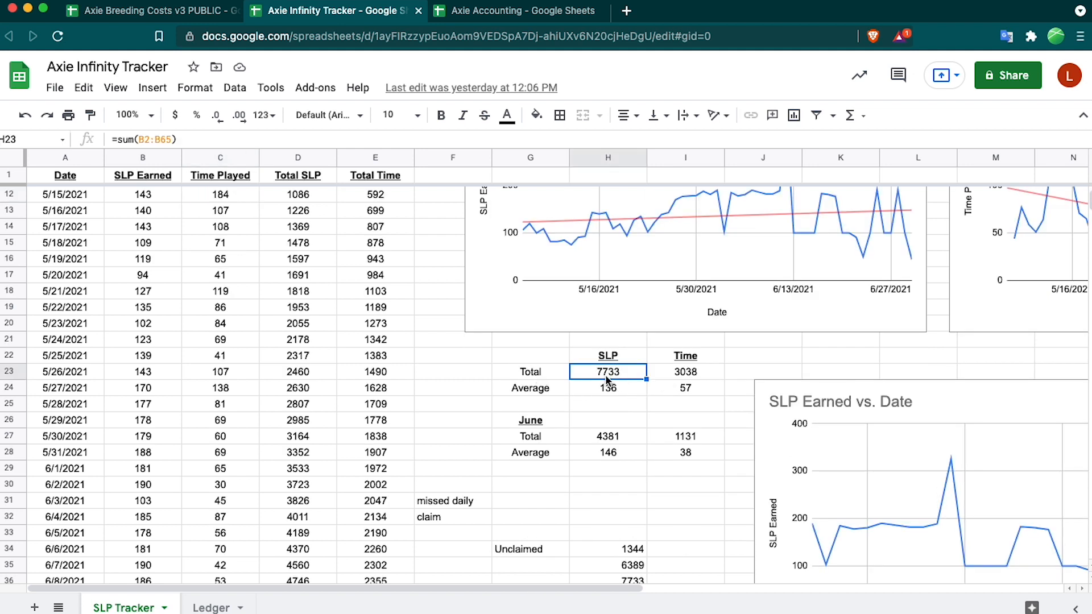
mouse_move(682, 380)
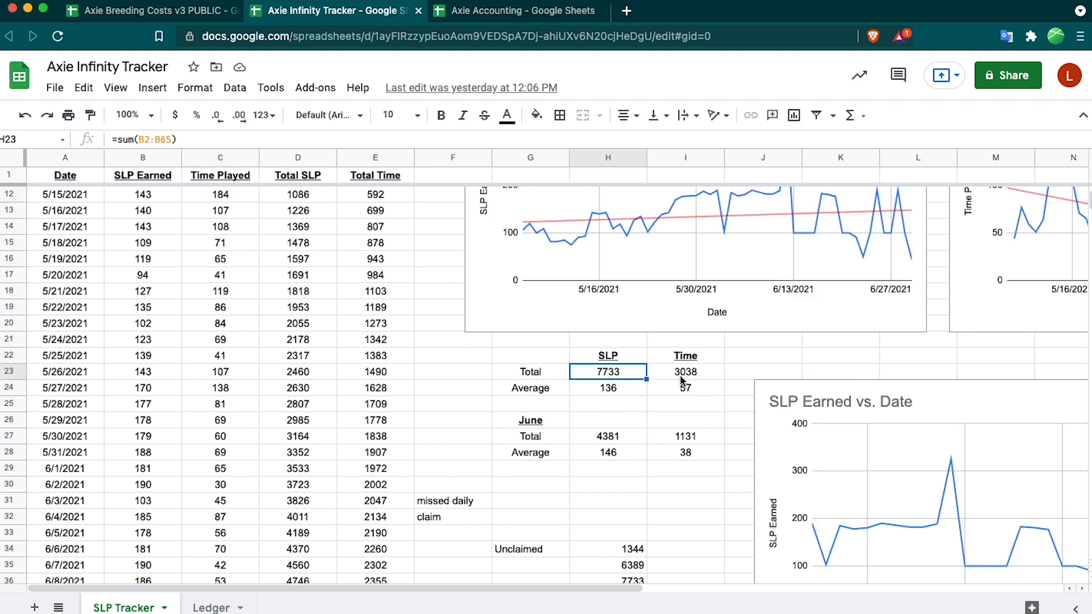
click(684, 371)
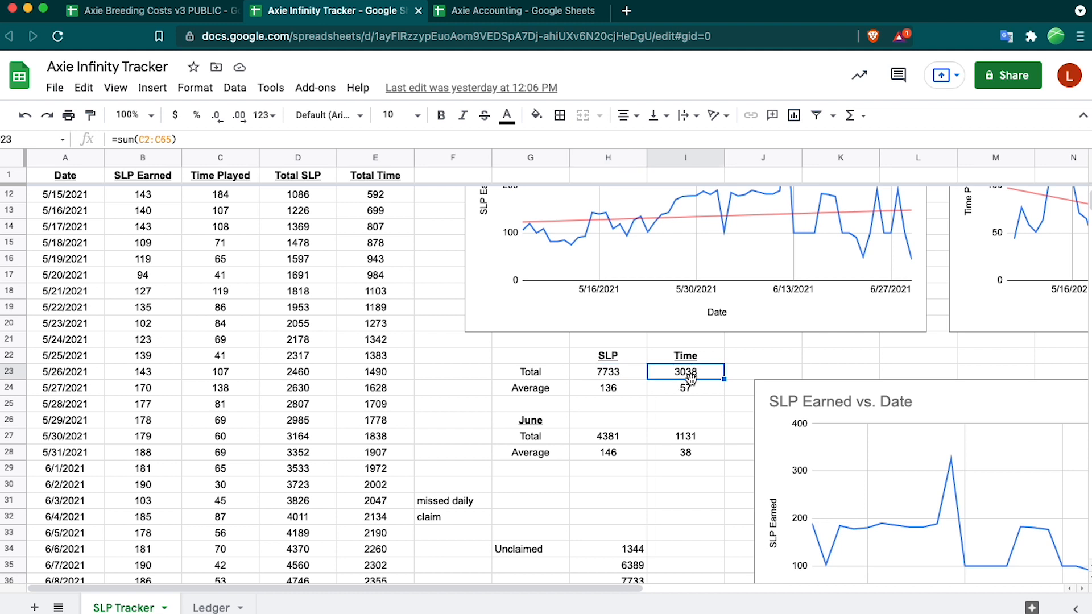
mouse_move(632, 397)
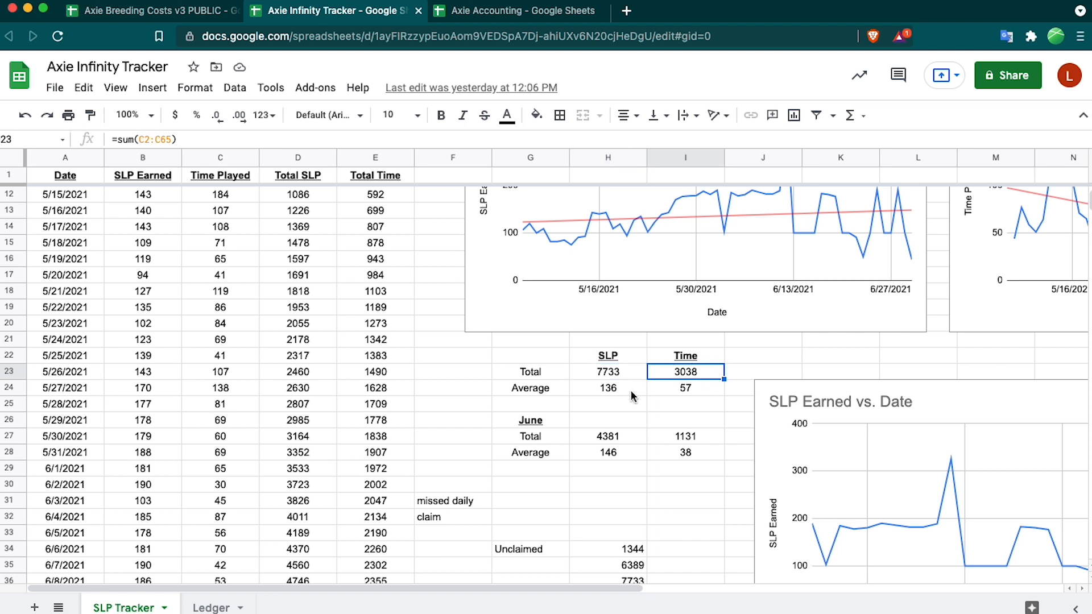
click(606, 388)
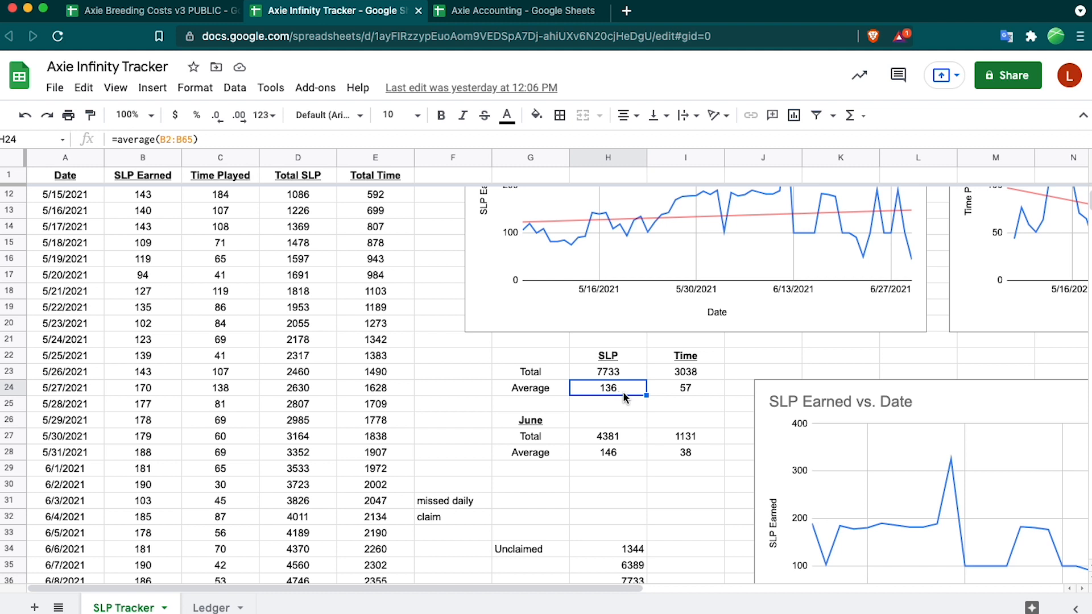
click(685, 388)
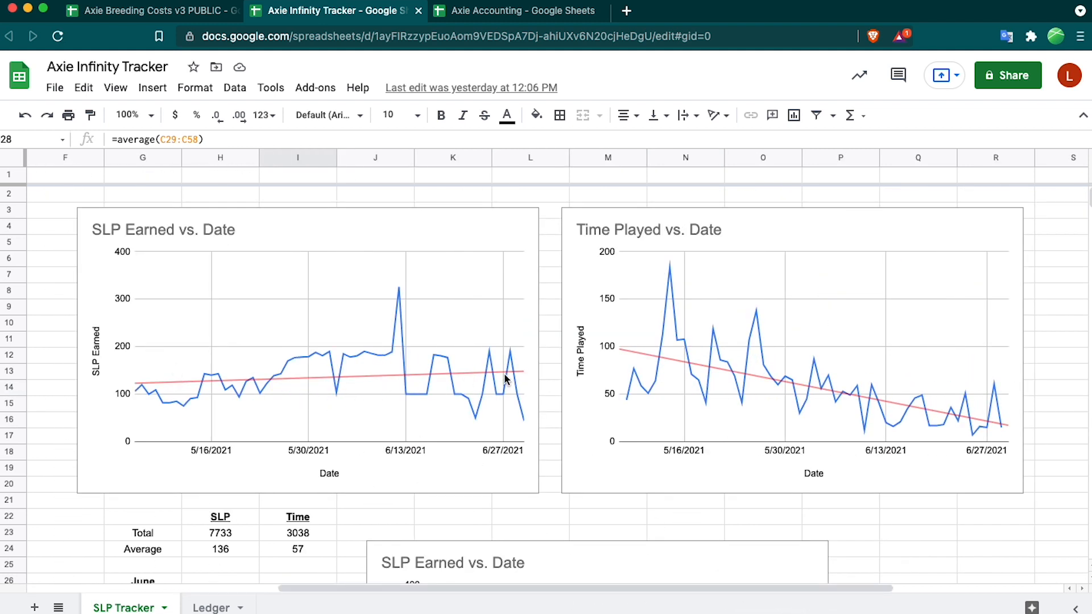
mouse_move(621, 358)
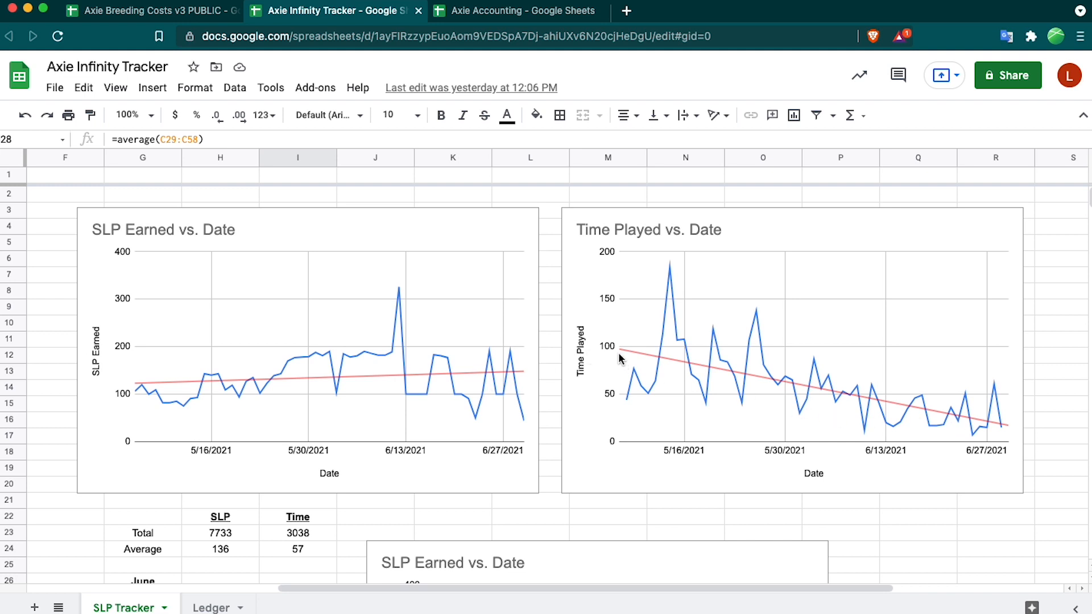
mouse_move(1008, 430)
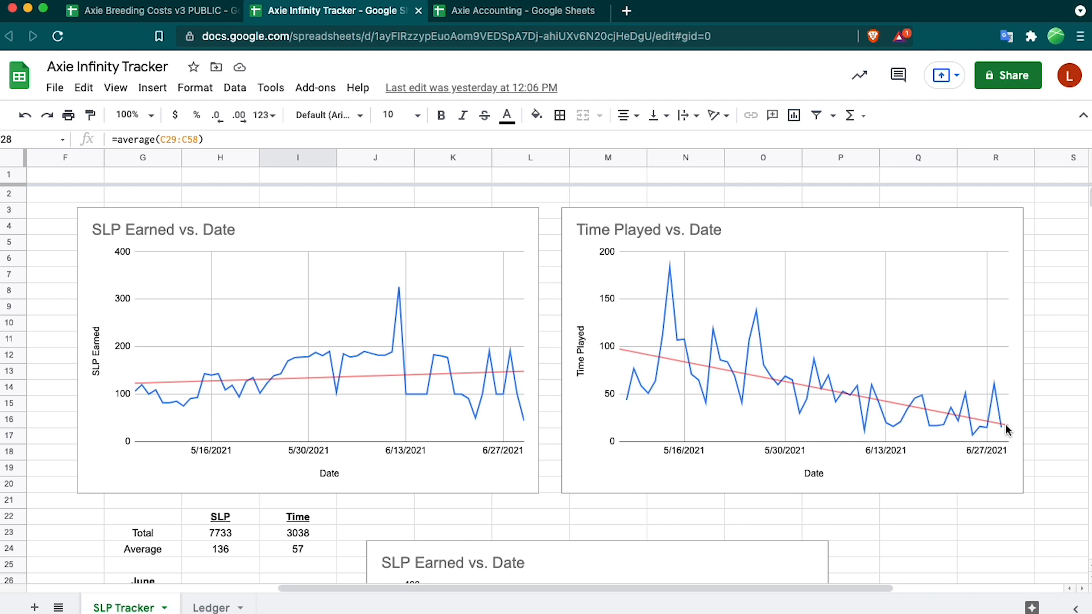
mouse_move(382, 284)
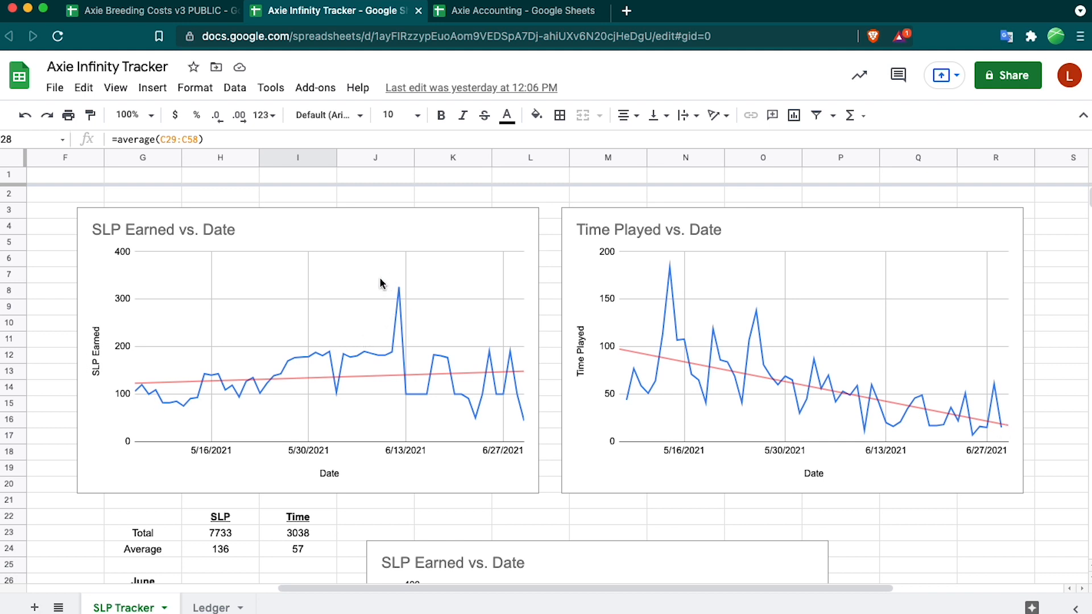
mouse_move(400, 294)
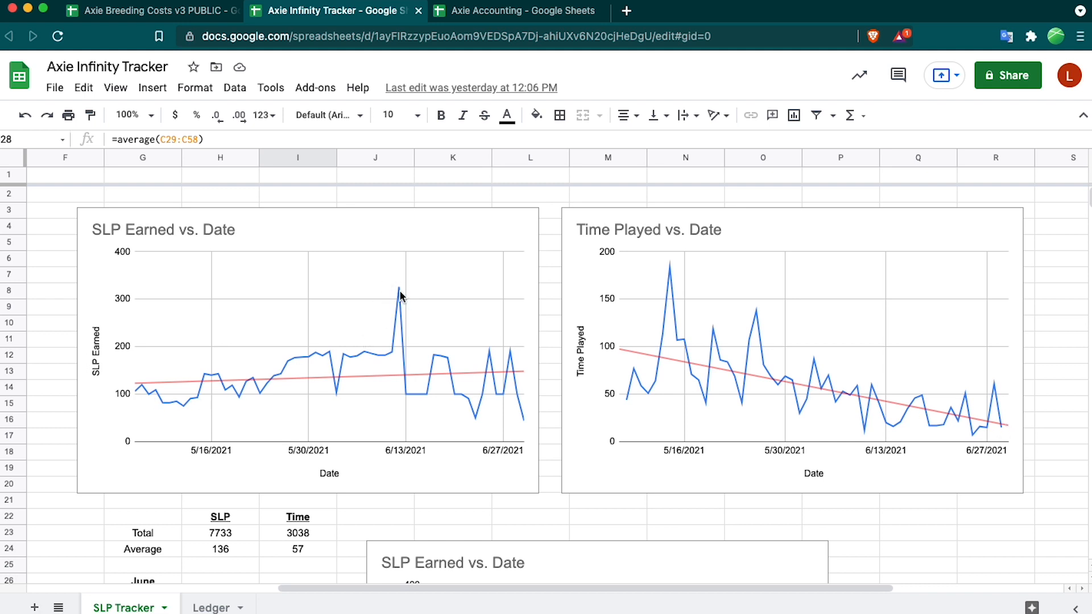
mouse_move(524, 419)
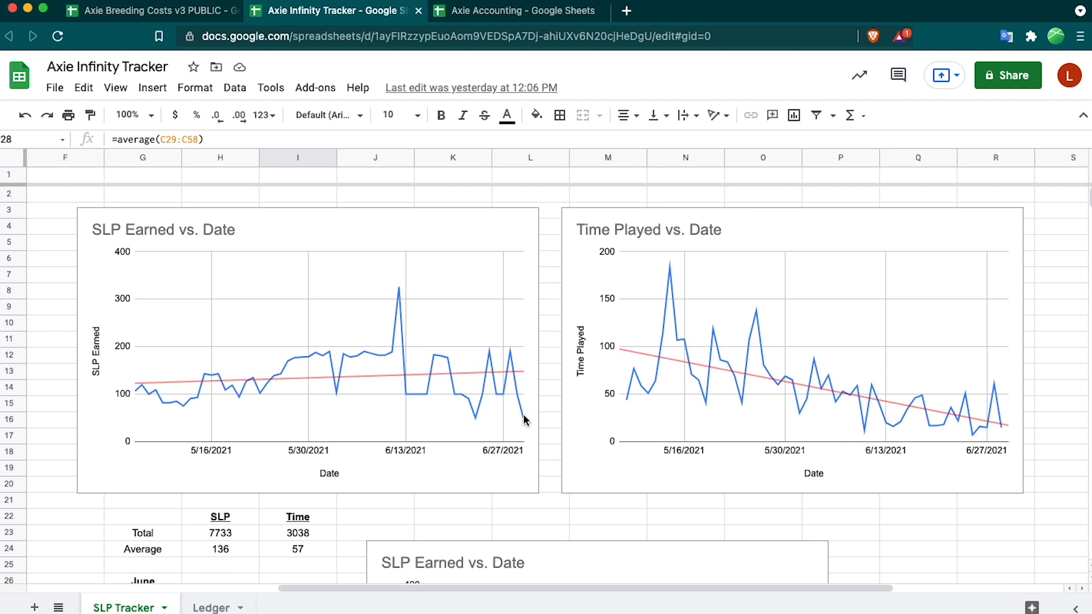
mouse_move(509, 383)
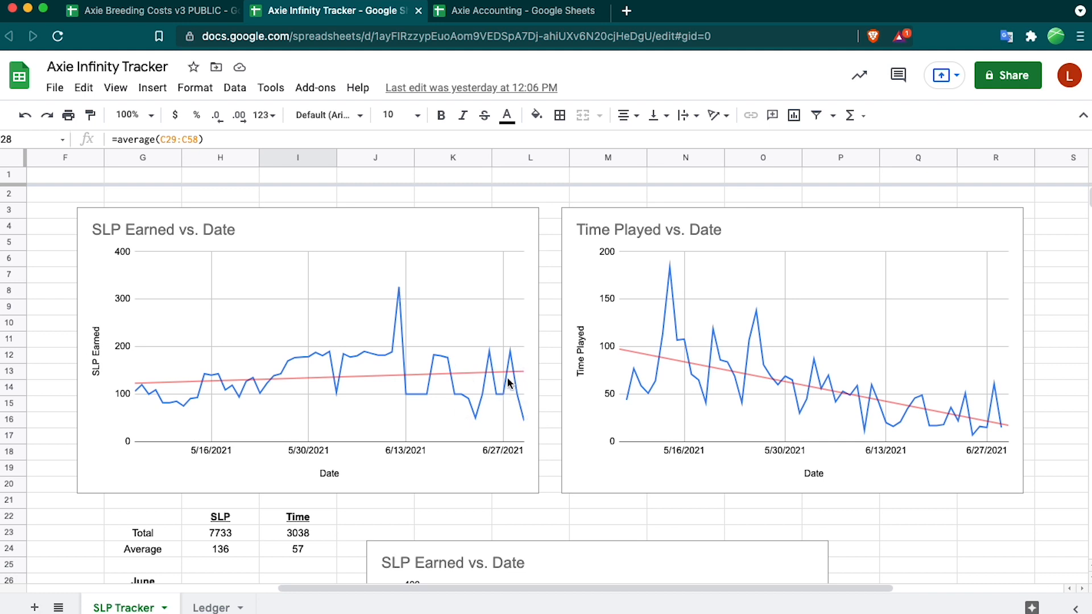
Switch to the Axie Accounting spreadsheet showing the general ledger.
click(516, 10)
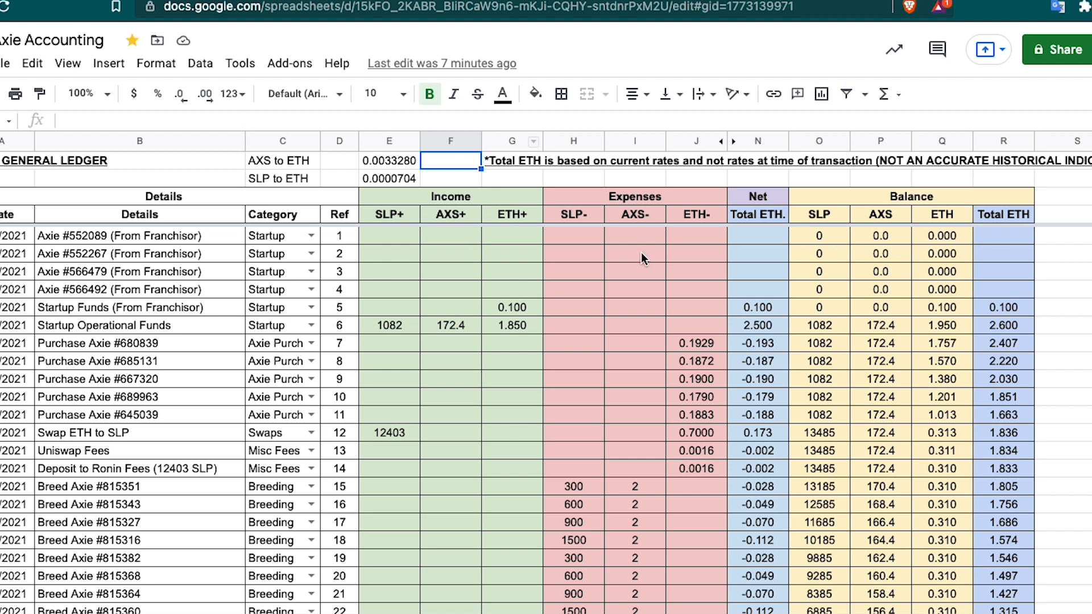
mouse_move(933, 287)
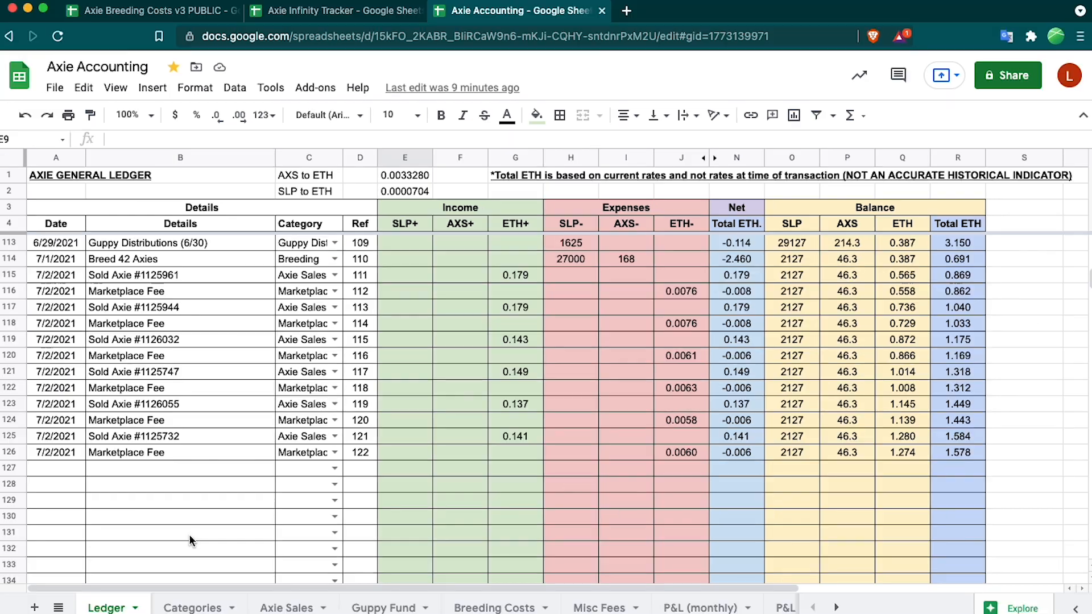
mouse_move(197, 290)
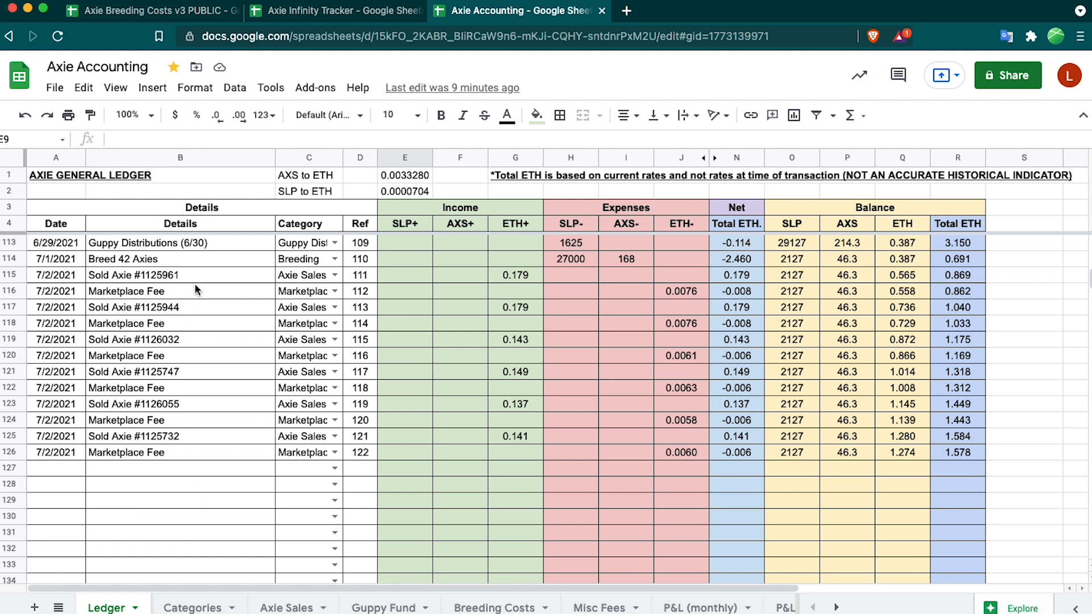
mouse_move(278, 438)
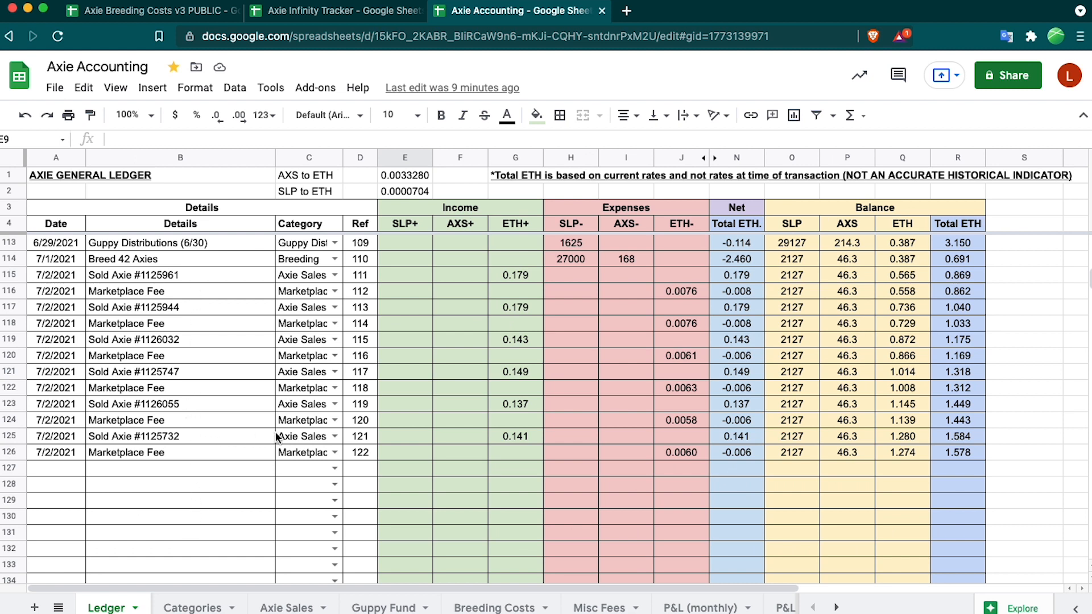
mouse_move(239, 587)
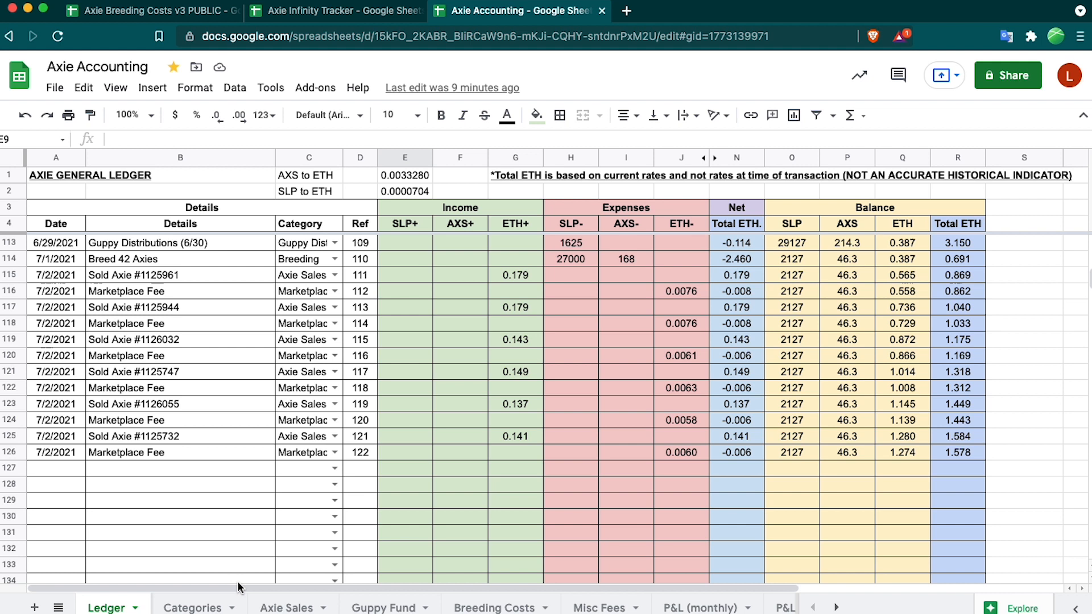
mouse_move(201, 488)
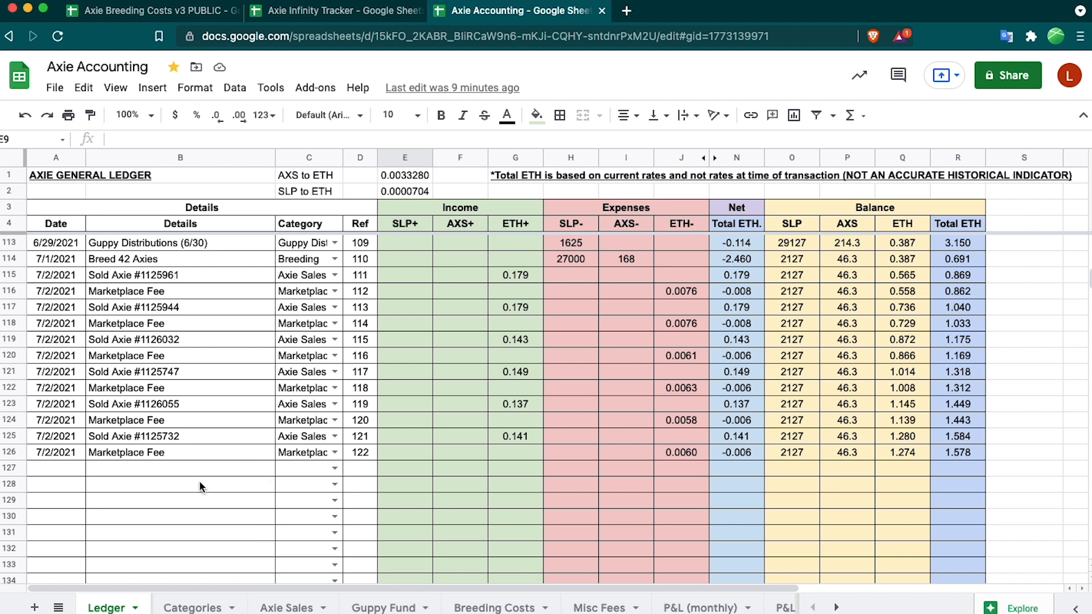
Switch to the Axie Sales pivot summary of daily sales, fees and net.
click(285, 608)
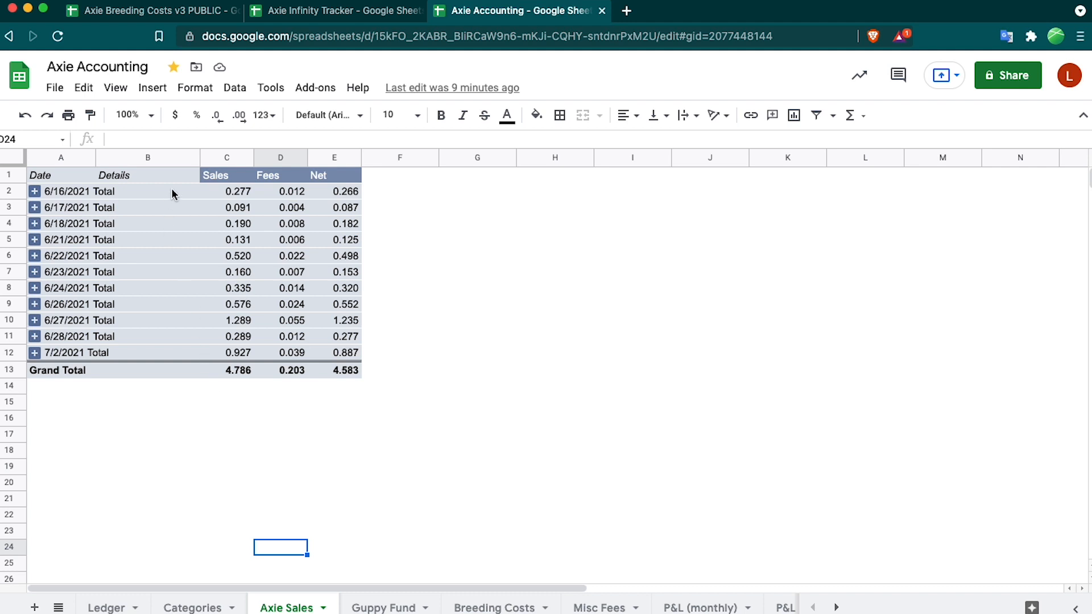
mouse_move(230, 259)
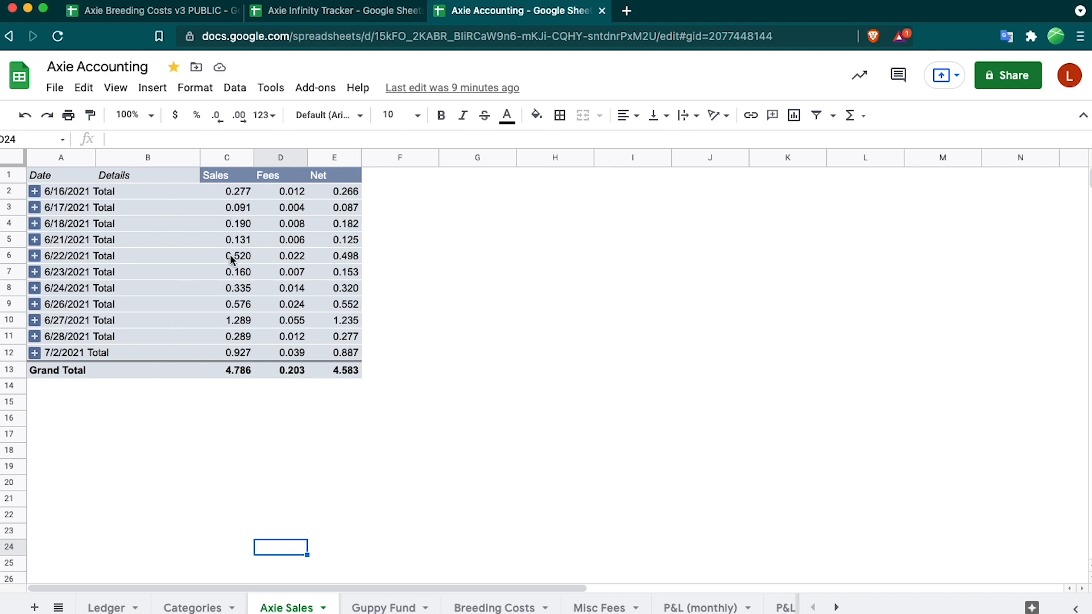
mouse_move(284, 329)
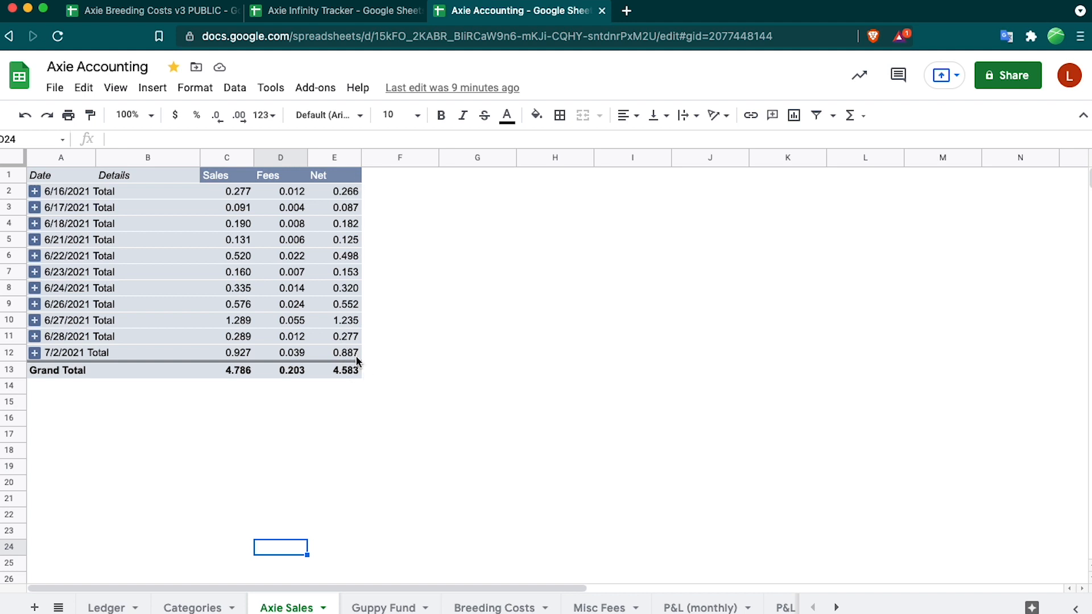
Review the Guppy Fund summary, then move on to the Breeding Costs pivot summary.
click(382, 608)
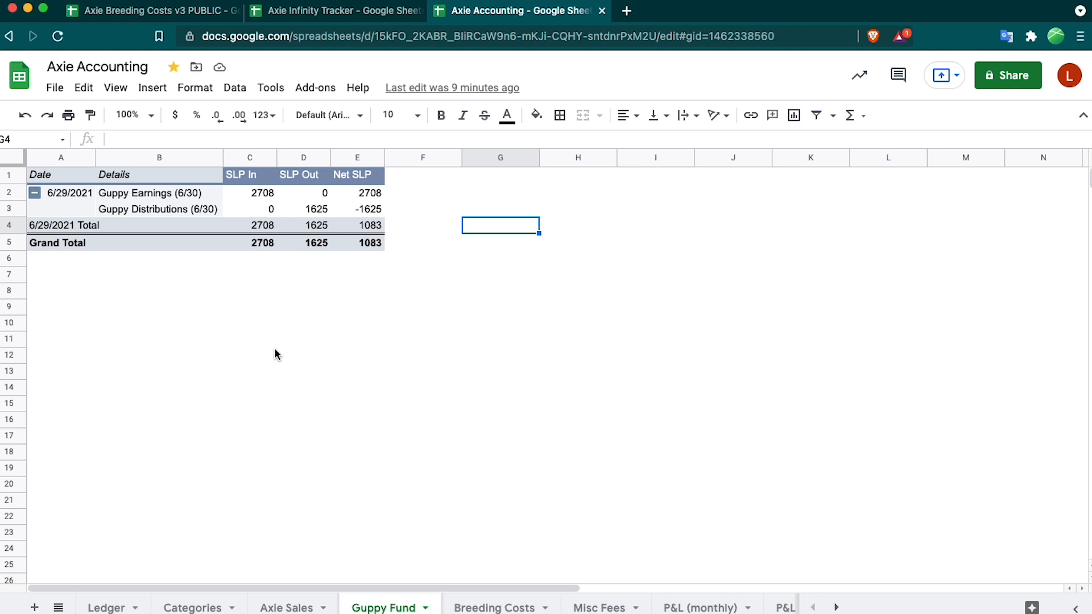
mouse_move(299, 315)
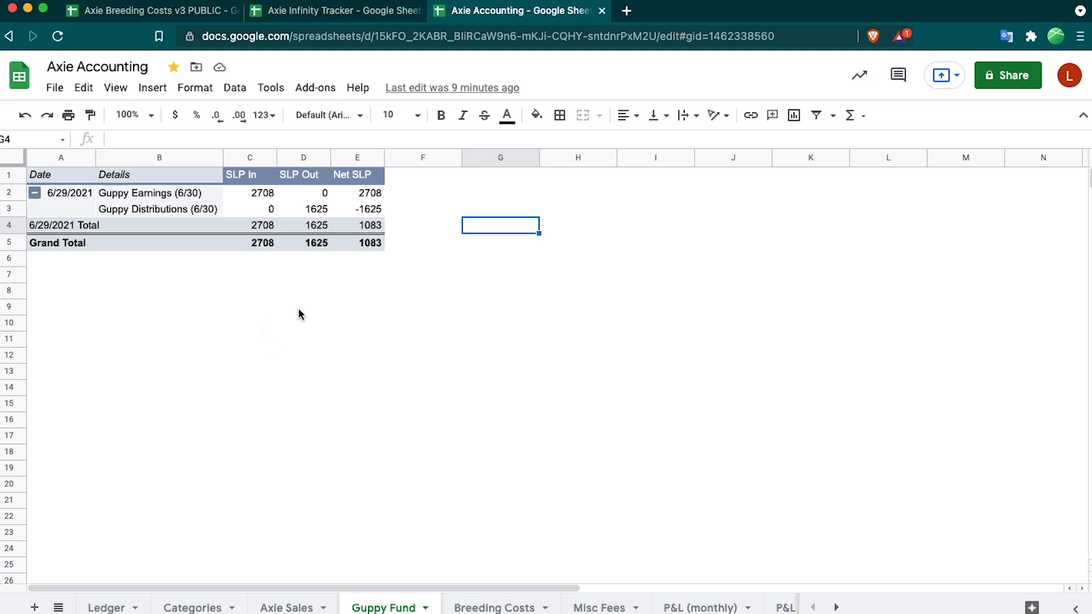
mouse_move(374, 311)
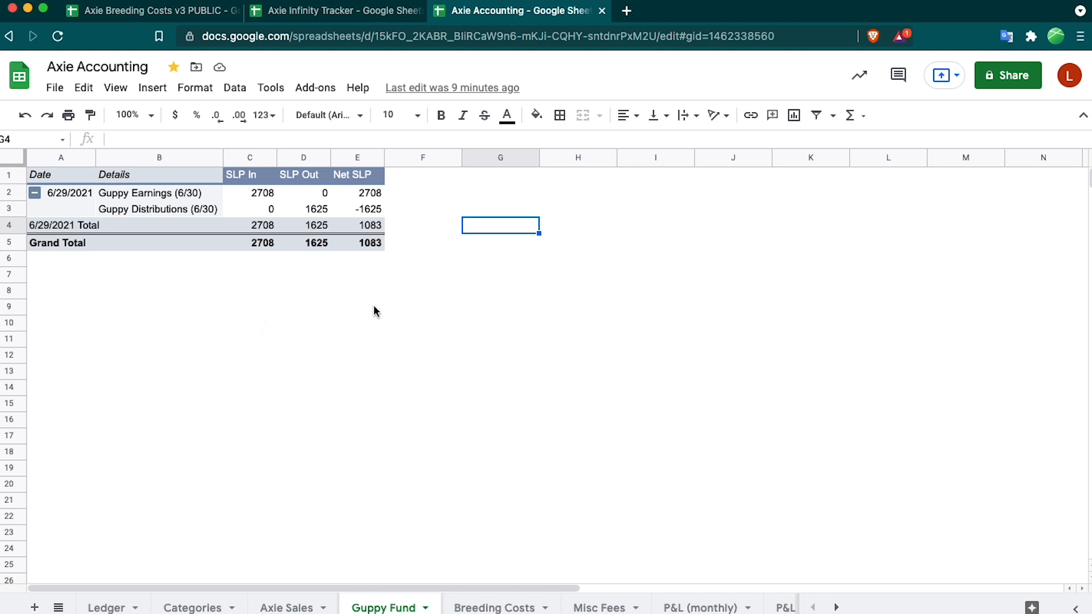
mouse_move(434, 272)
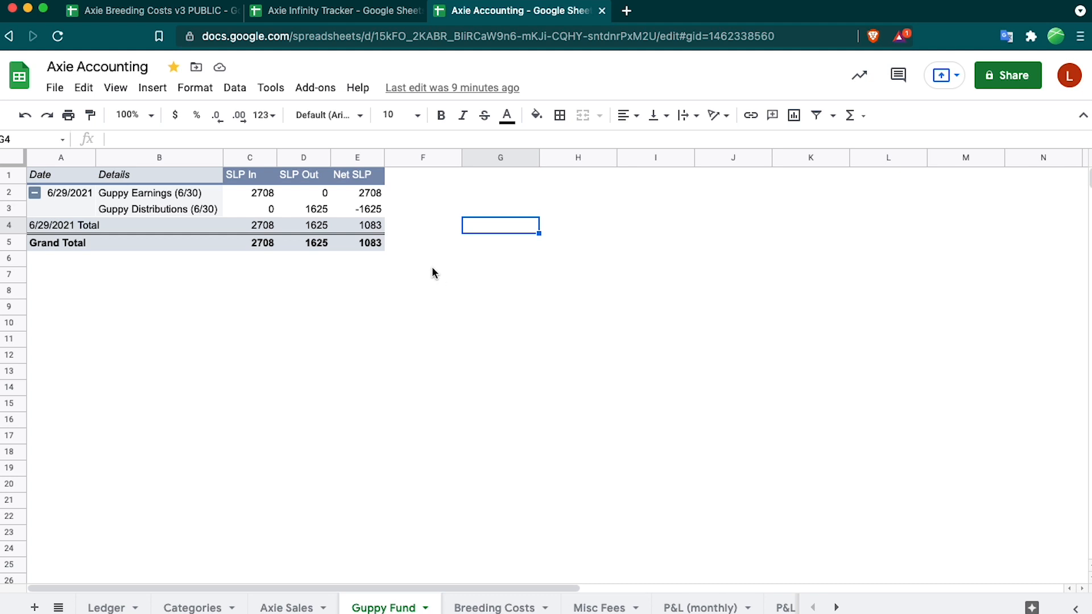
click(491, 608)
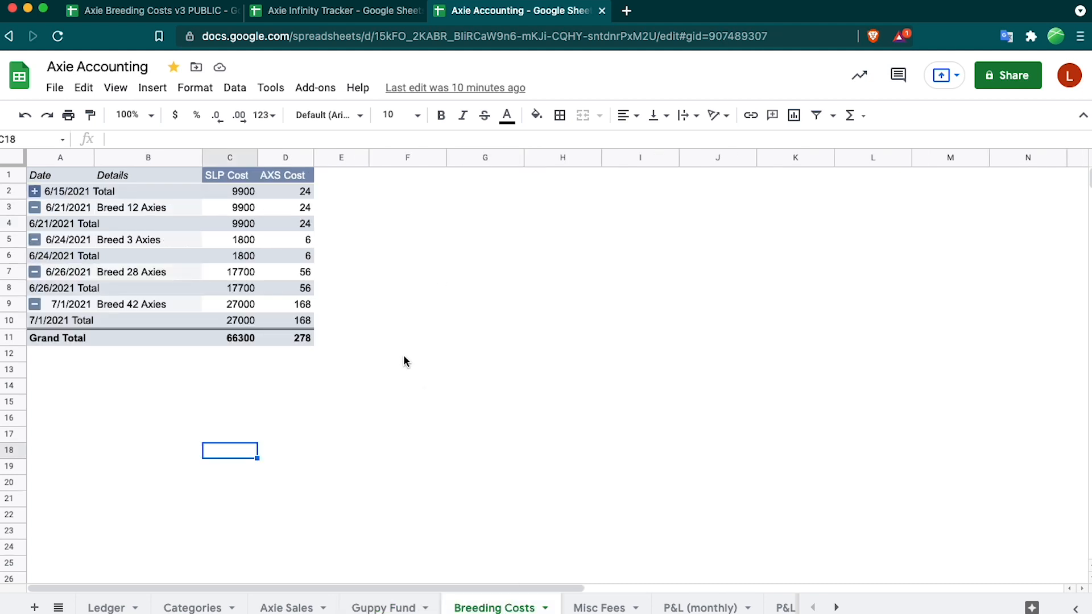
Look over the Misc Fees summary, then switch to the monthly P&L summary.
click(598, 607)
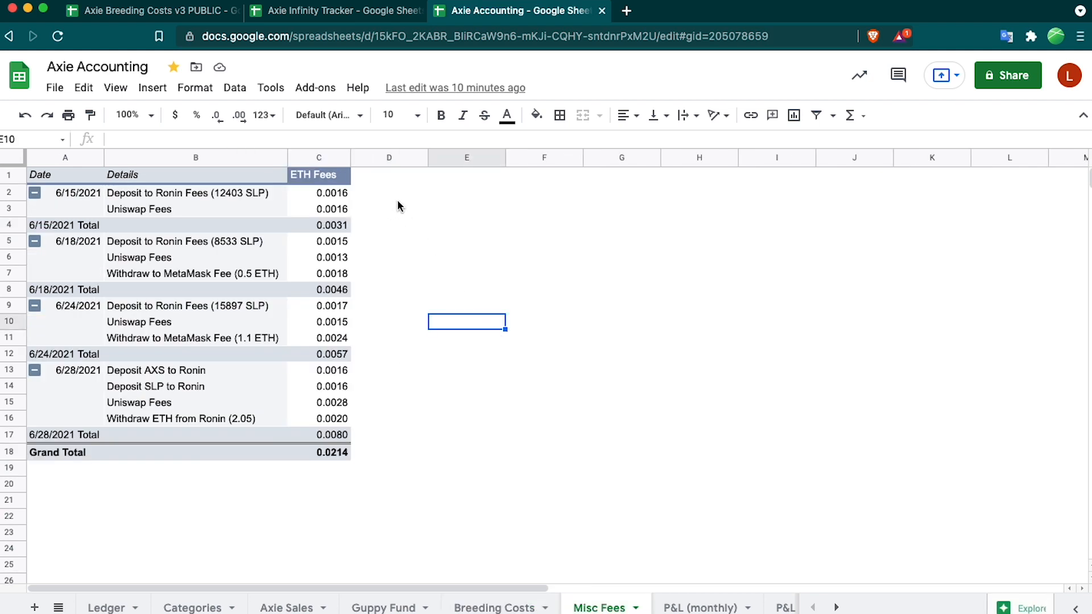
click(389, 194)
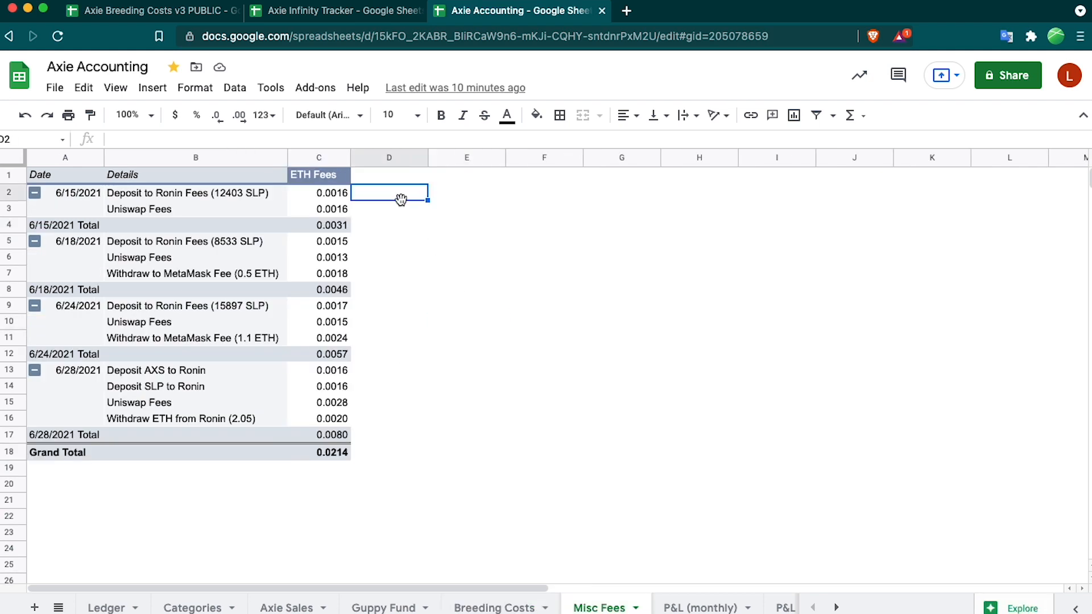
mouse_move(407, 218)
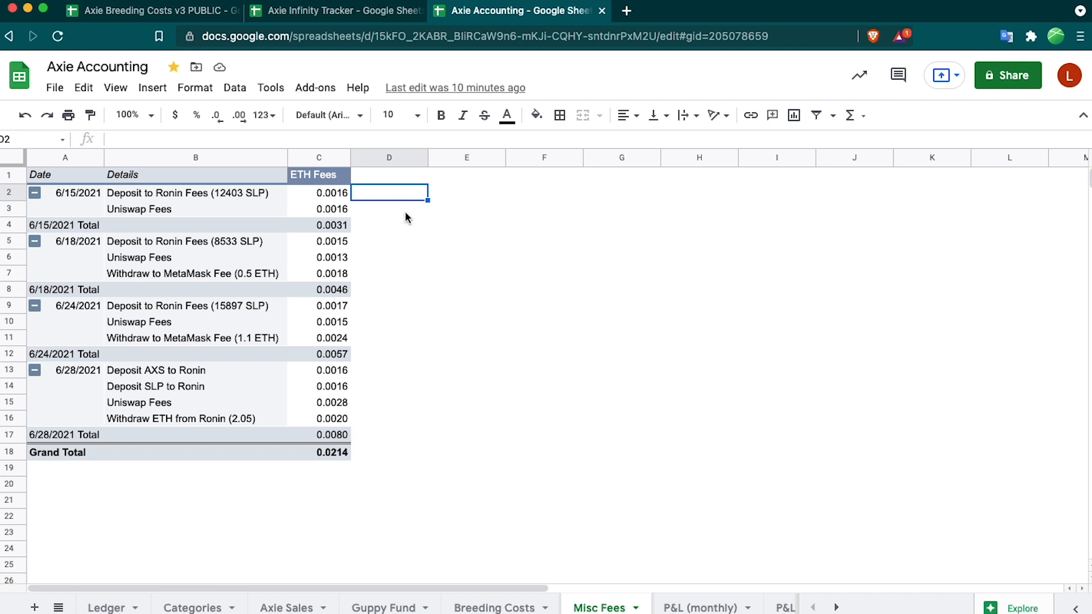
mouse_move(215, 218)
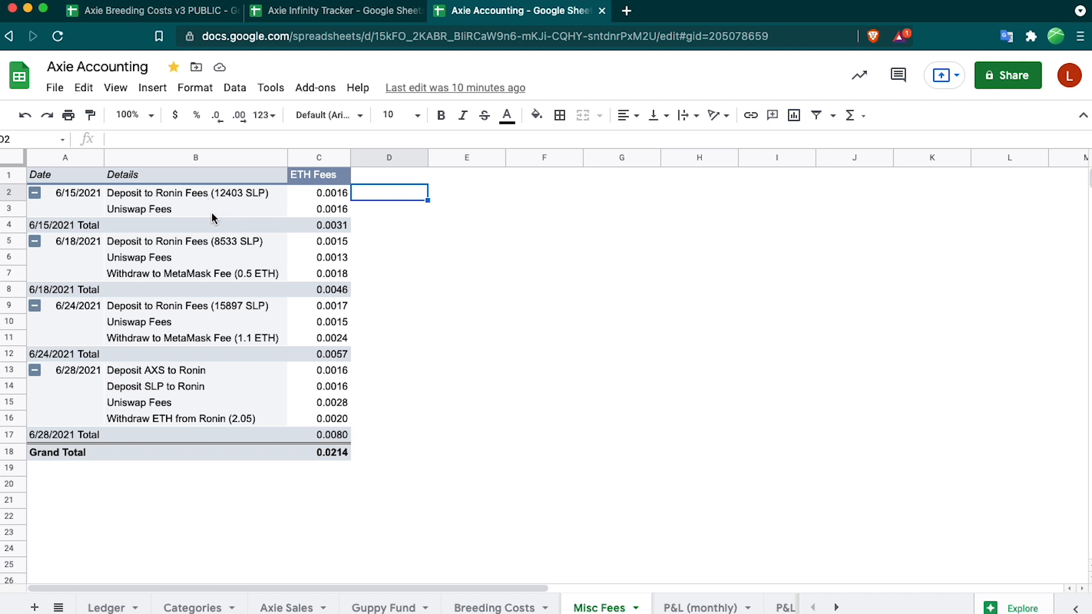
click(699, 607)
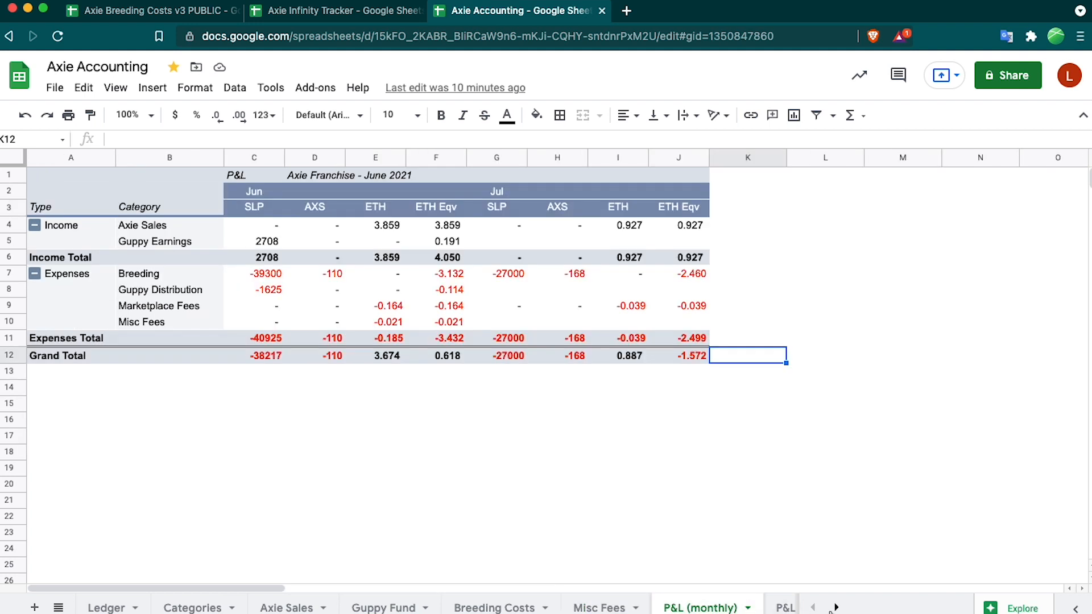